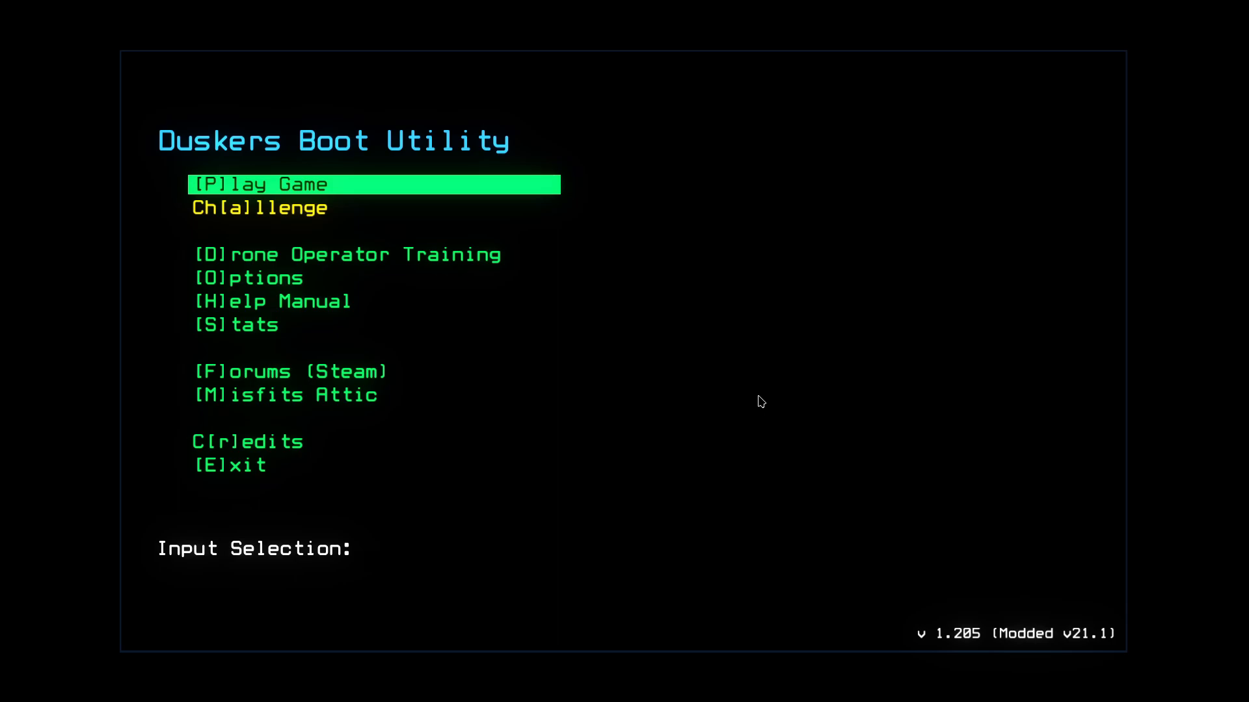
pyautogui.moveTo(460, 701)
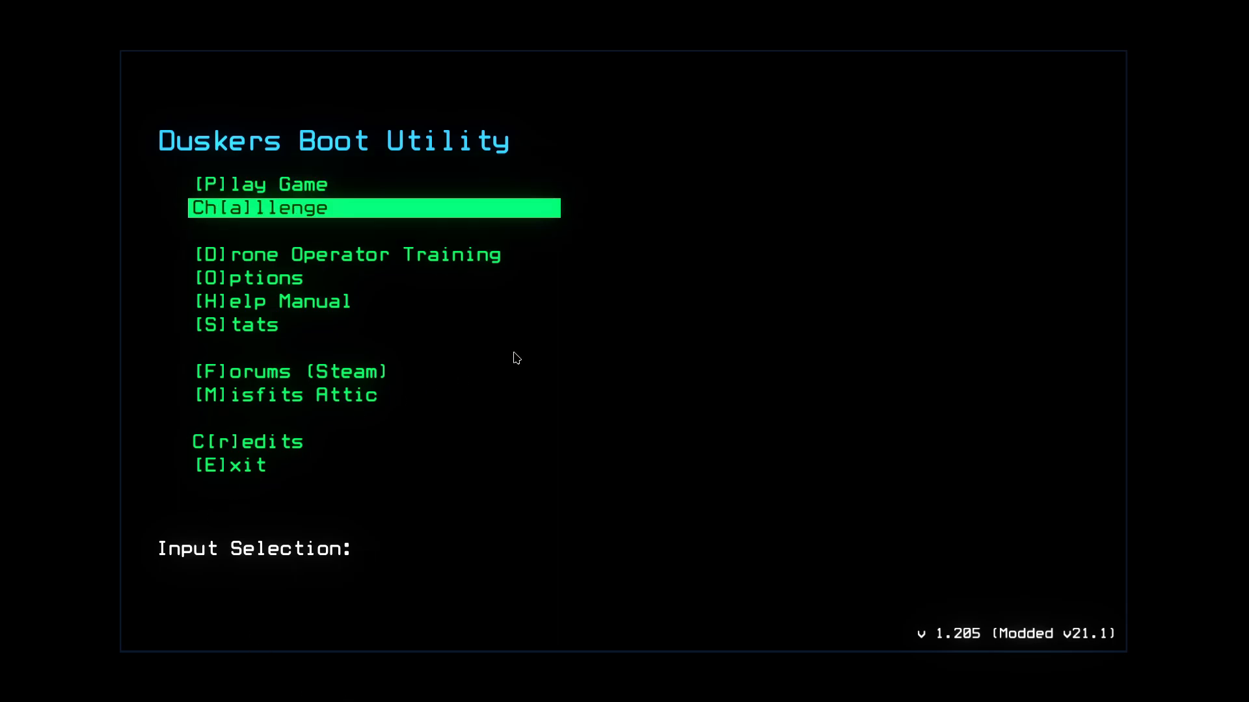
# Open the Challenge Launcher and highlight the Start Daily Challenge entry.
pyautogui.press('a')
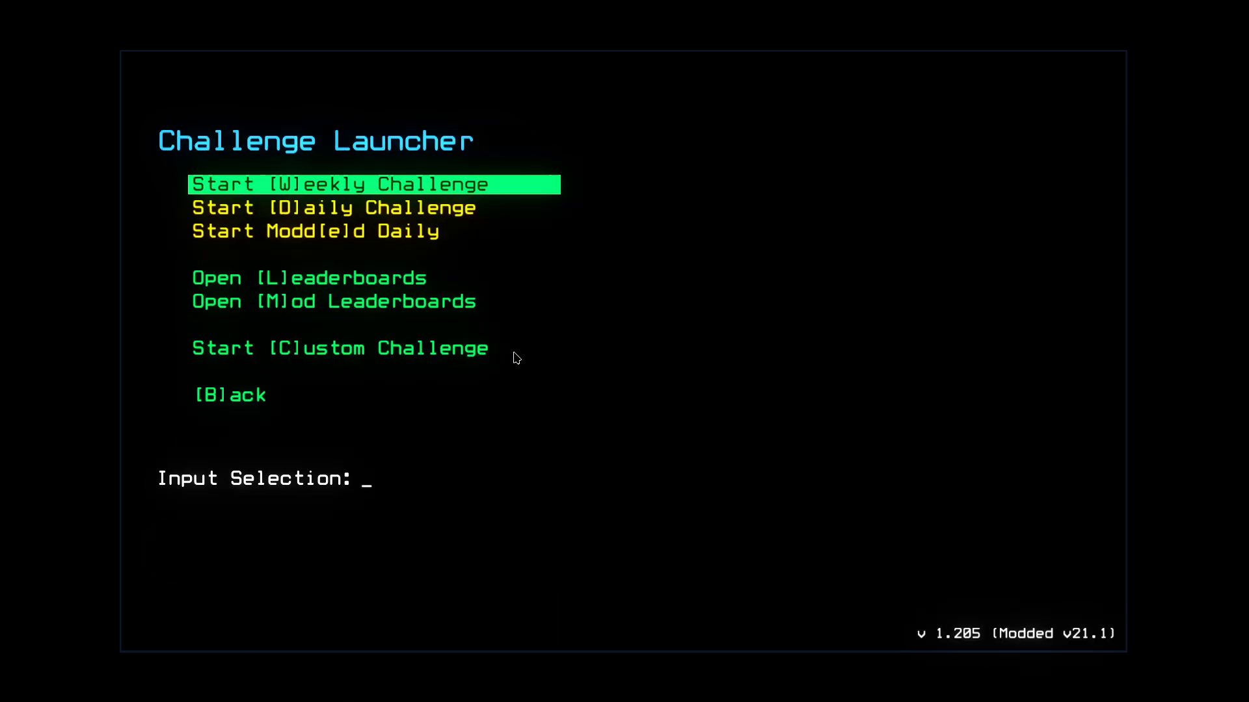
pyautogui.press('Down')
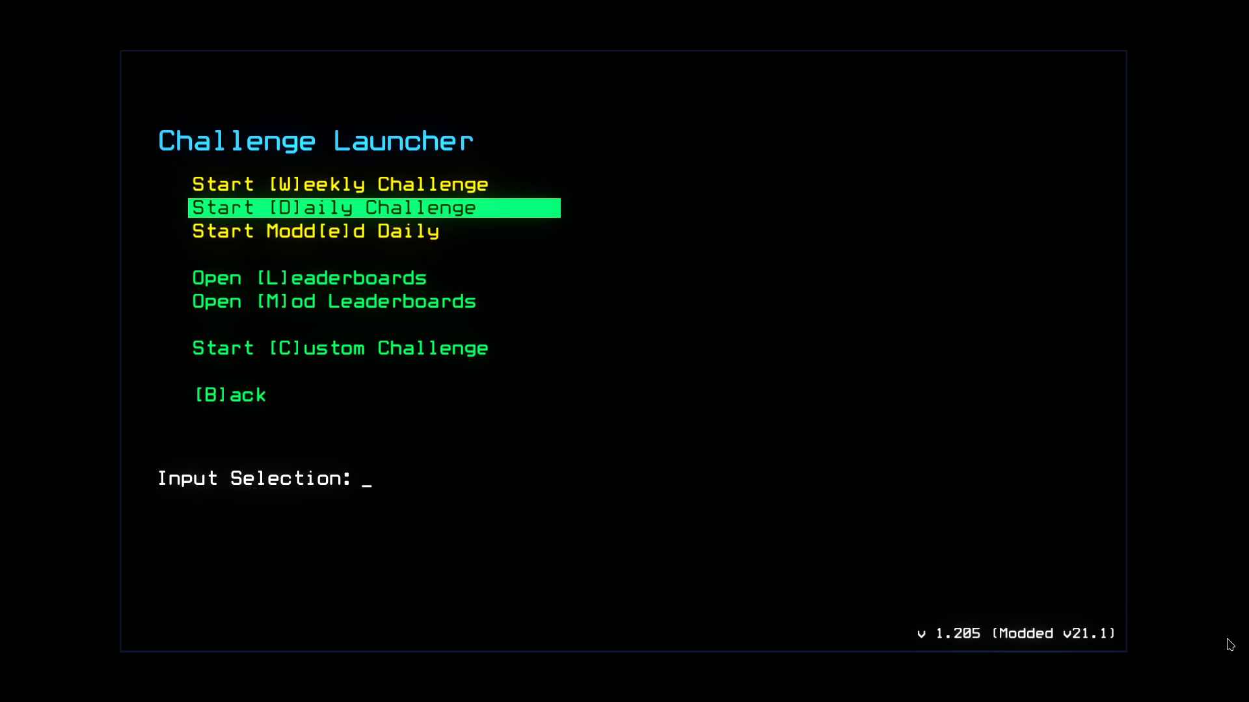
pyautogui.moveTo(1107, 376)
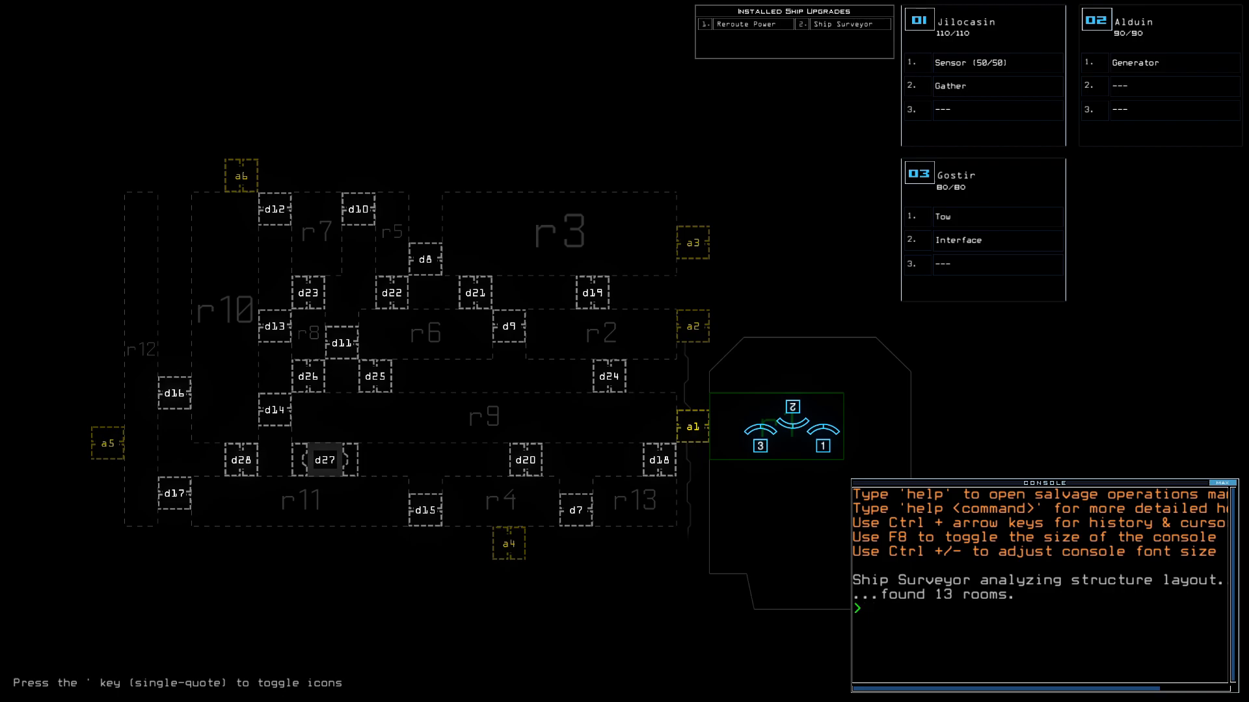
# Re-equip Drone 3 with tow and sensor via the console and re-dock at airlock a4.
pyautogui.write('re a')
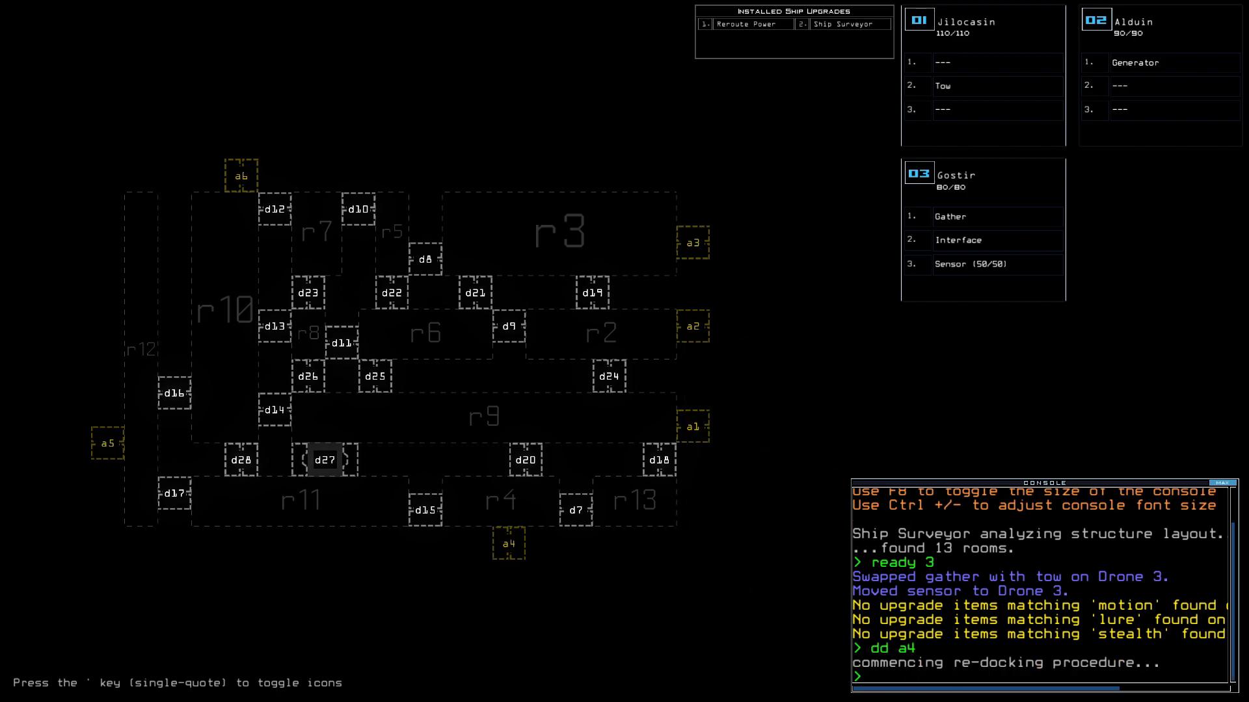
pyautogui.click(507, 543)
pyautogui.write('dd a')
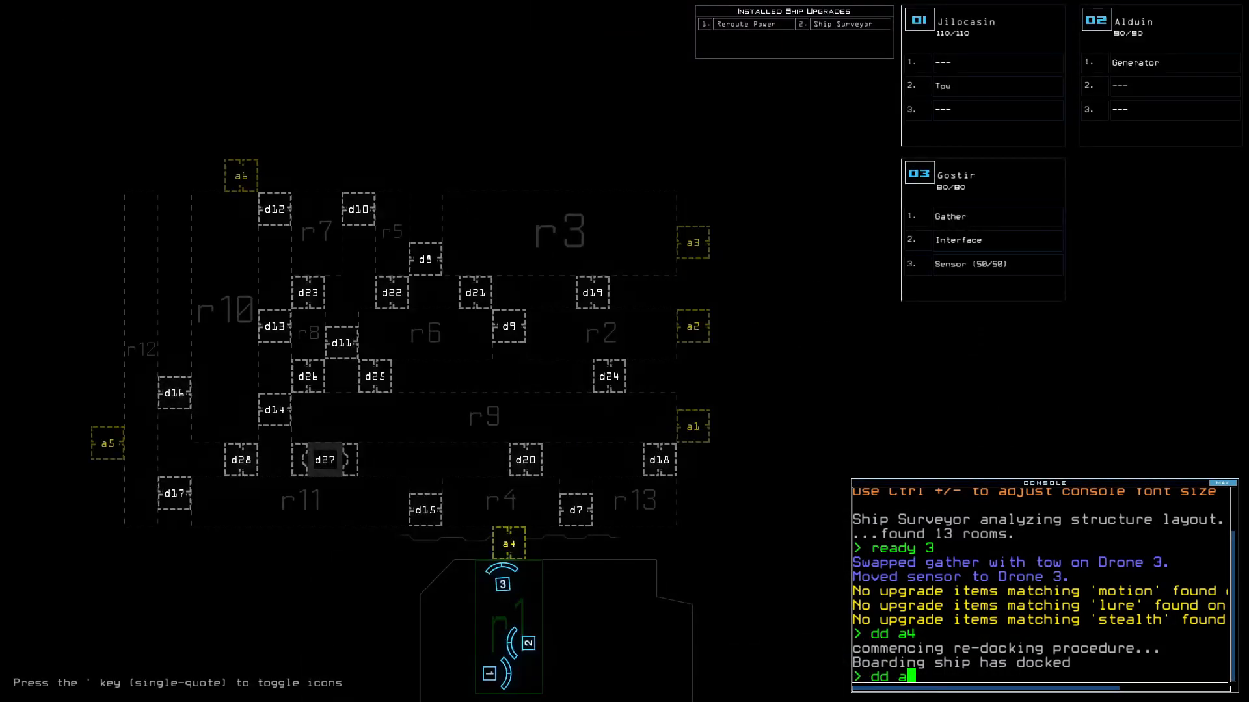
# Dock at airlock a1; status shows Salvage B, two infestations, medium hull, 121 scrap.
pyautogui.write('1')
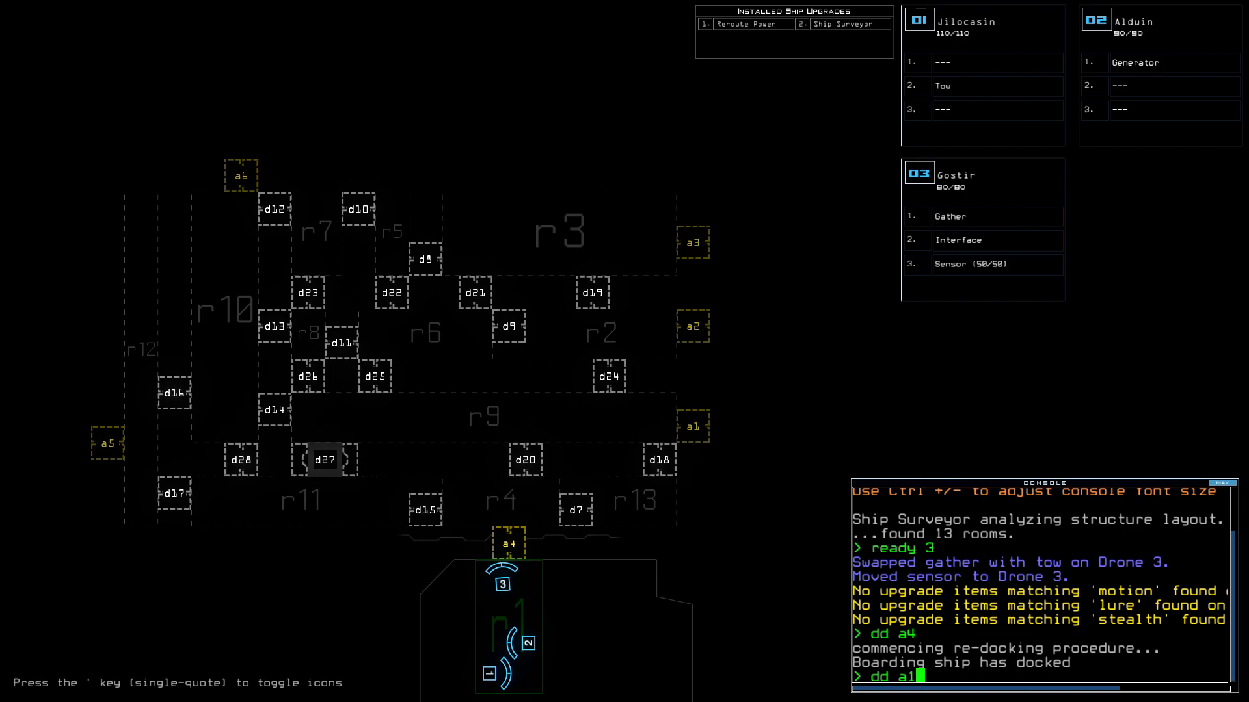
pyautogui.press('Return')
pyautogui.write('status')
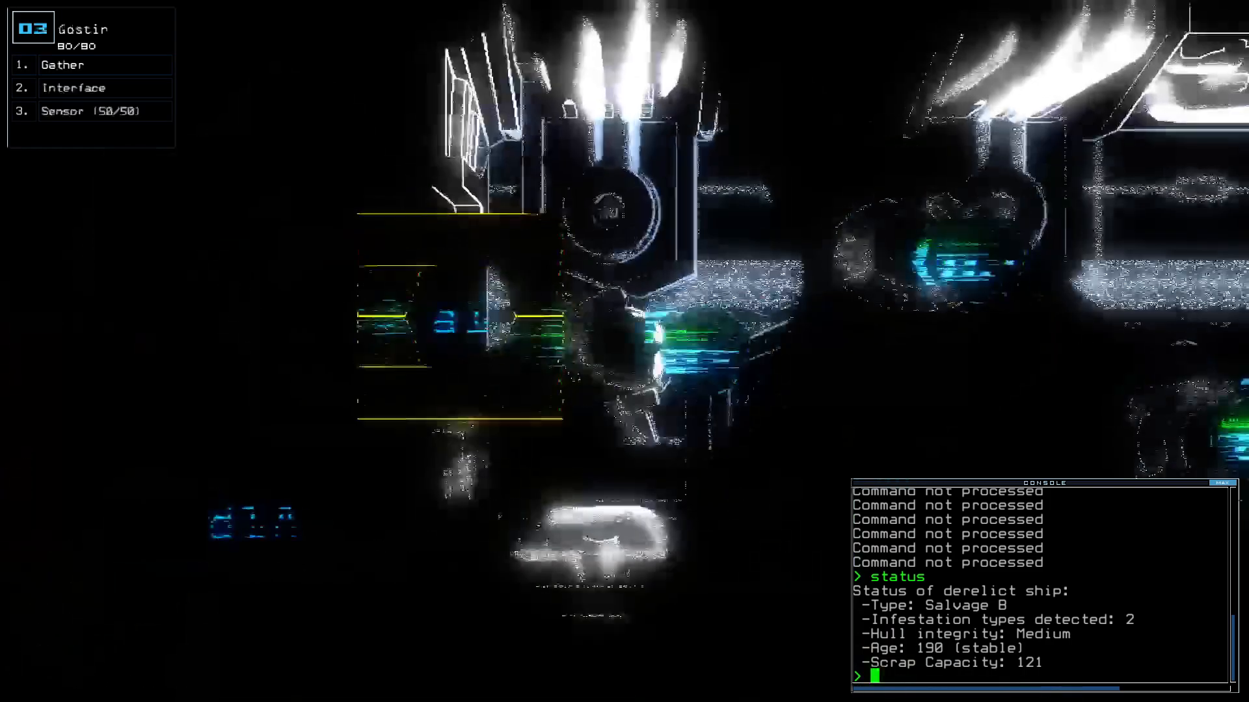
pyautogui.write('begin')
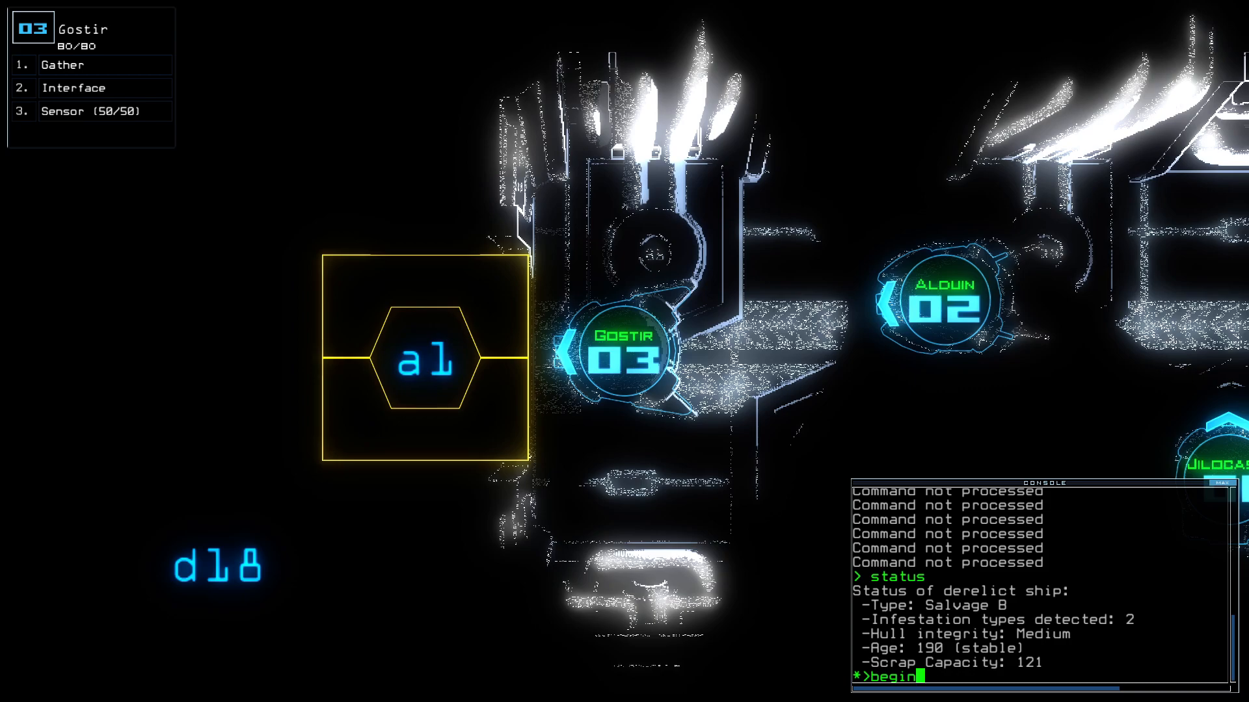
# Begin the mission and have Drone 3 drop a sensor in room r9.
pyautogui.press('Return')
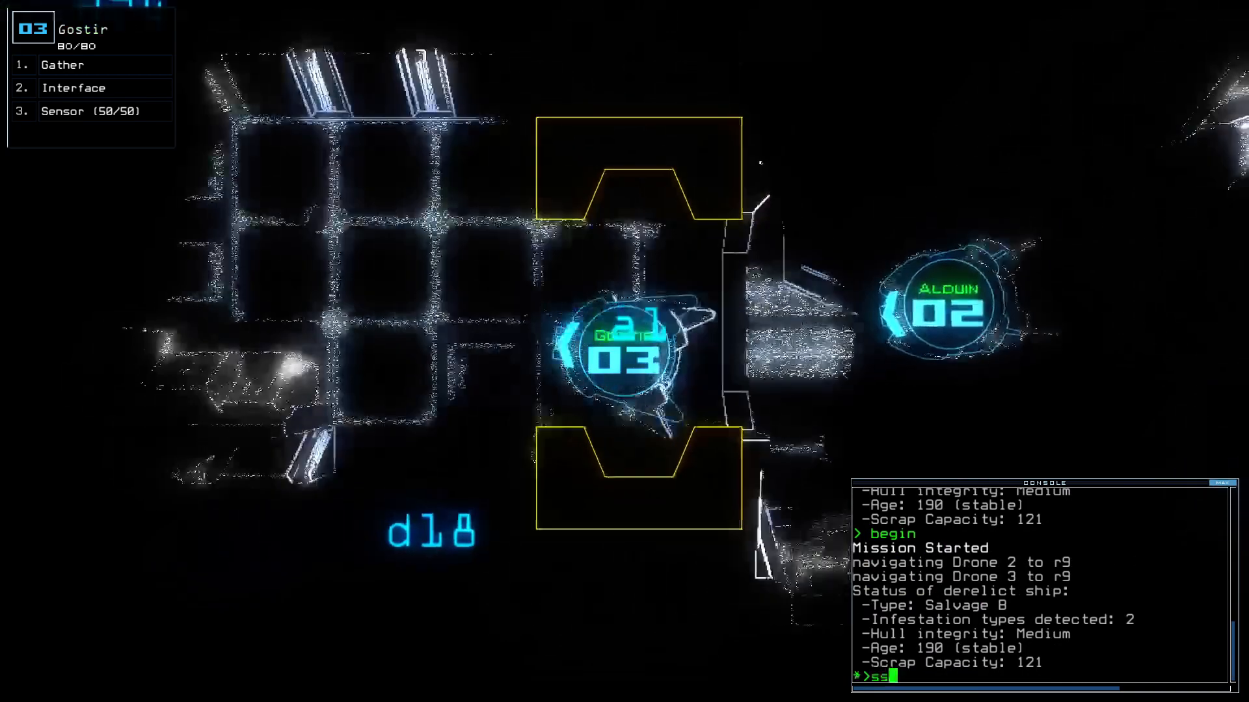
pyautogui.write('defense')
pyautogui.press('Return')
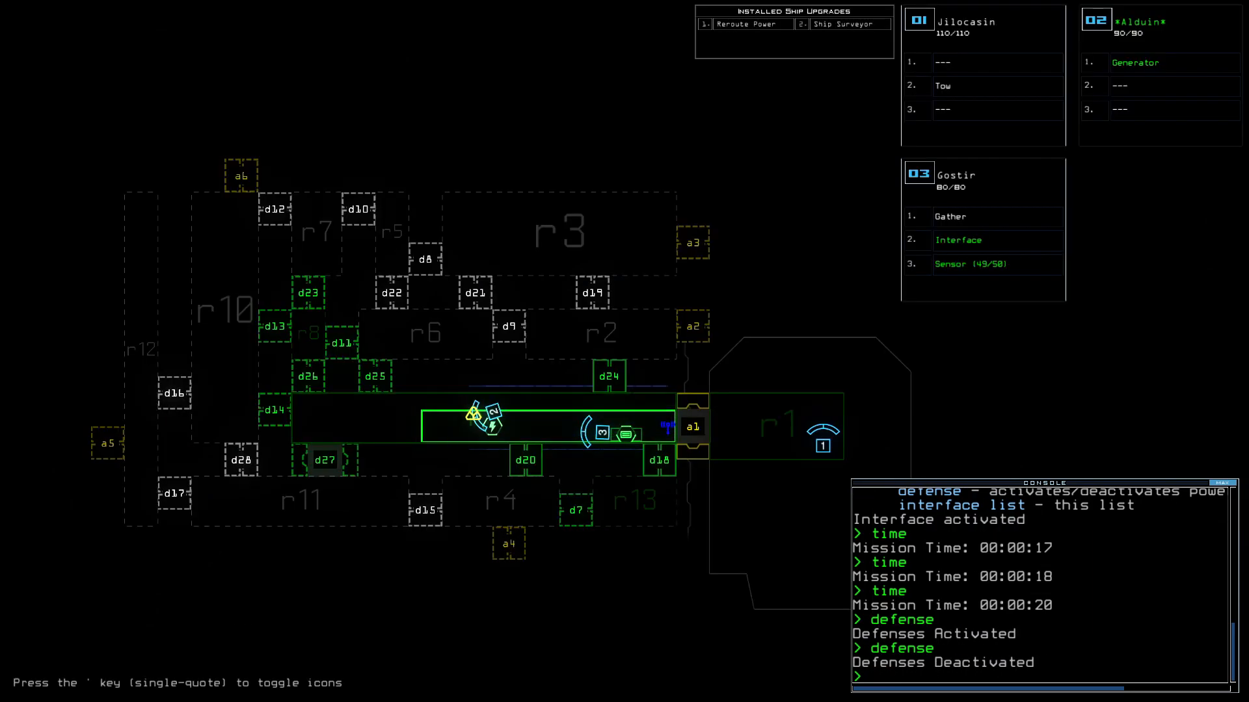
# Have Drone 3 close a door, gather scrap, open d26 and drop a sensor.
pyautogui.write('cccc')
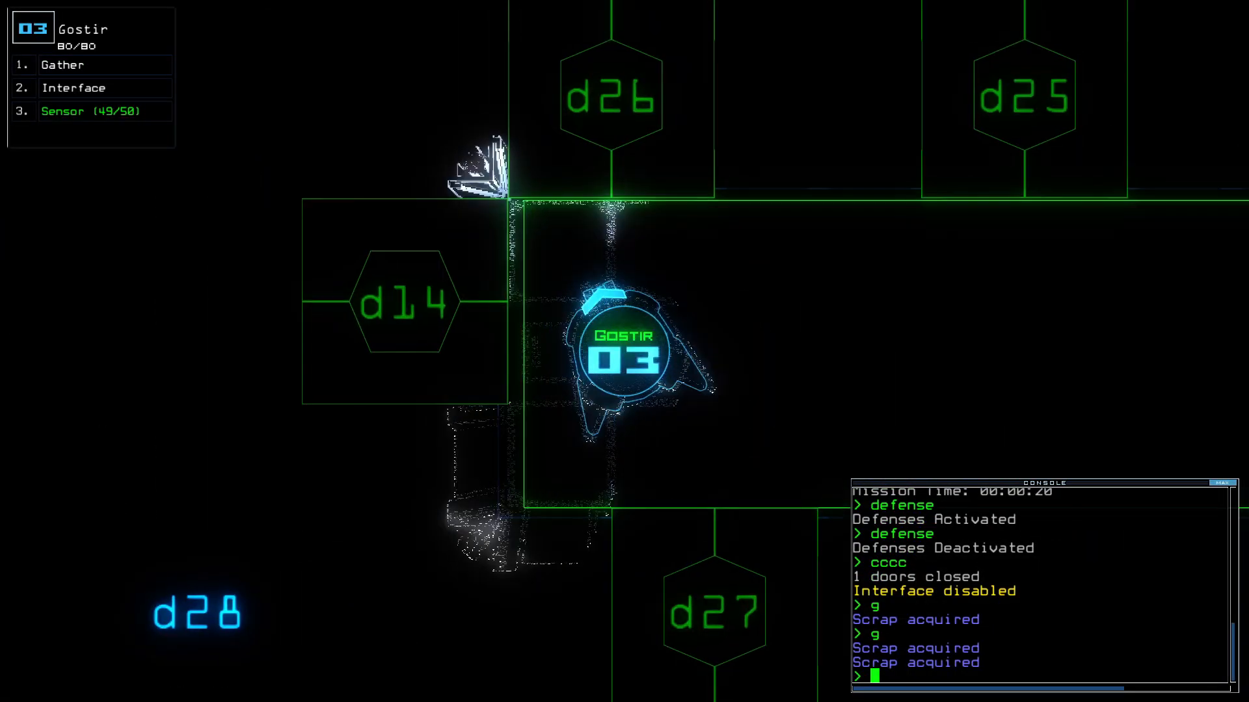
pyautogui.write('d26')
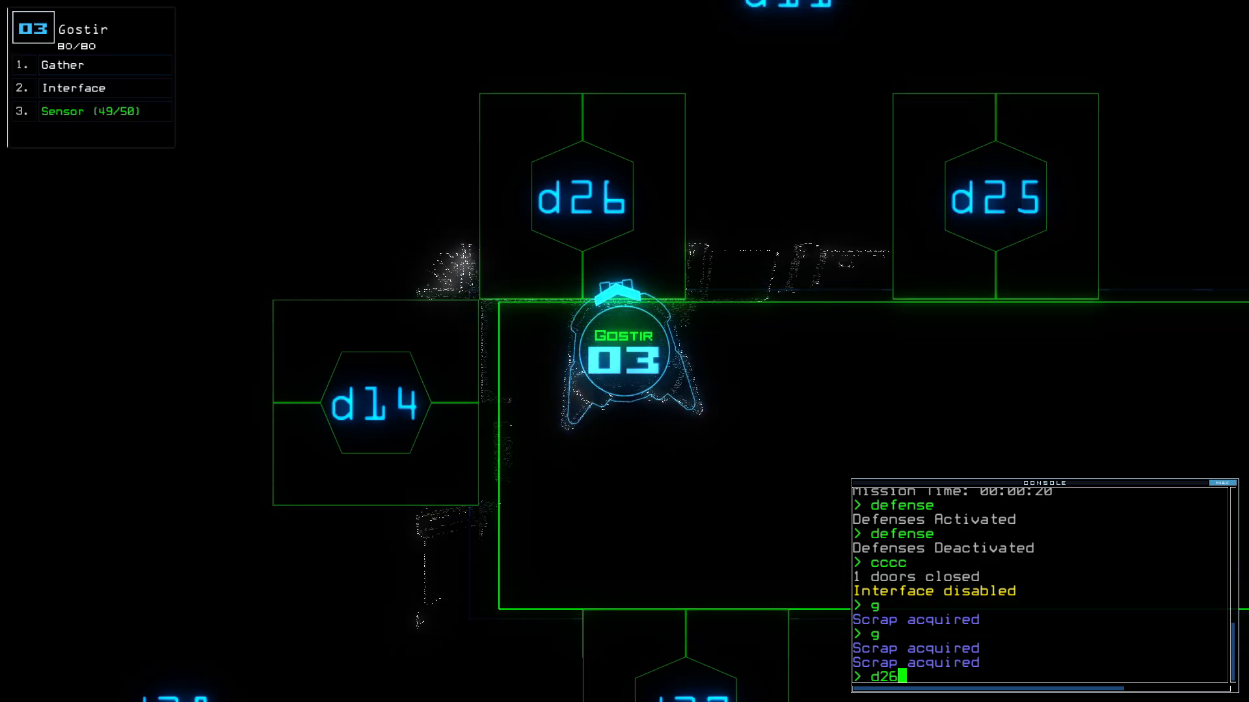
pyautogui.press('Return')
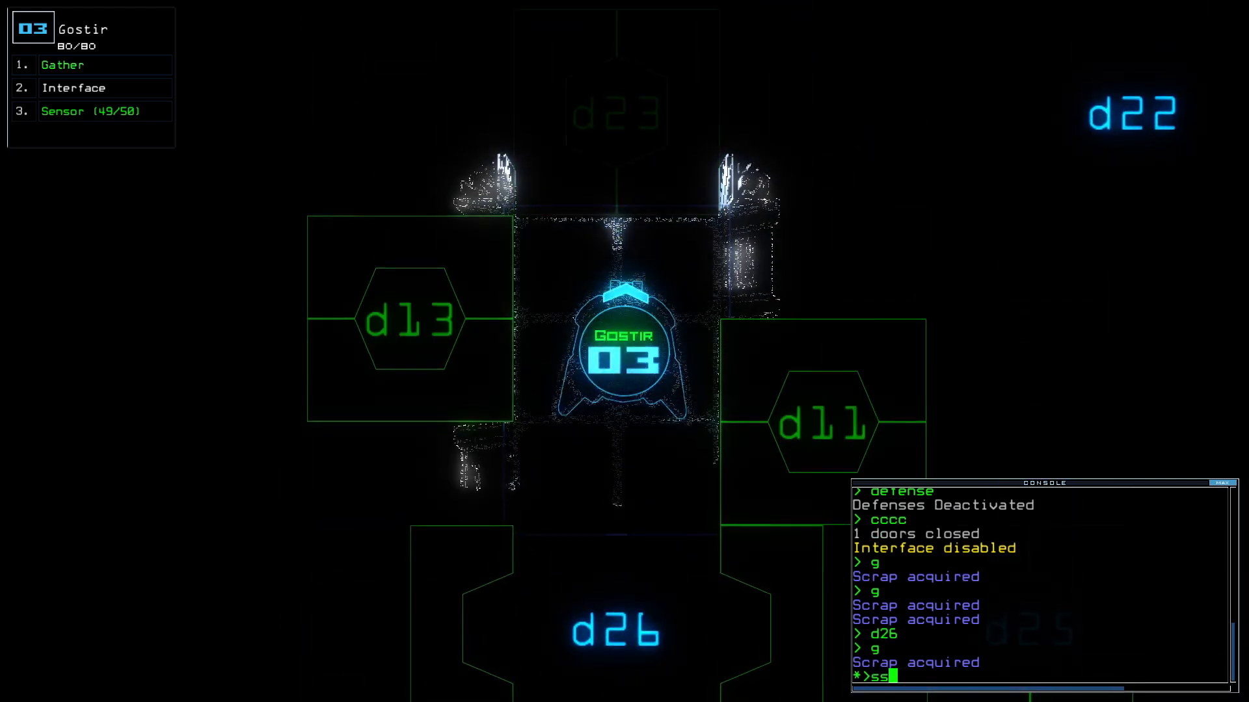
pyautogui.press('Return')
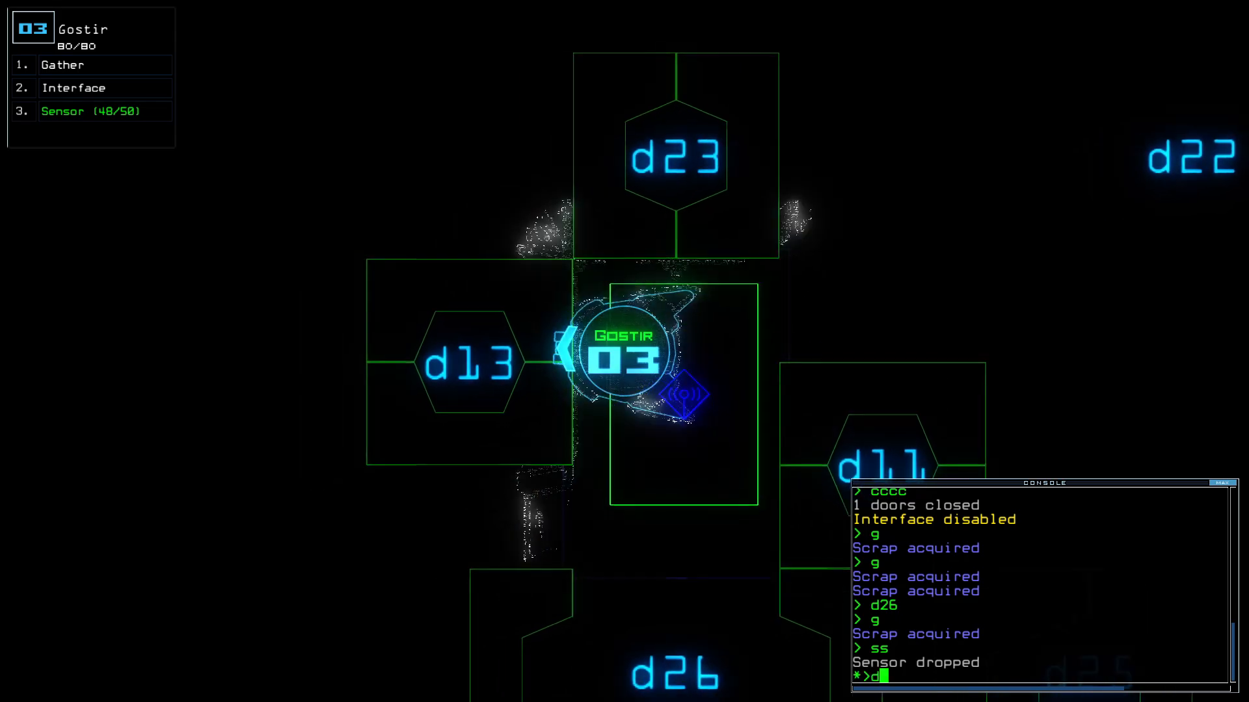
pyautogui.write('13')
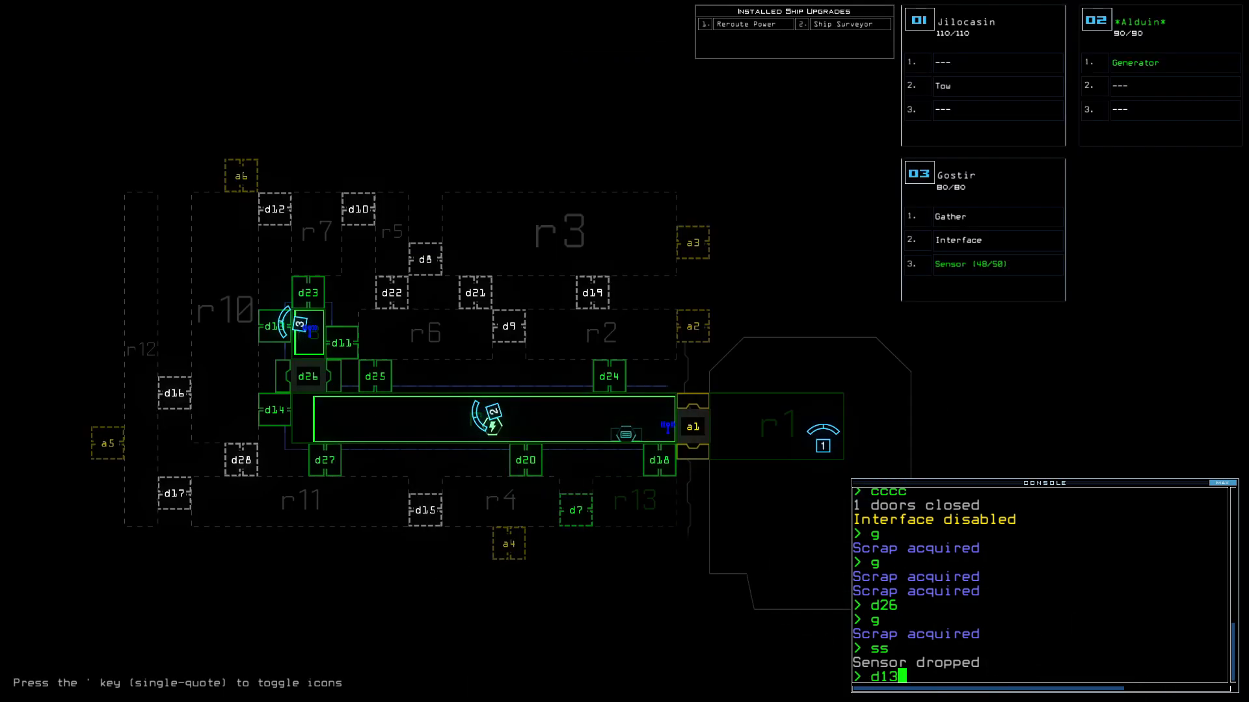
# Move Drone 3 through d13, d26 and d23, dropping a third sensor that reveals r7.
pyautogui.press('Return')
pyautogui.write('d23')
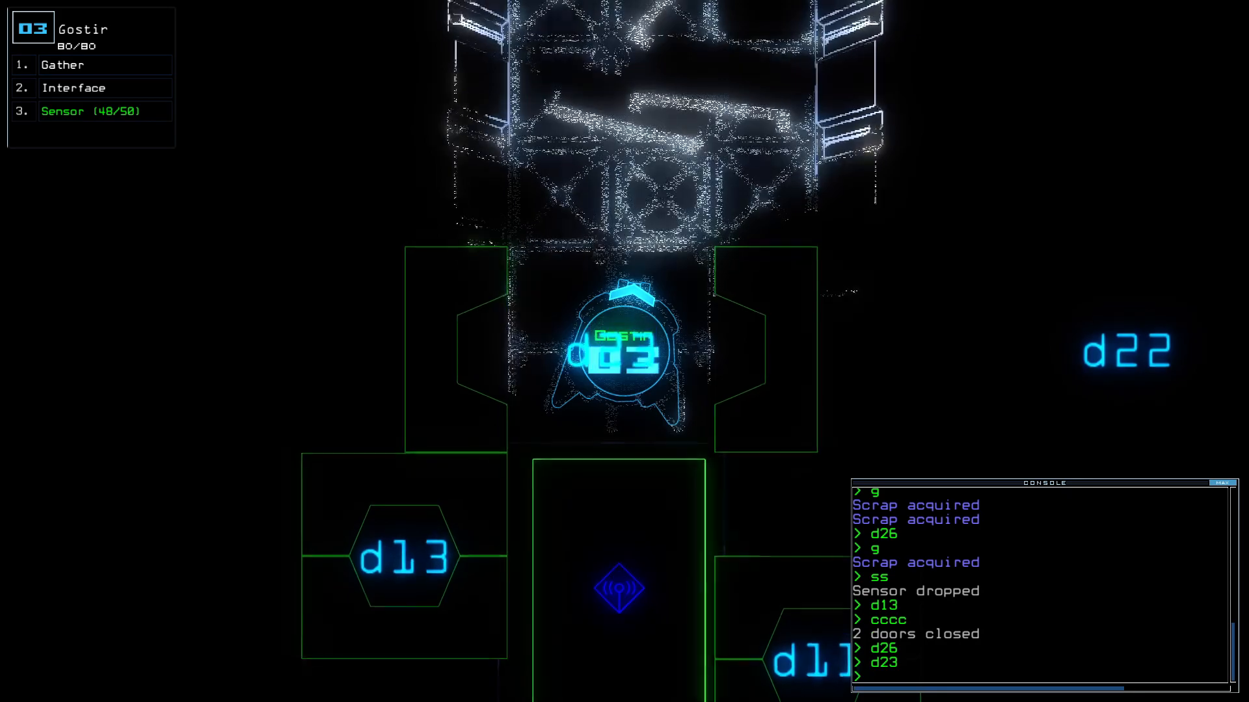
pyautogui.write('ss')
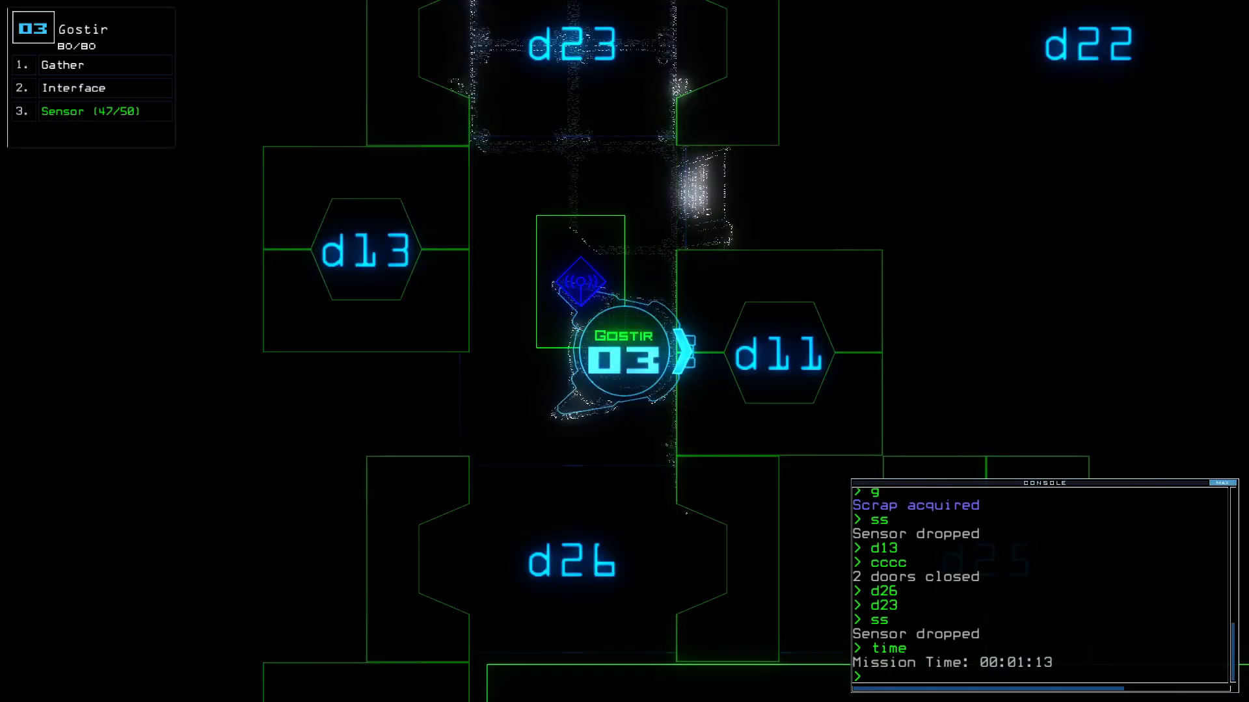
pyautogui.write('d11')
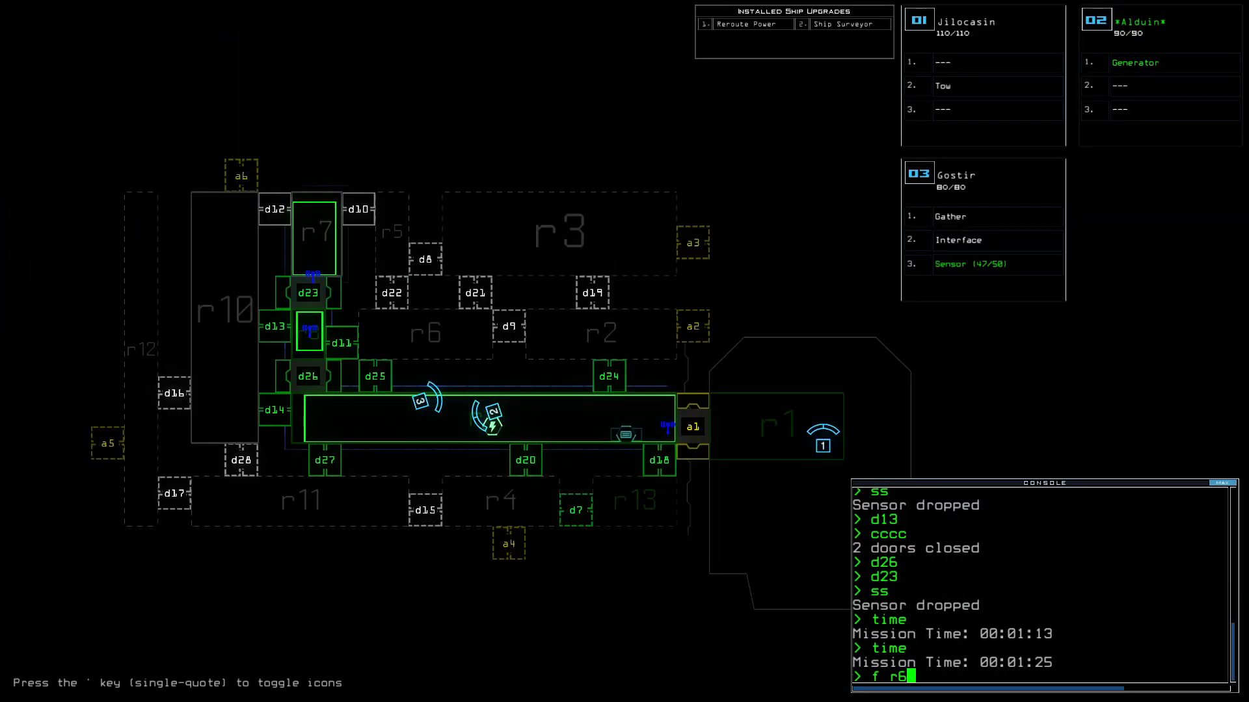
# Open doors d18 and d7 with Drone 3, dropping a motion sensor at each.
pyautogui.press('Return')
pyautogui.write('time')
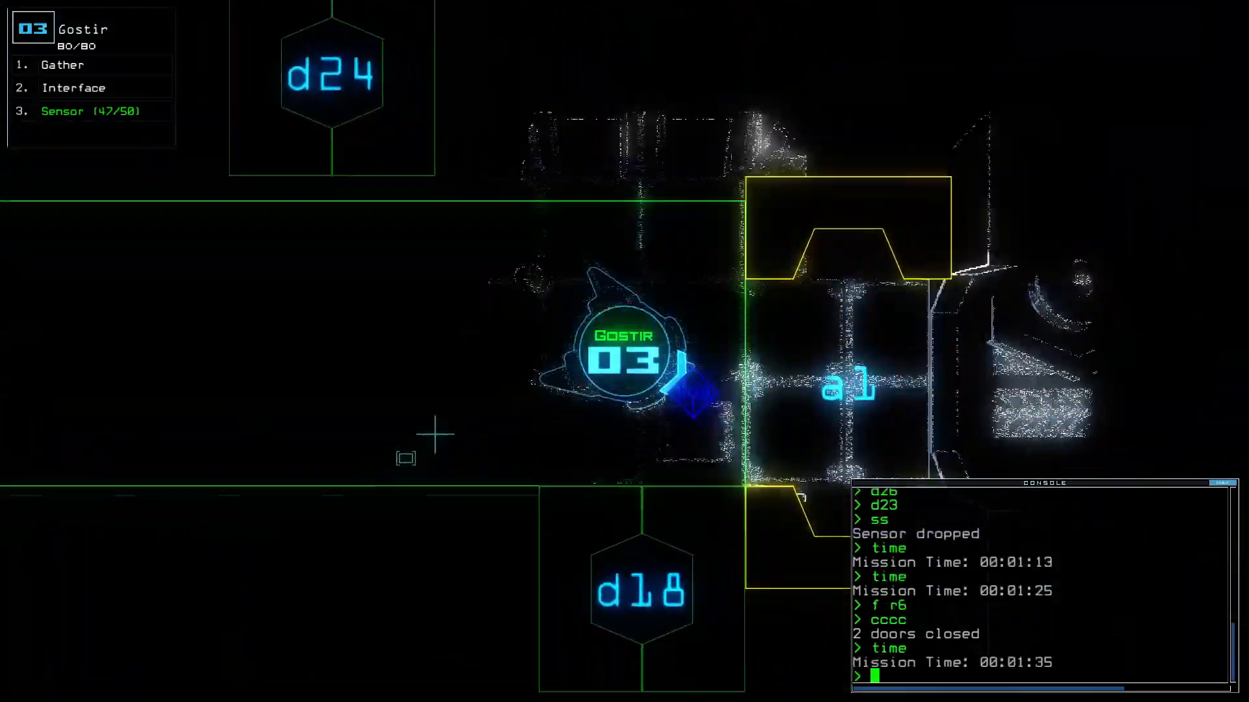
pyautogui.write('d18')
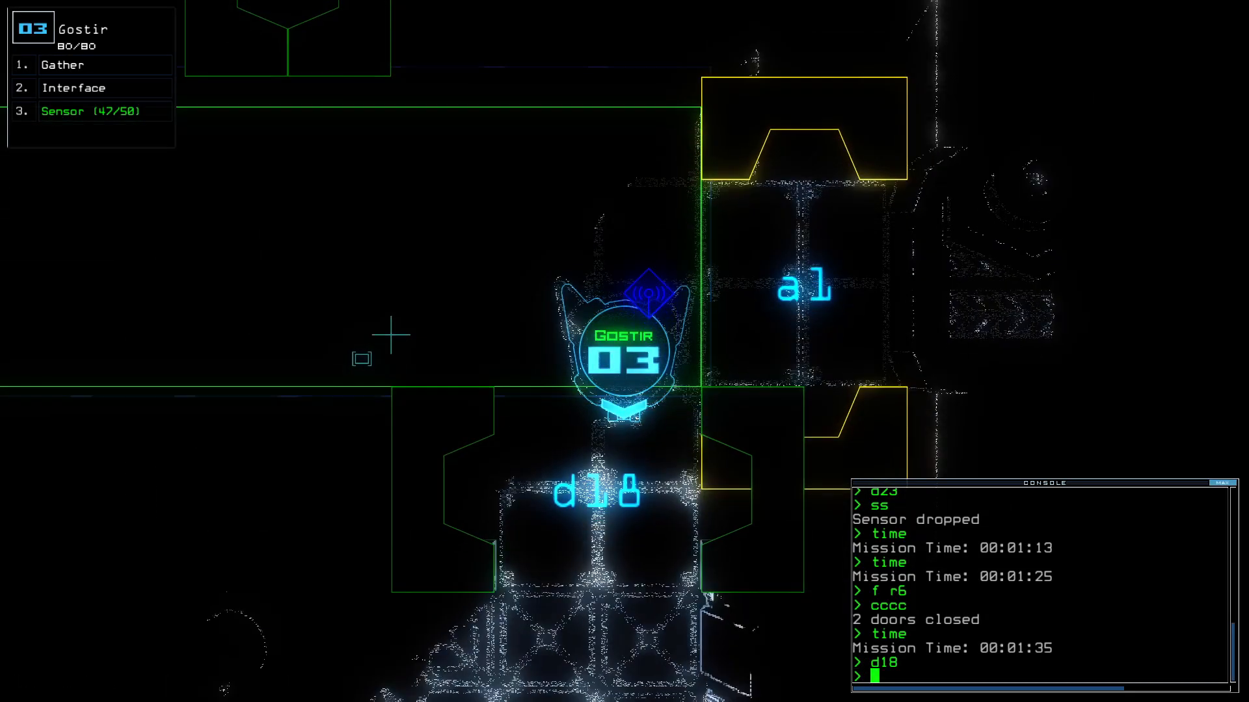
pyautogui.write('ss')
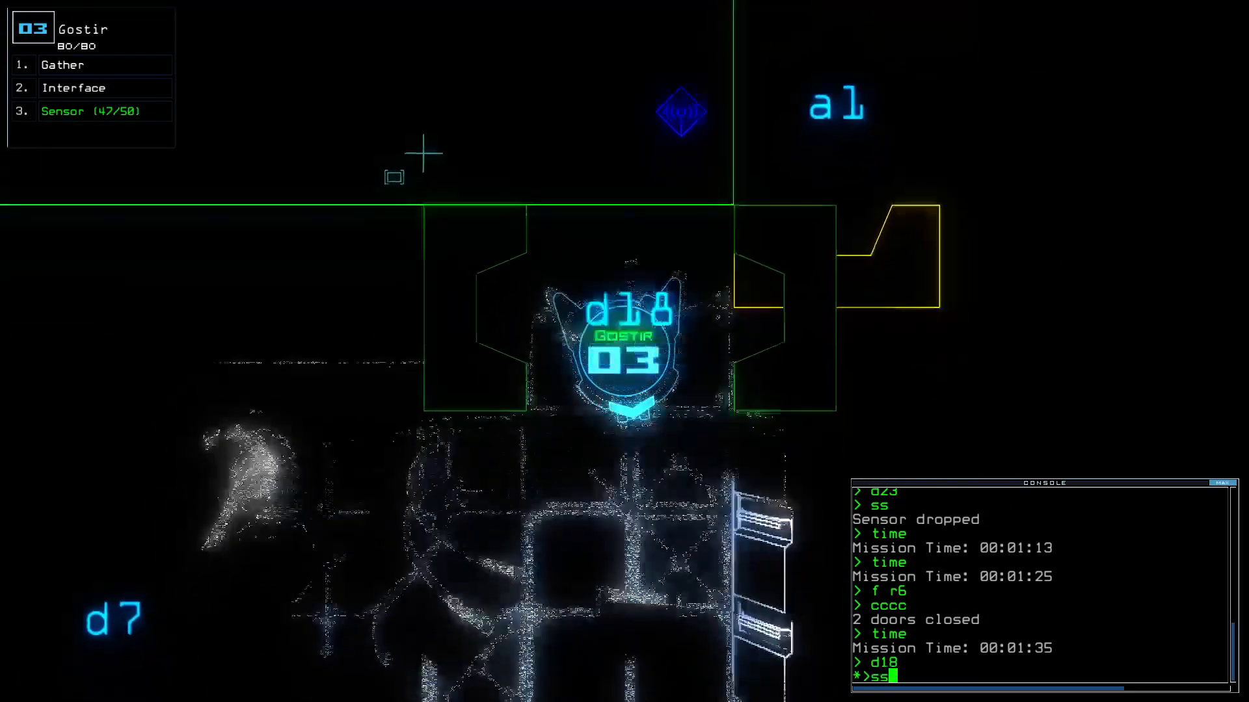
pyautogui.press('Return')
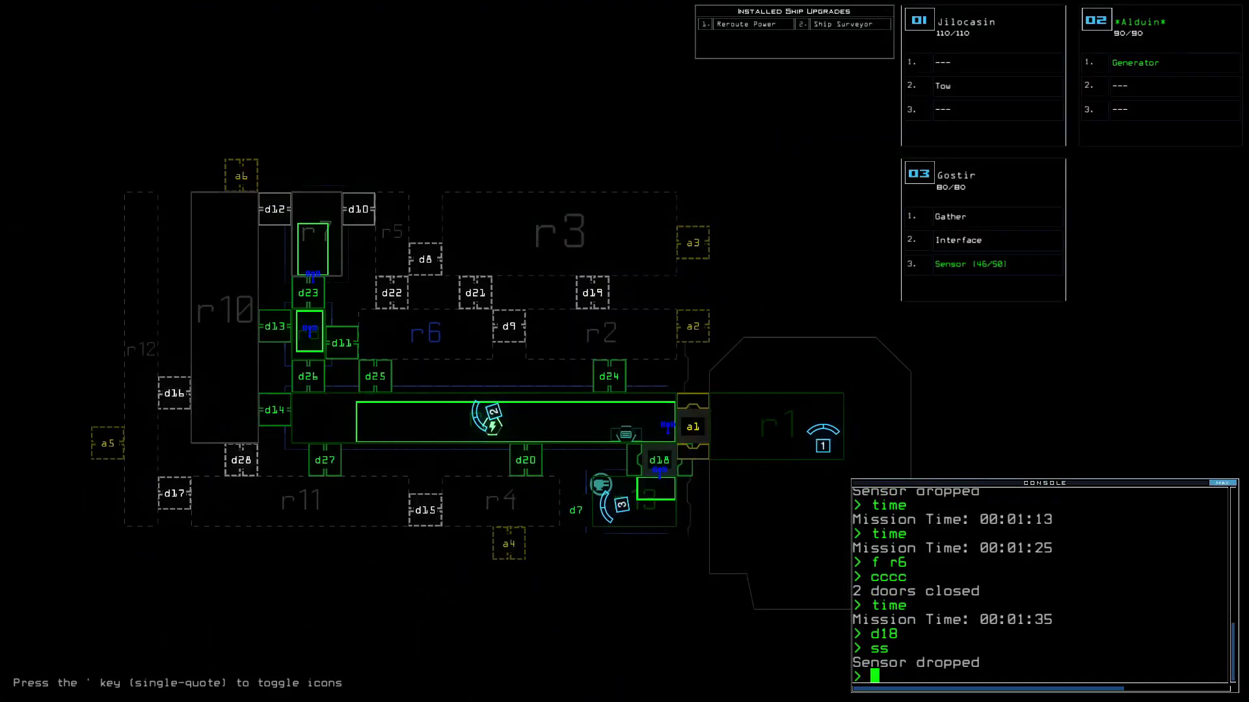
pyautogui.write('d7')
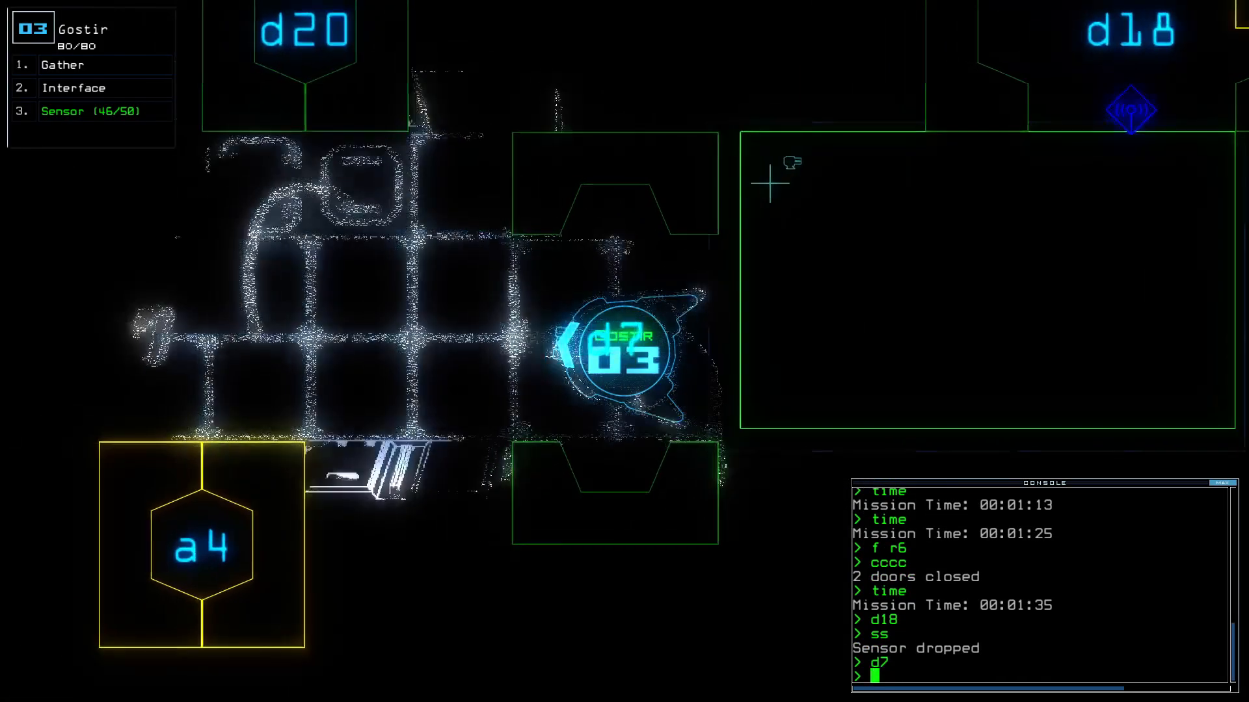
pyautogui.write('s')
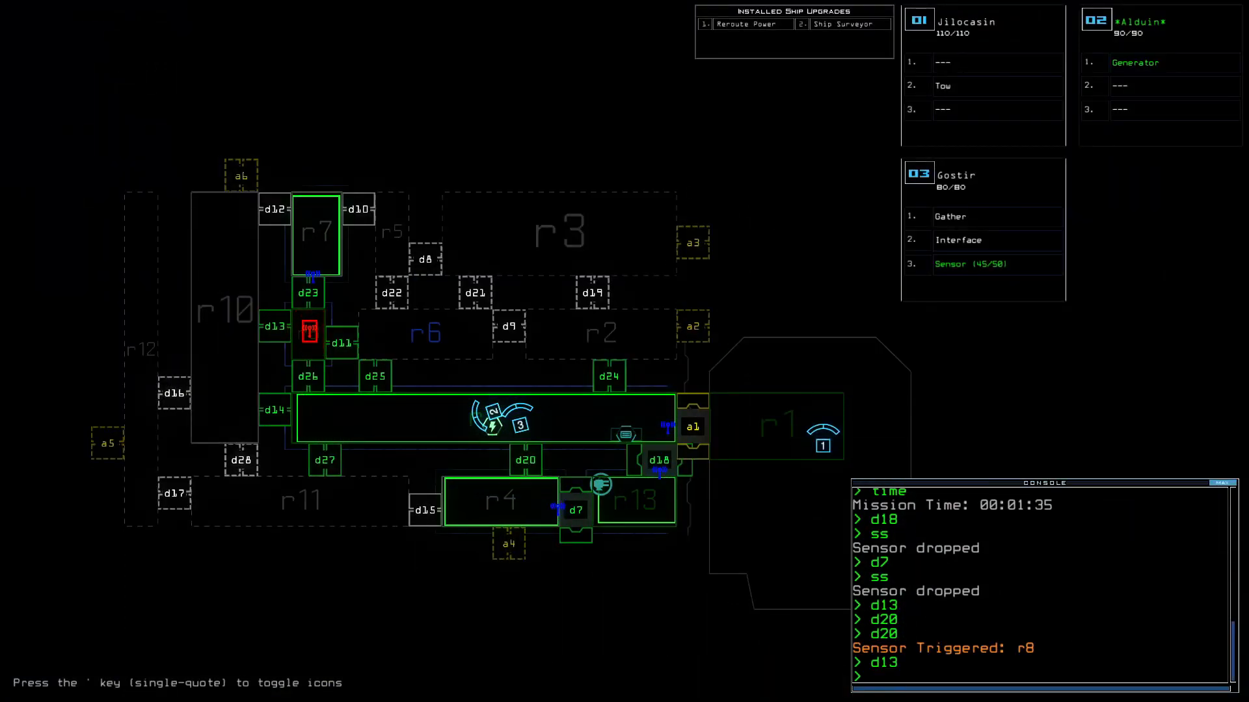
# Seal door d23, trade Tow for Interface, and check mission time (2:31).
pyautogui.write('d23')
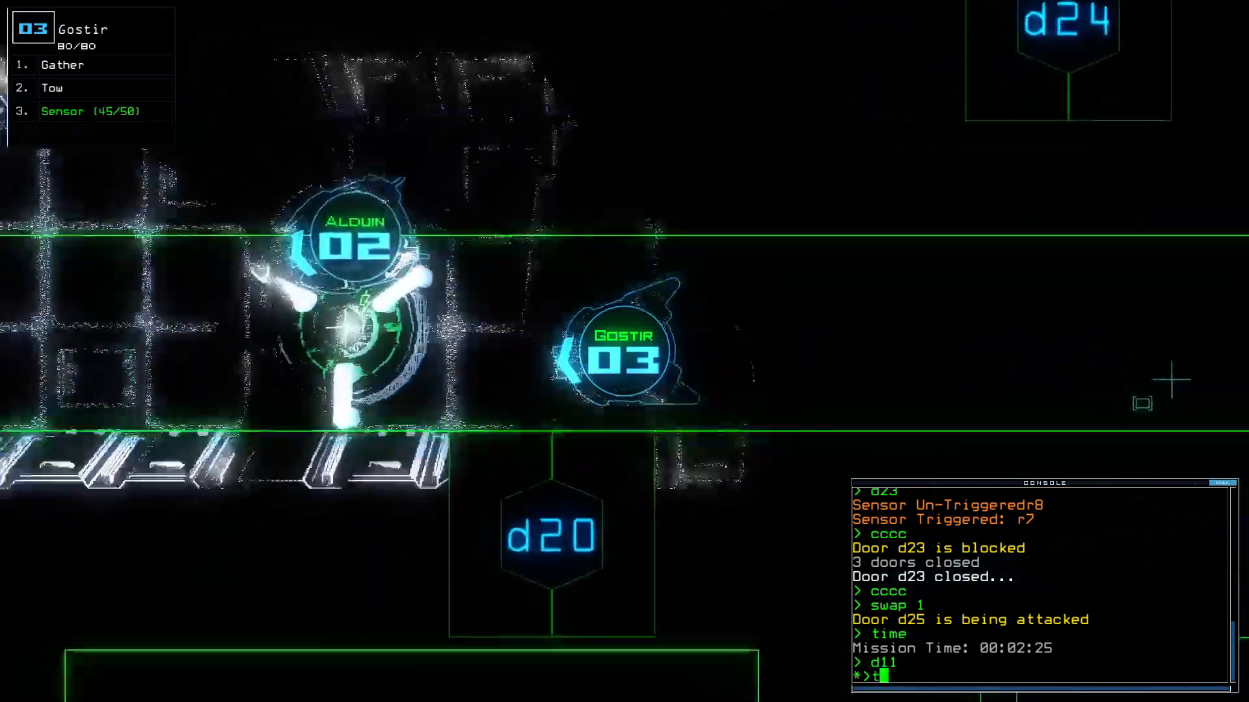
pyautogui.press('Return')
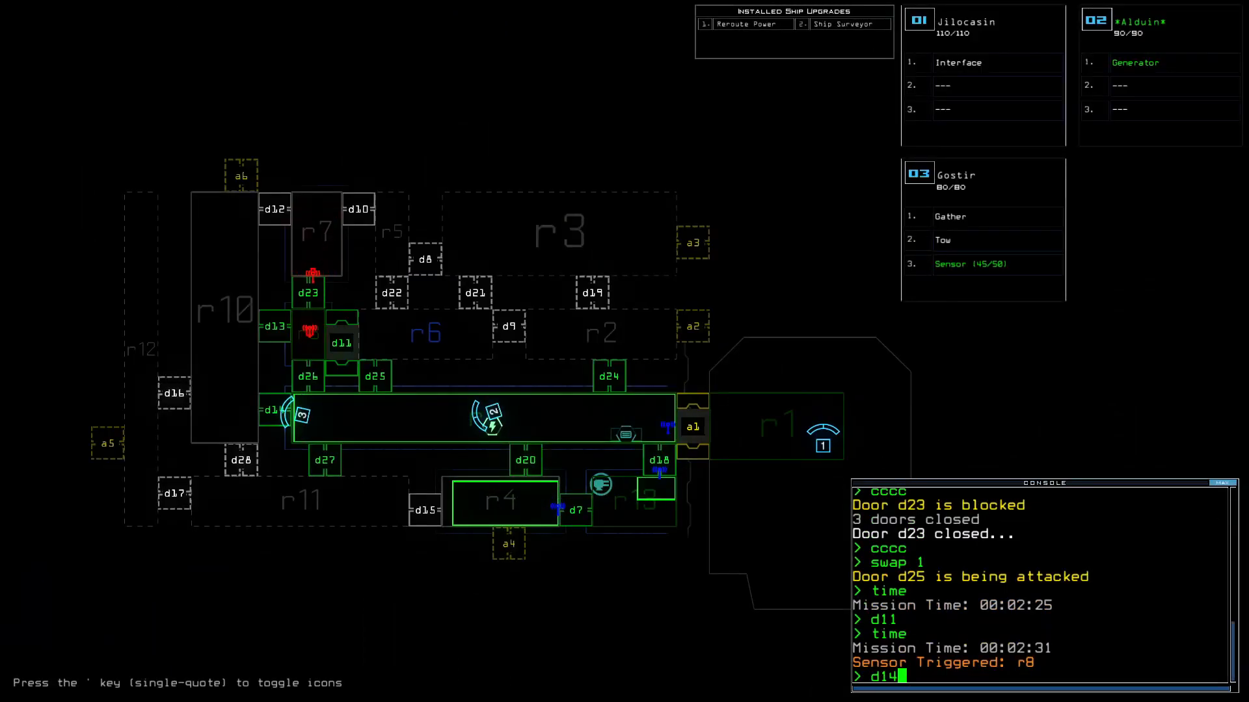
# Open d14, drop a sensor, close doors and swap upgrades so Drone 3 carries Scan.
pyautogui.press('Return')
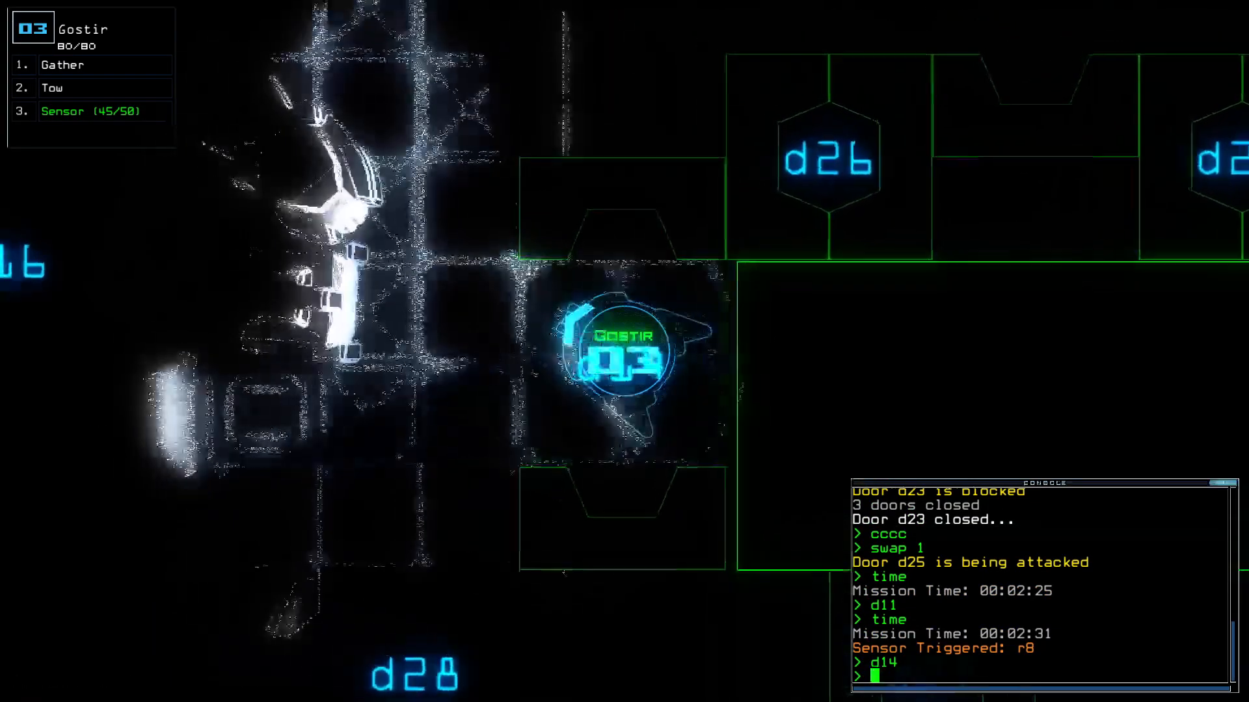
pyautogui.write('ss')
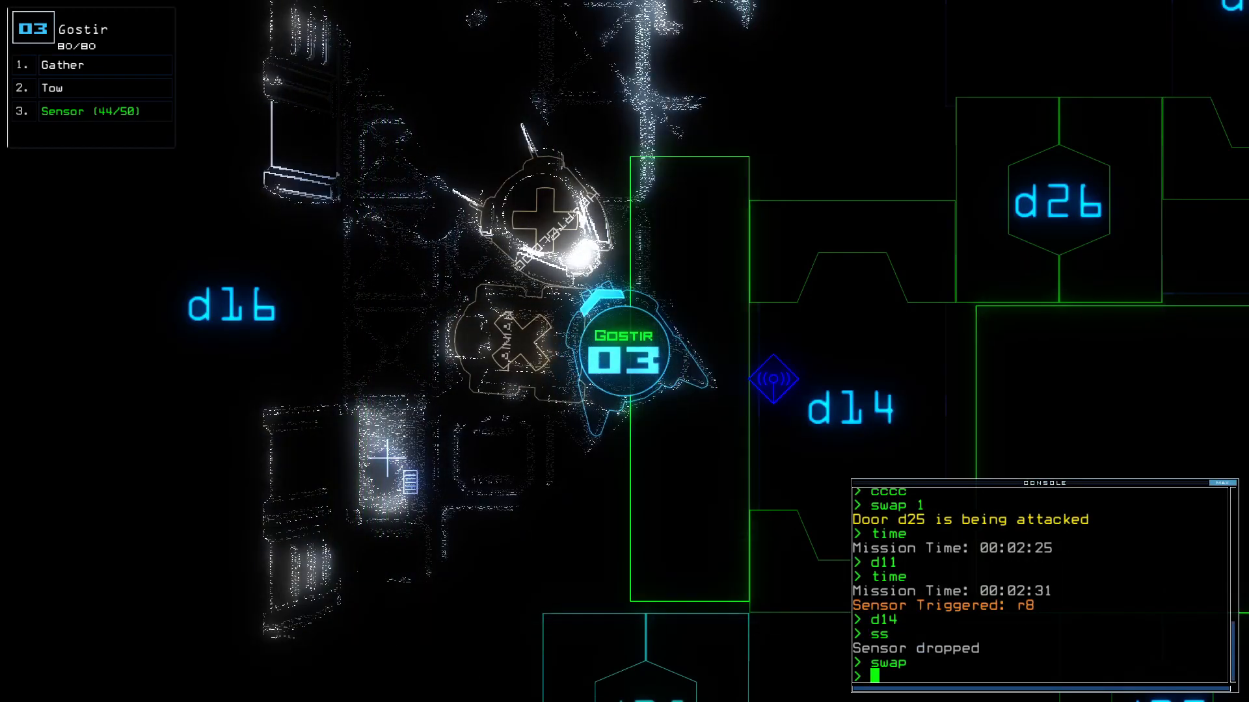
pyautogui.write('cc')
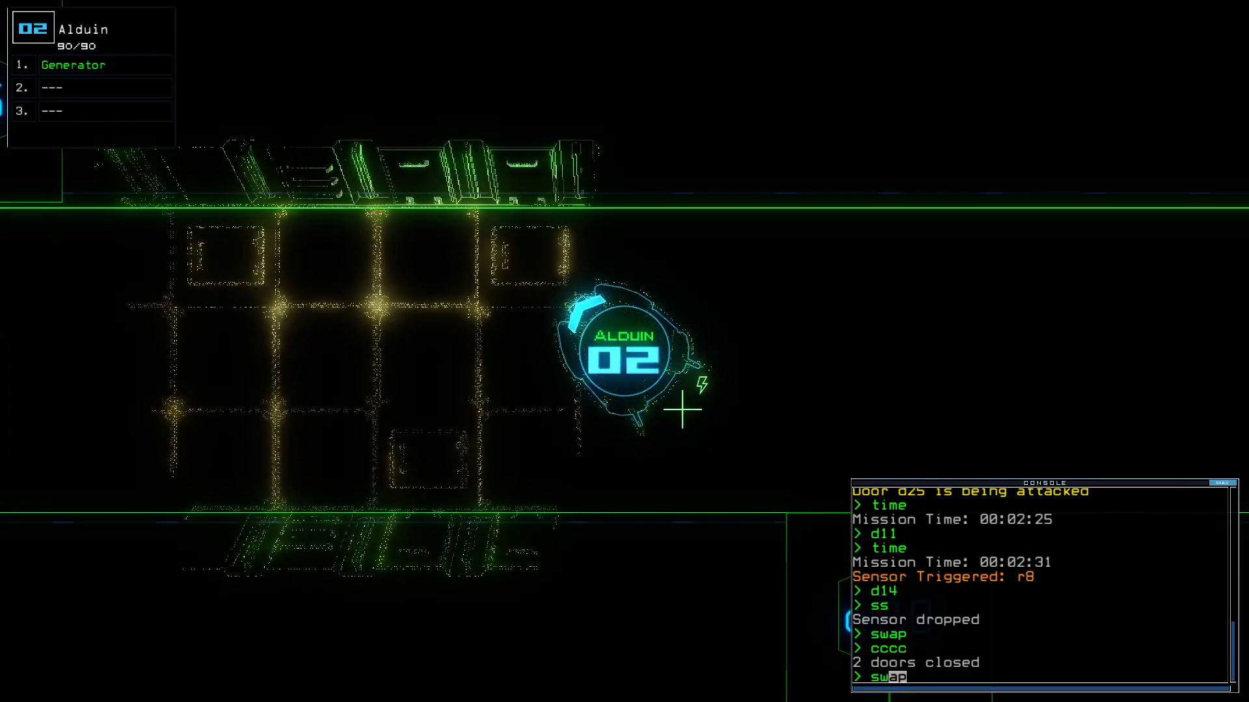
pyautogui.press('Return')
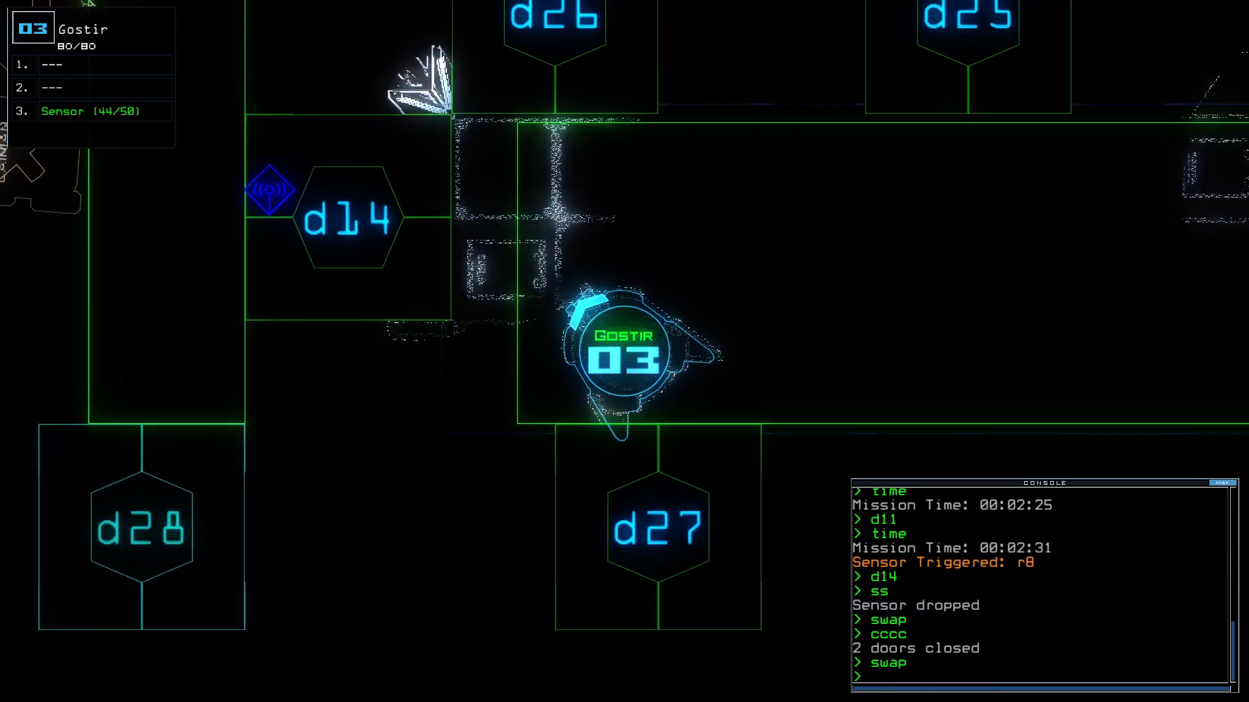
pyautogui.write('d13')
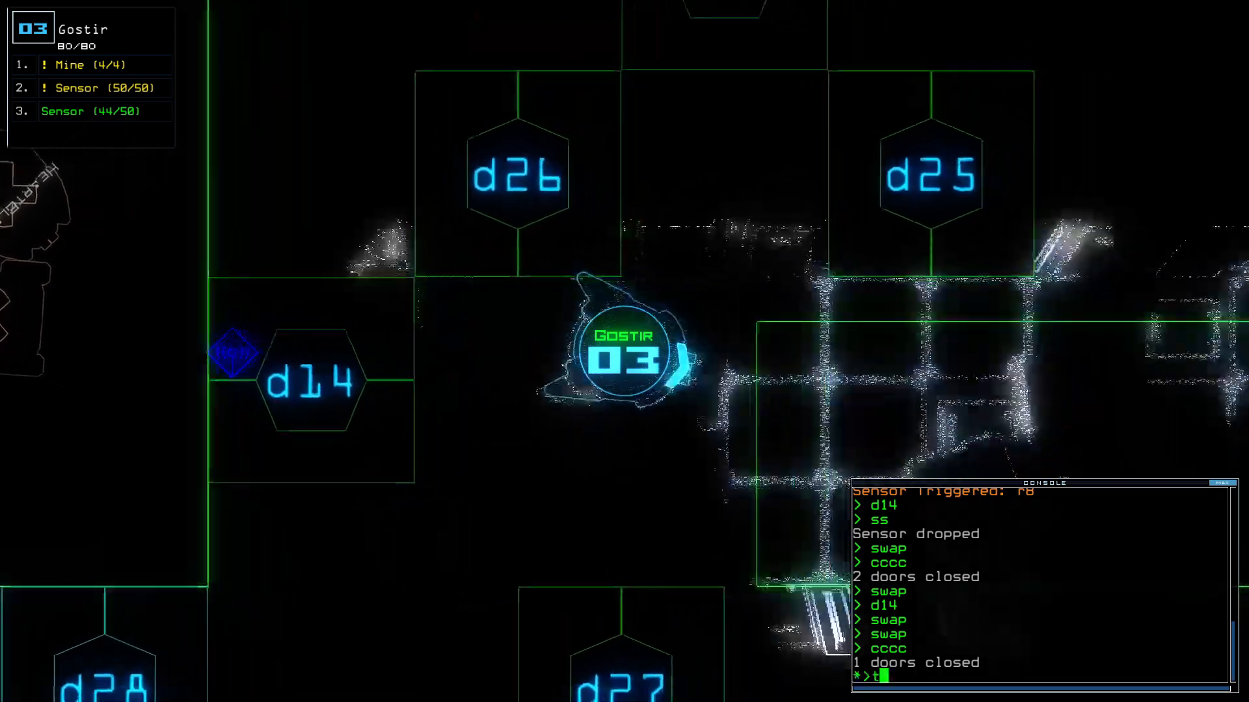
pyautogui.press('Return')
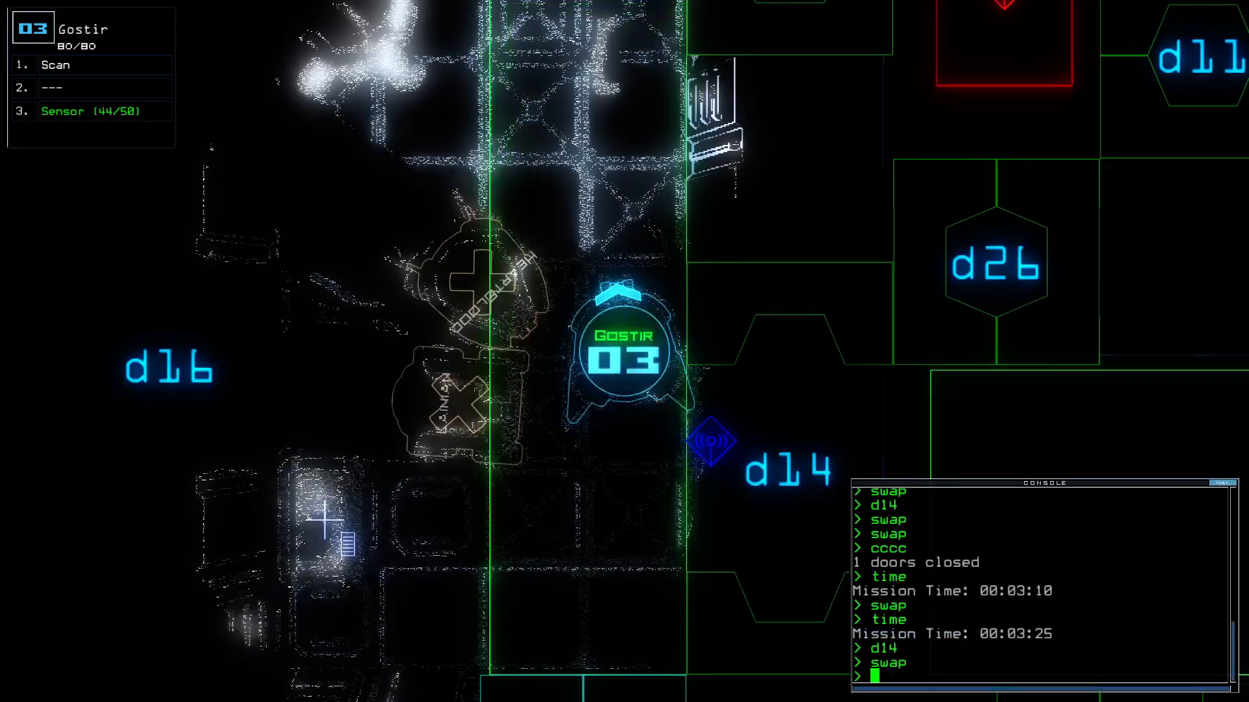
# Scan rooms past d7 and d24, finding ship defenses, a power inlet and two scrap.
pyautogui.write('sc')
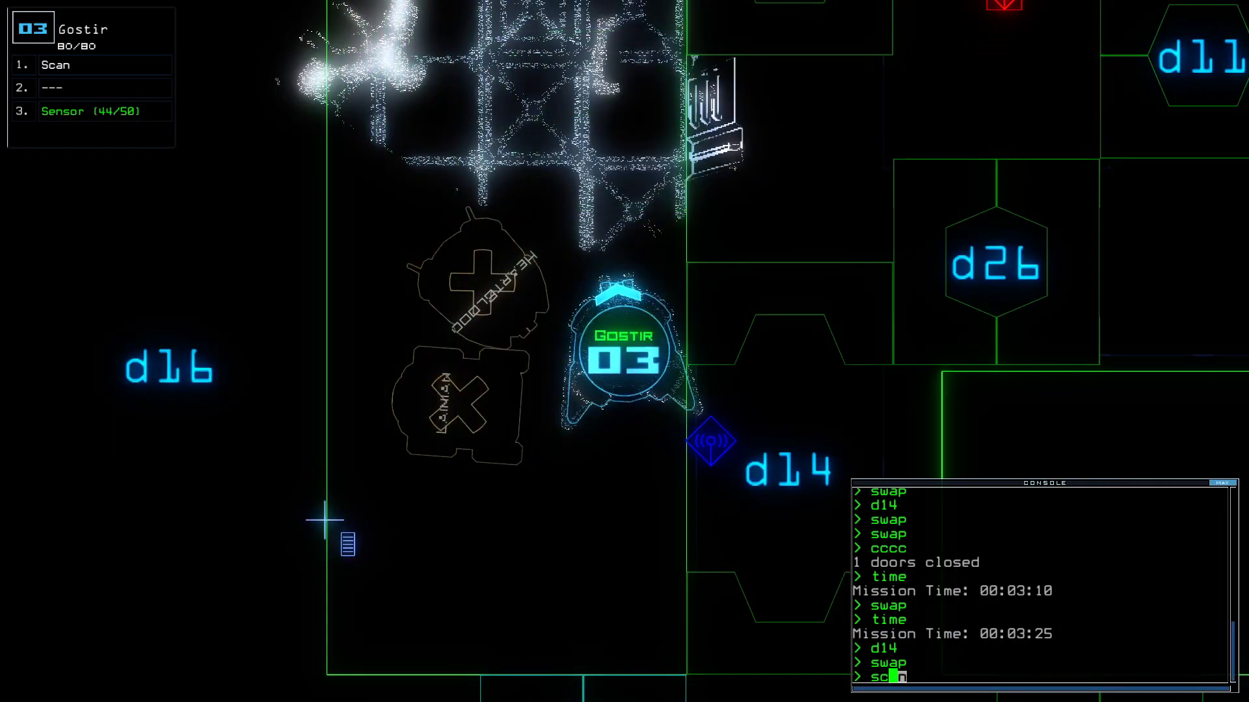
pyautogui.press('Return')
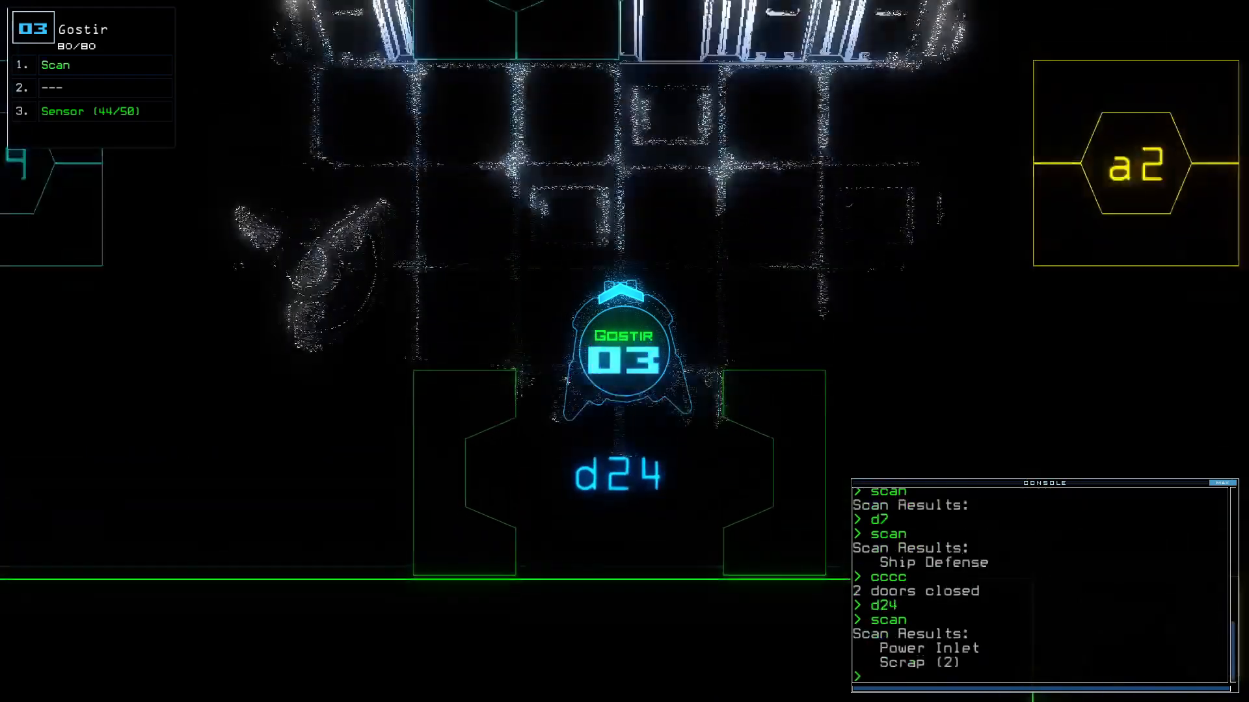
# Gather two pieces of scrap with Alduin and begin opening door d19.
pyautogui.write('g')
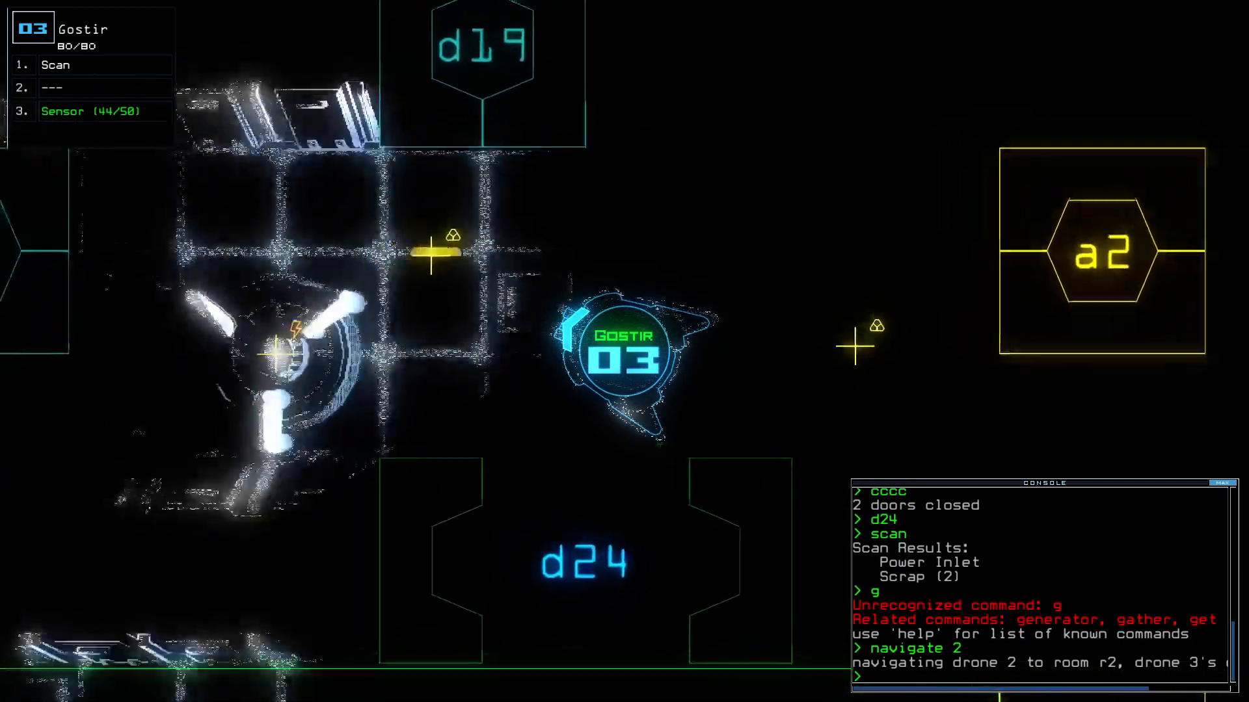
pyautogui.write('gather')
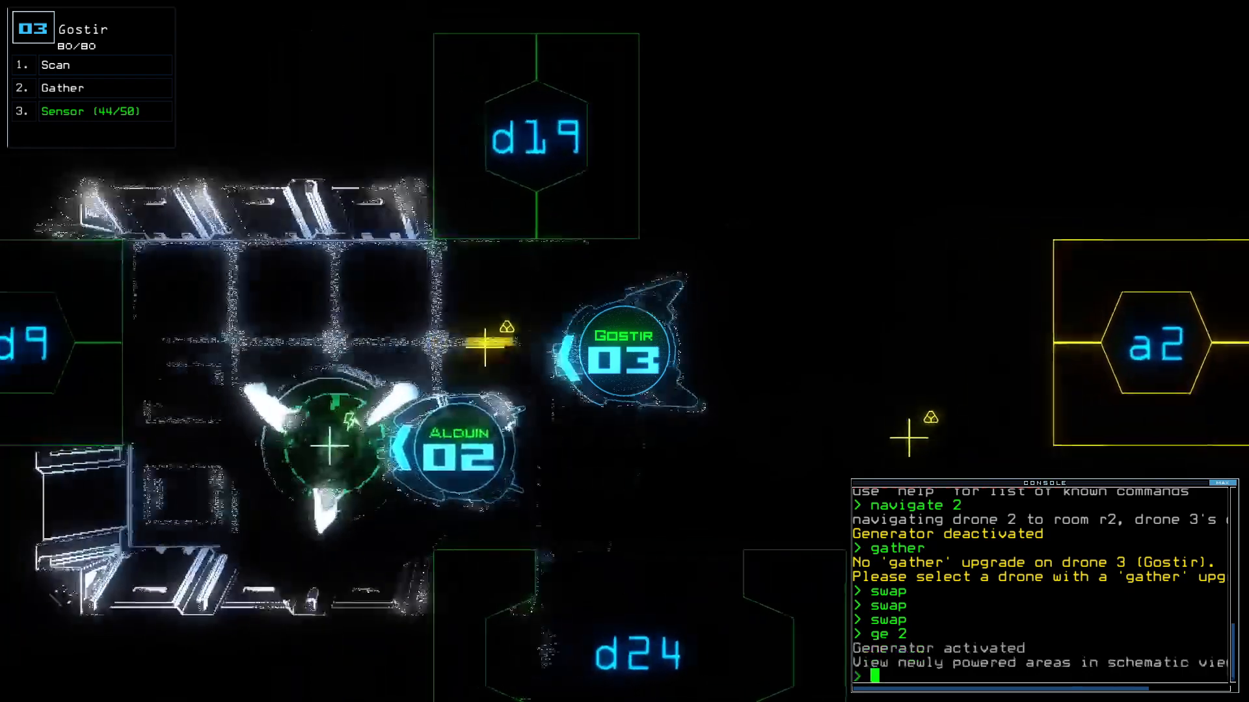
pyautogui.write('g')
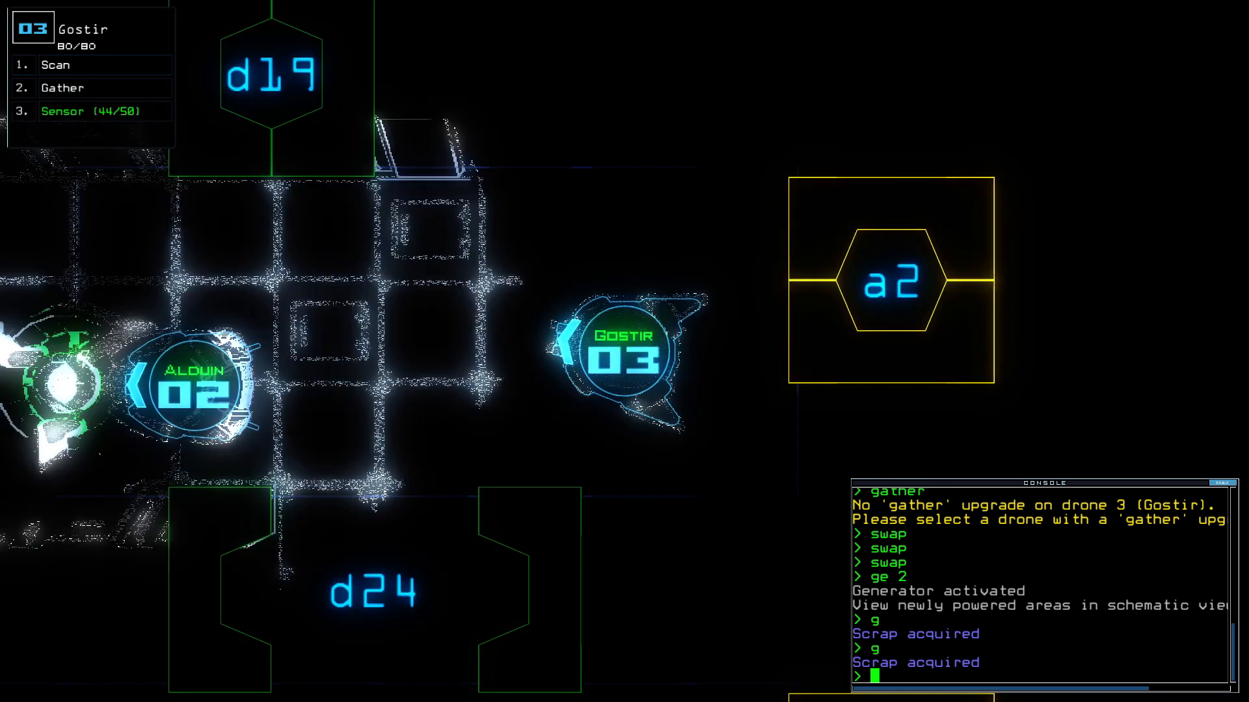
pyautogui.write('d1')
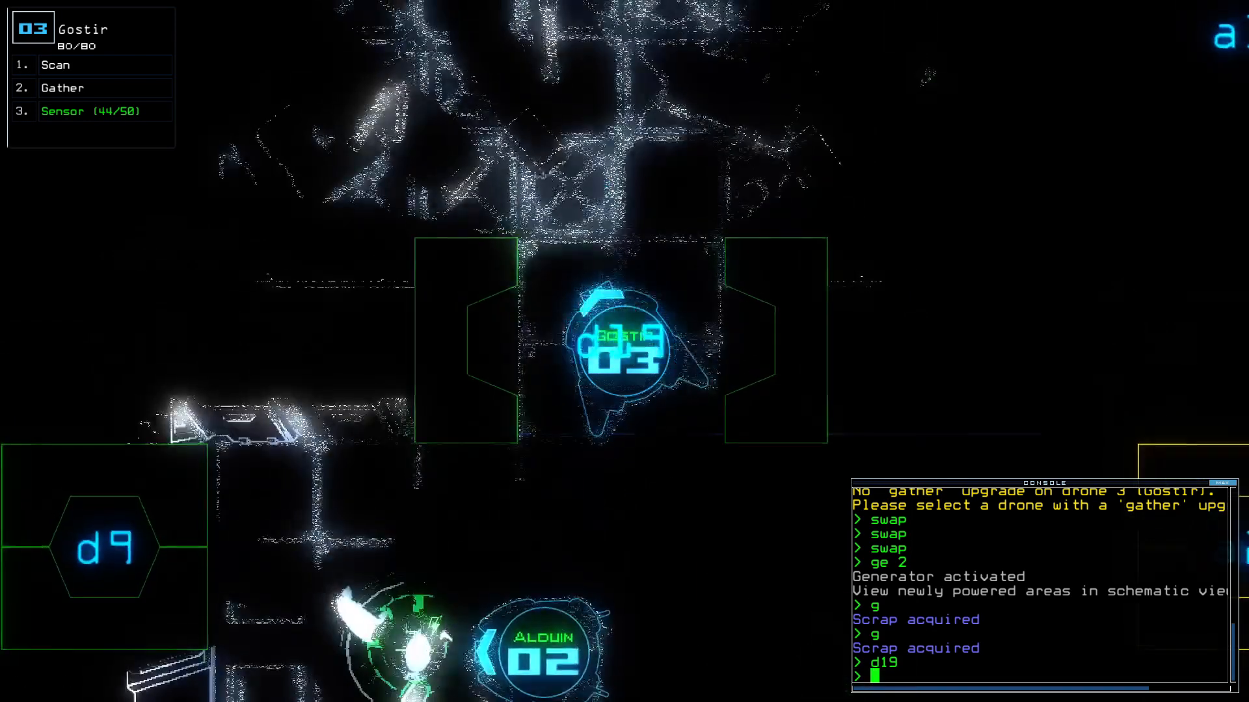
# Drop a sensor with the ss command.
pyautogui.write('ss')
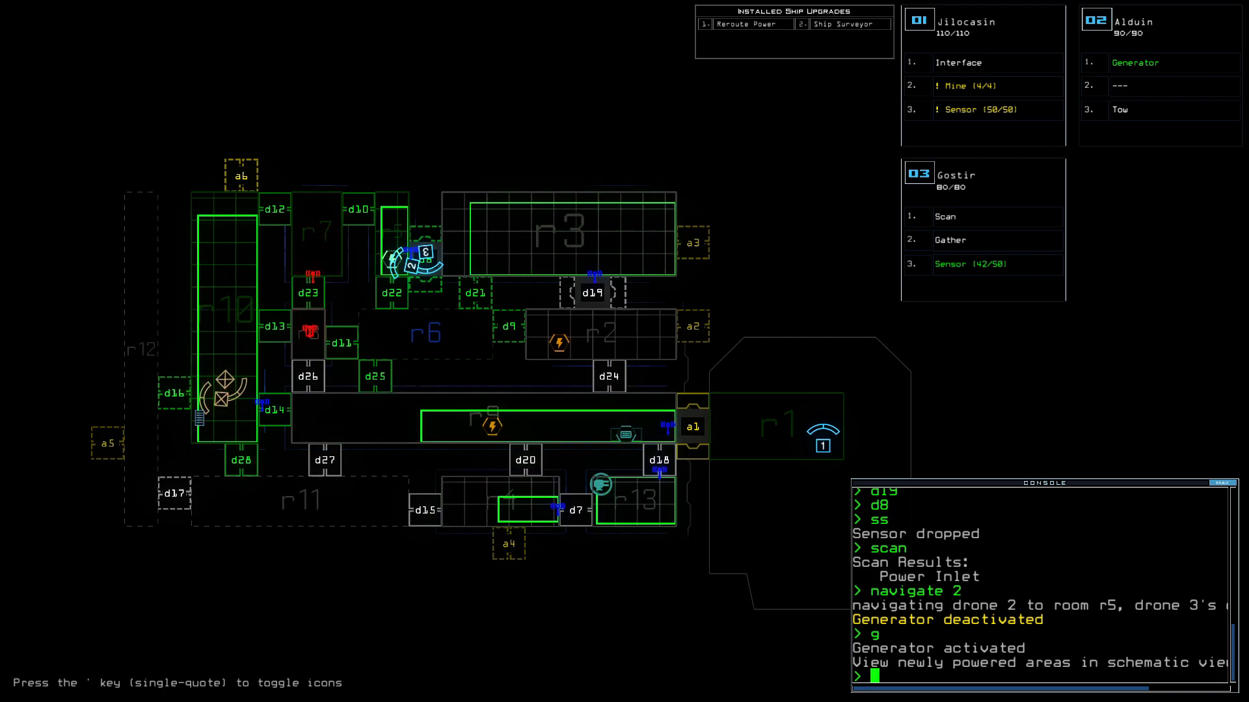
# Open door d12, vent room r10 through airlock a6, and enter d16.
pyautogui.write('d12')
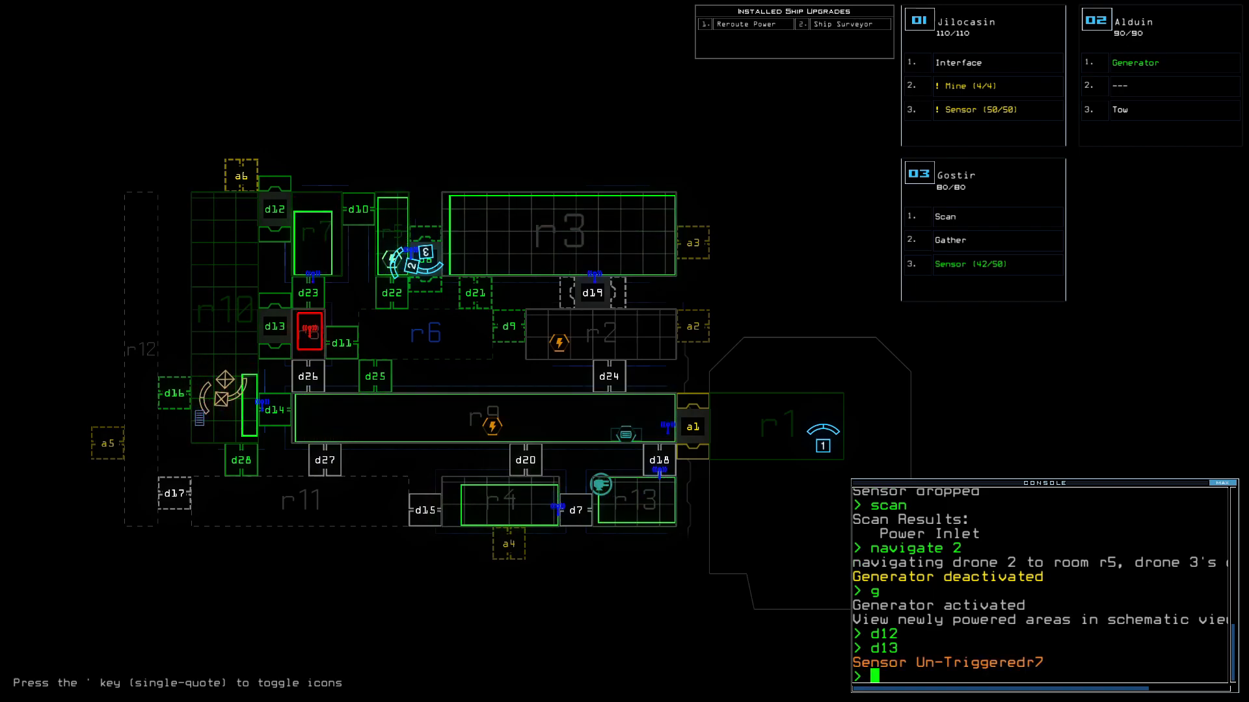
pyautogui.press('Return')
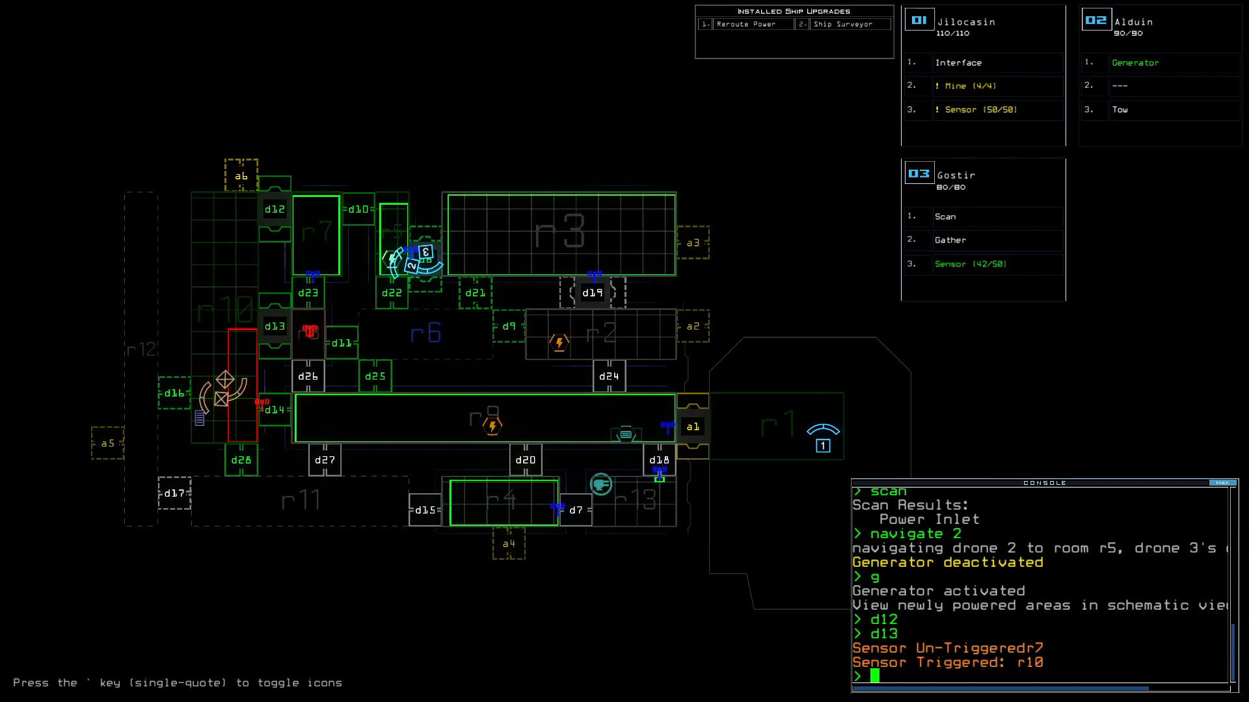
pyautogui.write('vent r10 a')
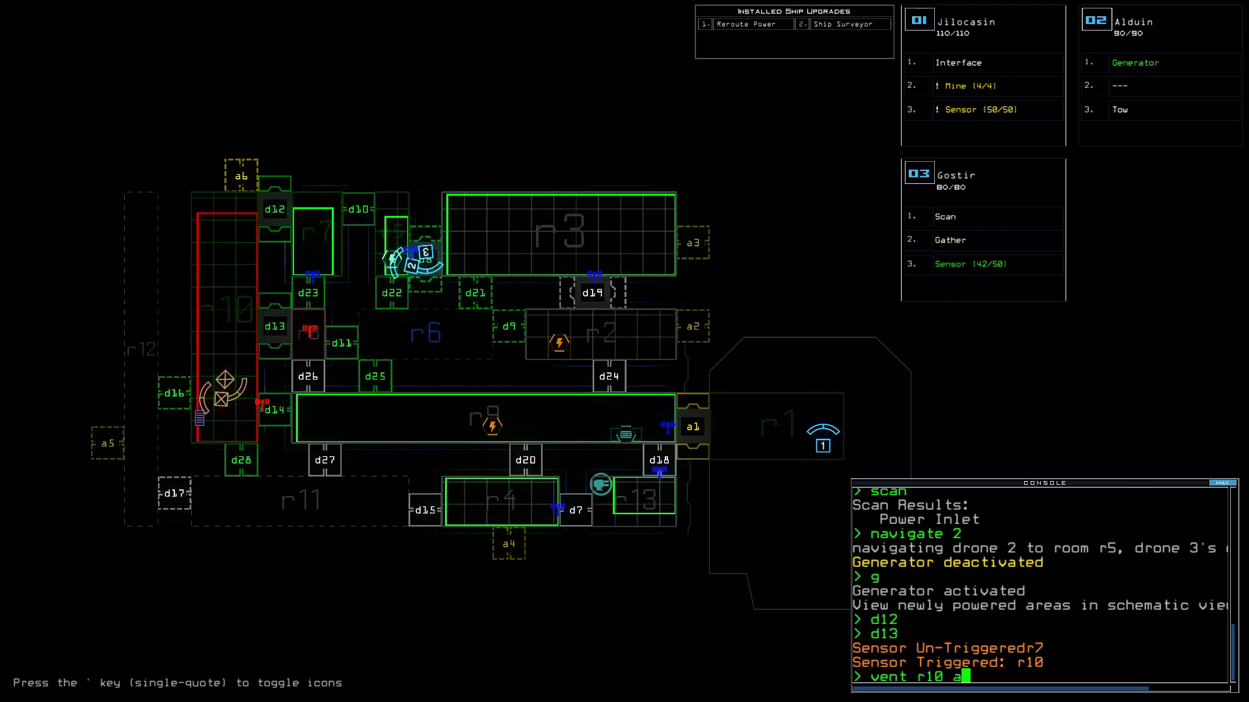
pyautogui.write('6')
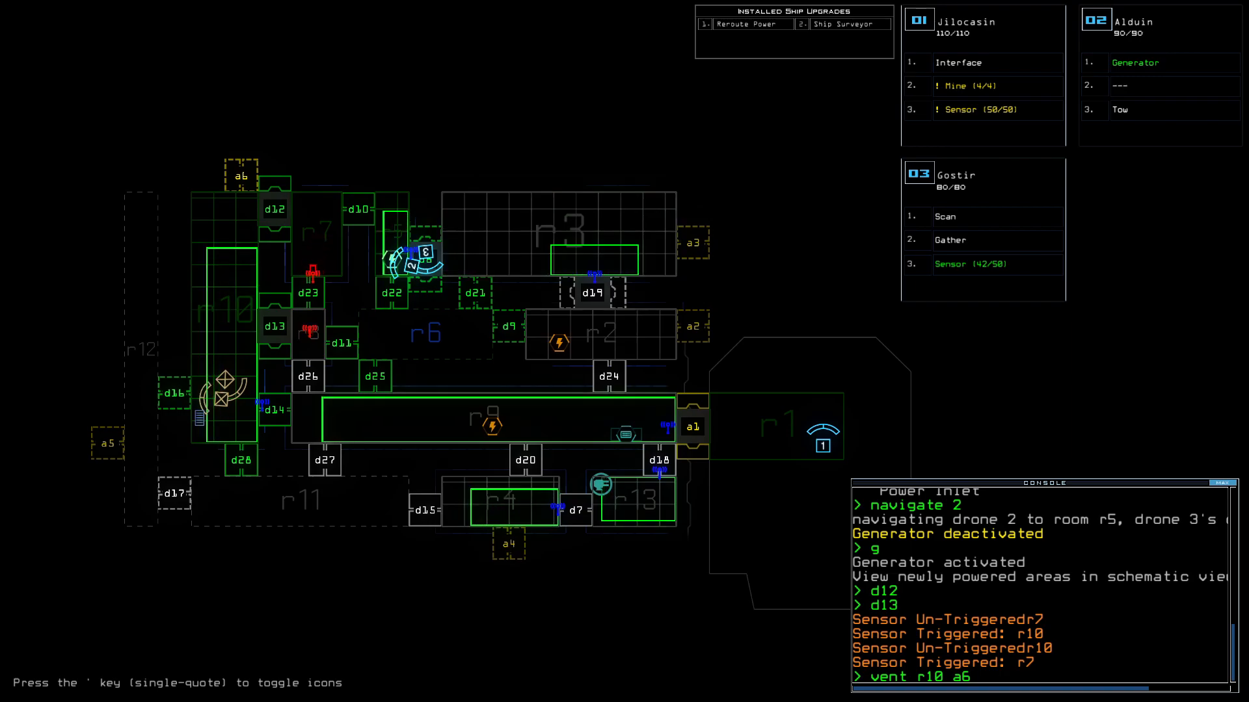
pyautogui.press('Return')
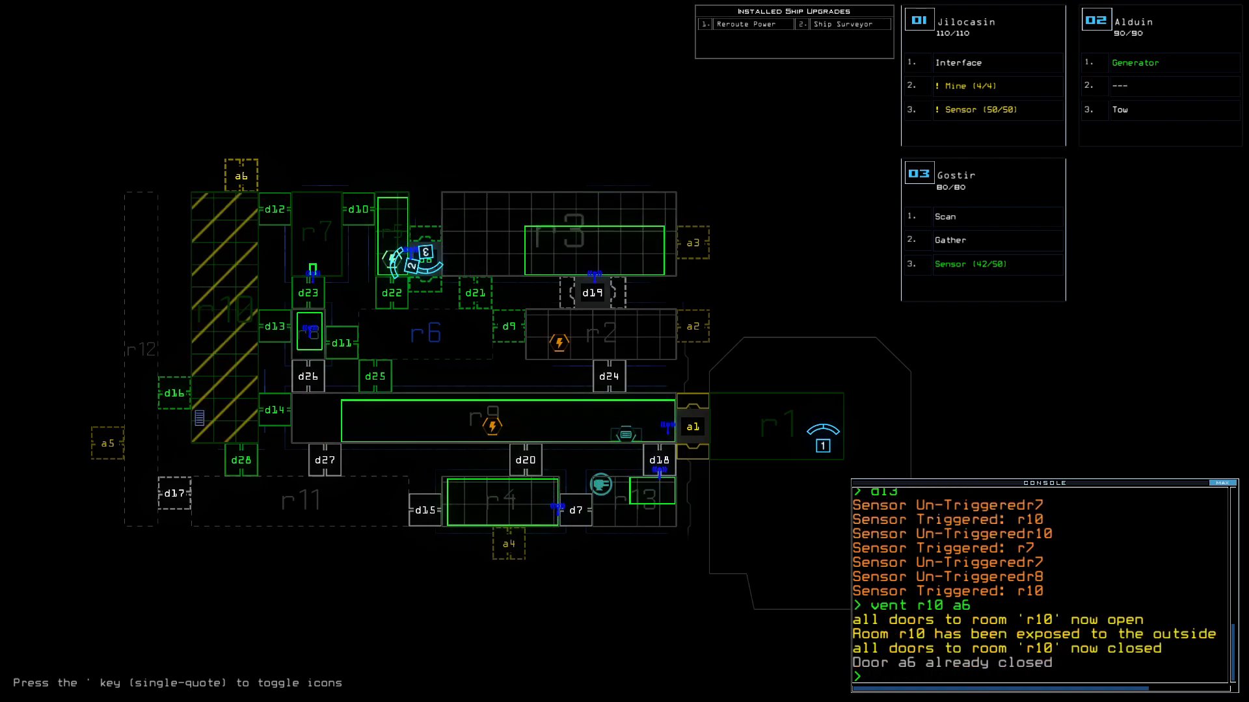
pyautogui.write('d1')
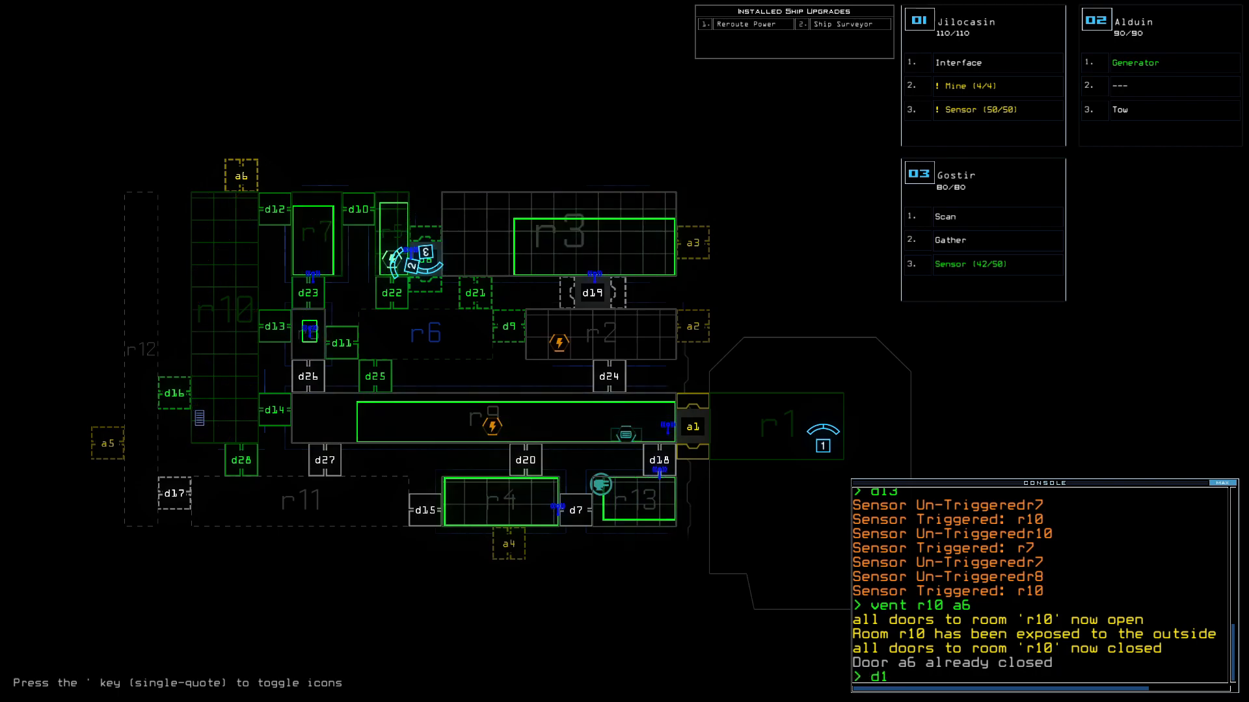
pyautogui.write('16')
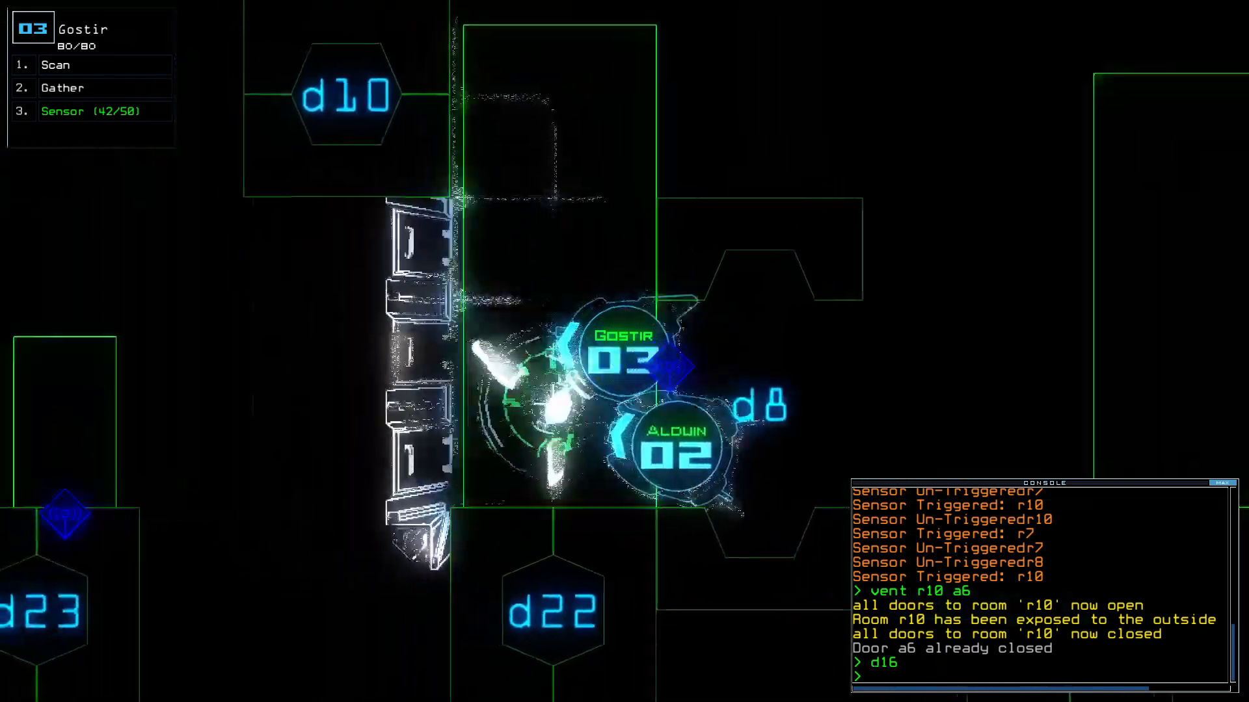
# Open d10 and scan, close nearby doors, and vent r10 through a6 again.
pyautogui.write('d10')
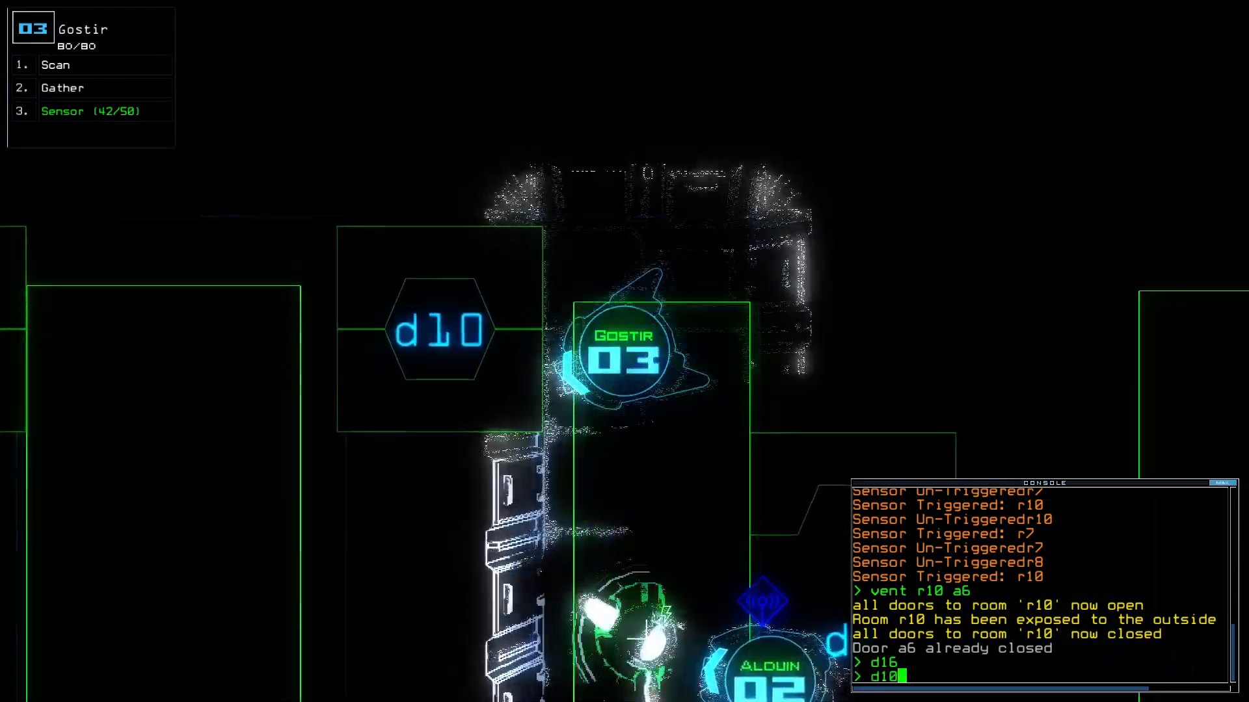
pyautogui.write('scan')
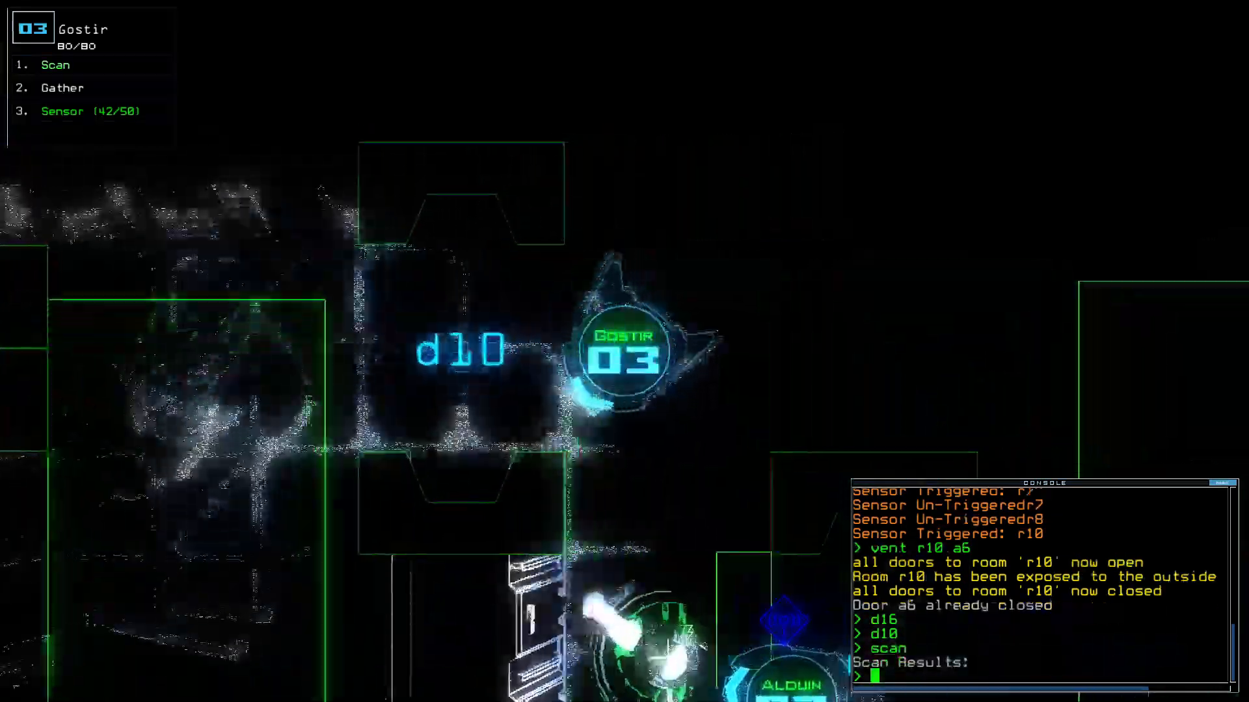
pyautogui.press('Return')
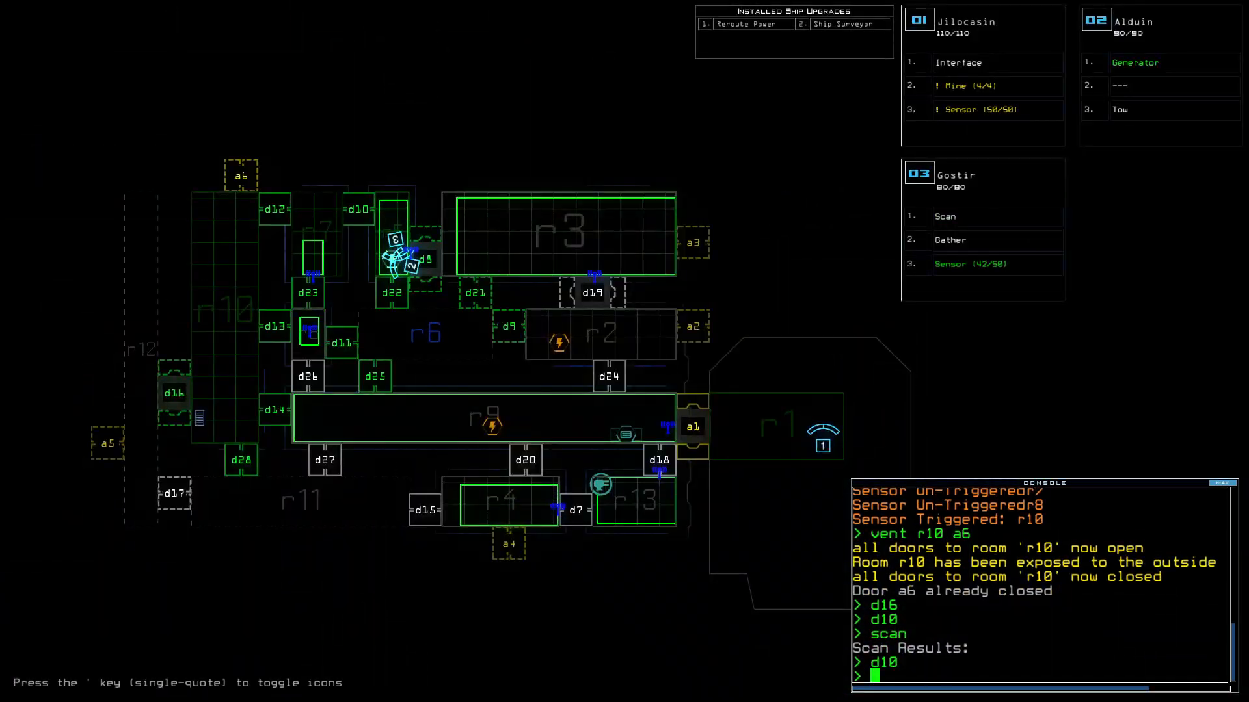
pyautogui.write('cccc')
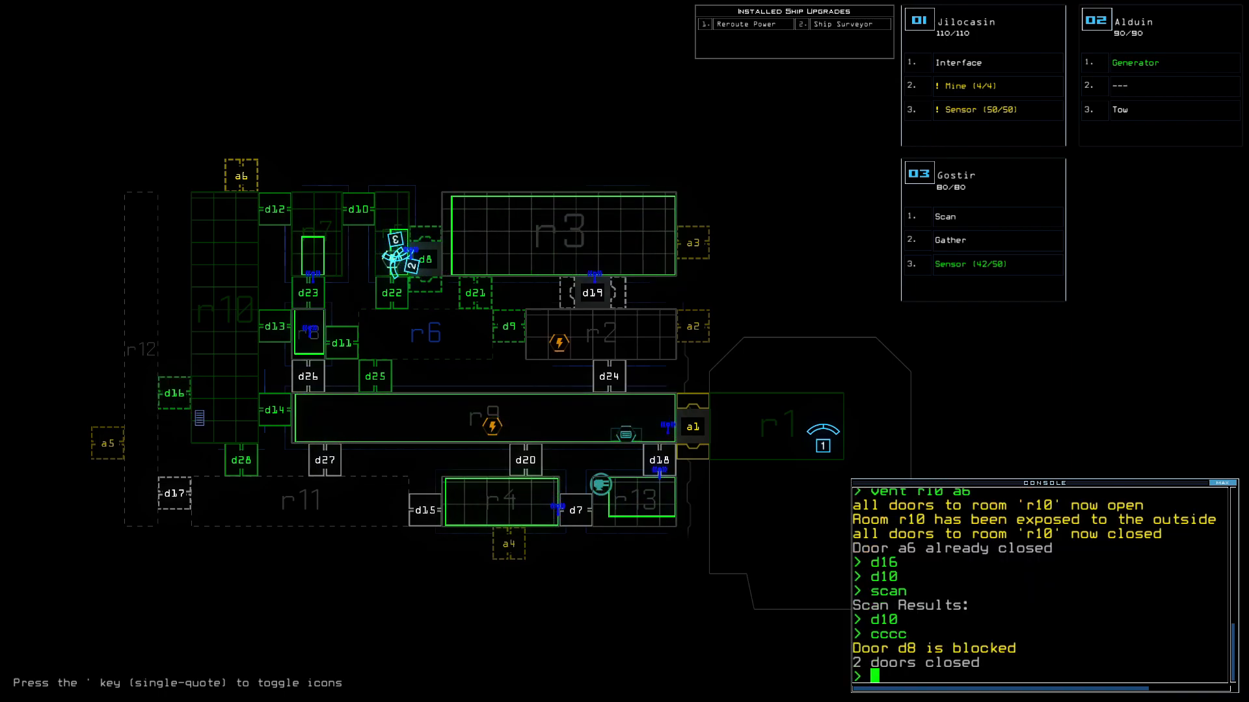
pyautogui.write('vent r10 a6')
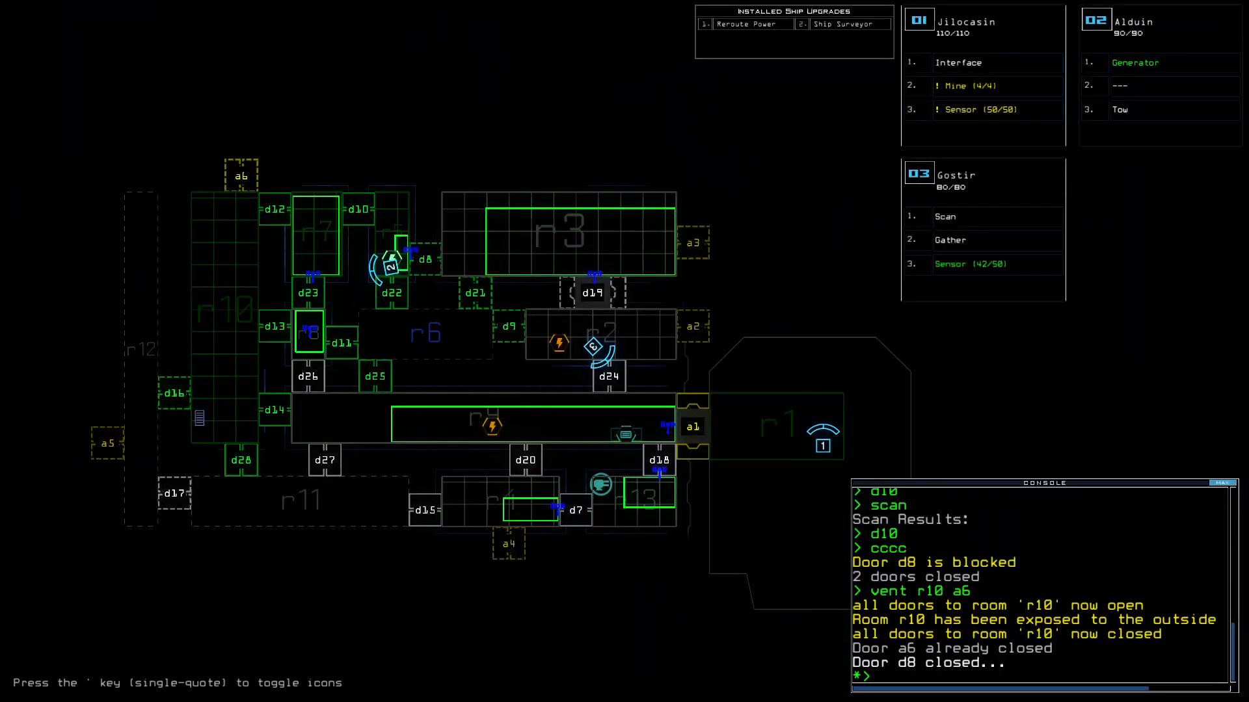
# Reroute power to rooms r5, r6, r9 and r10, and open door d24.
pyautogui.write('reroute')
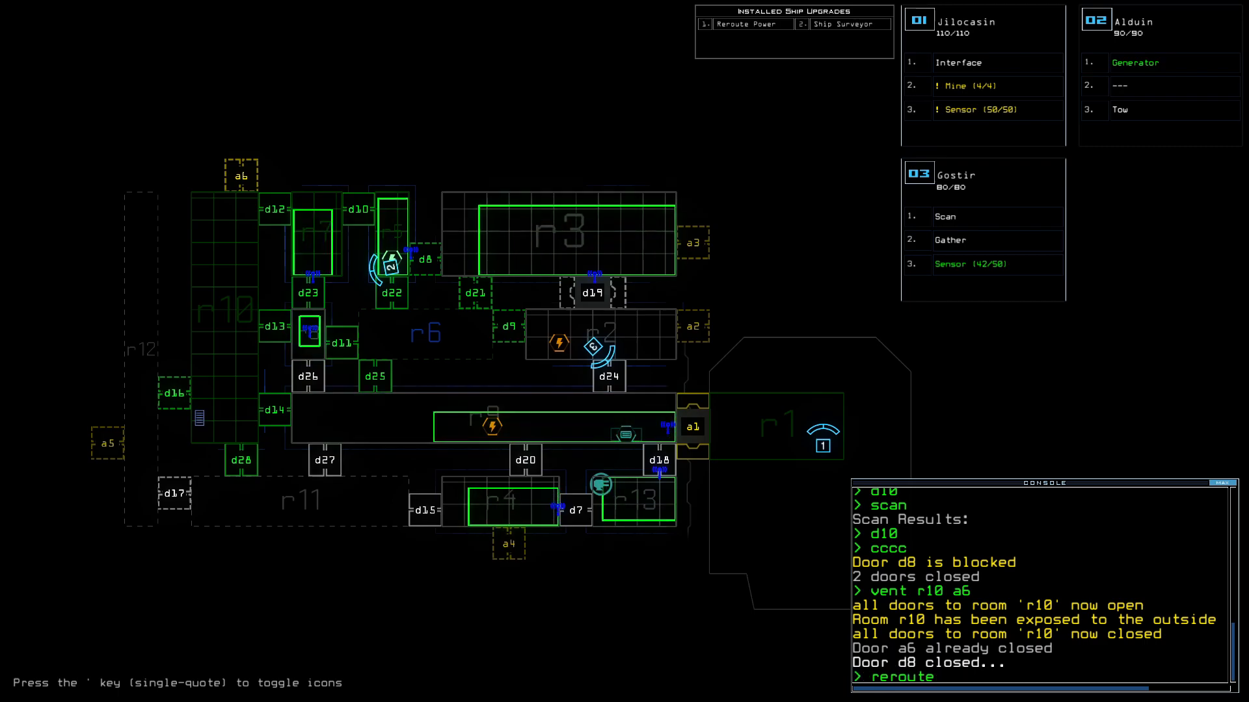
pyautogui.write('r5')
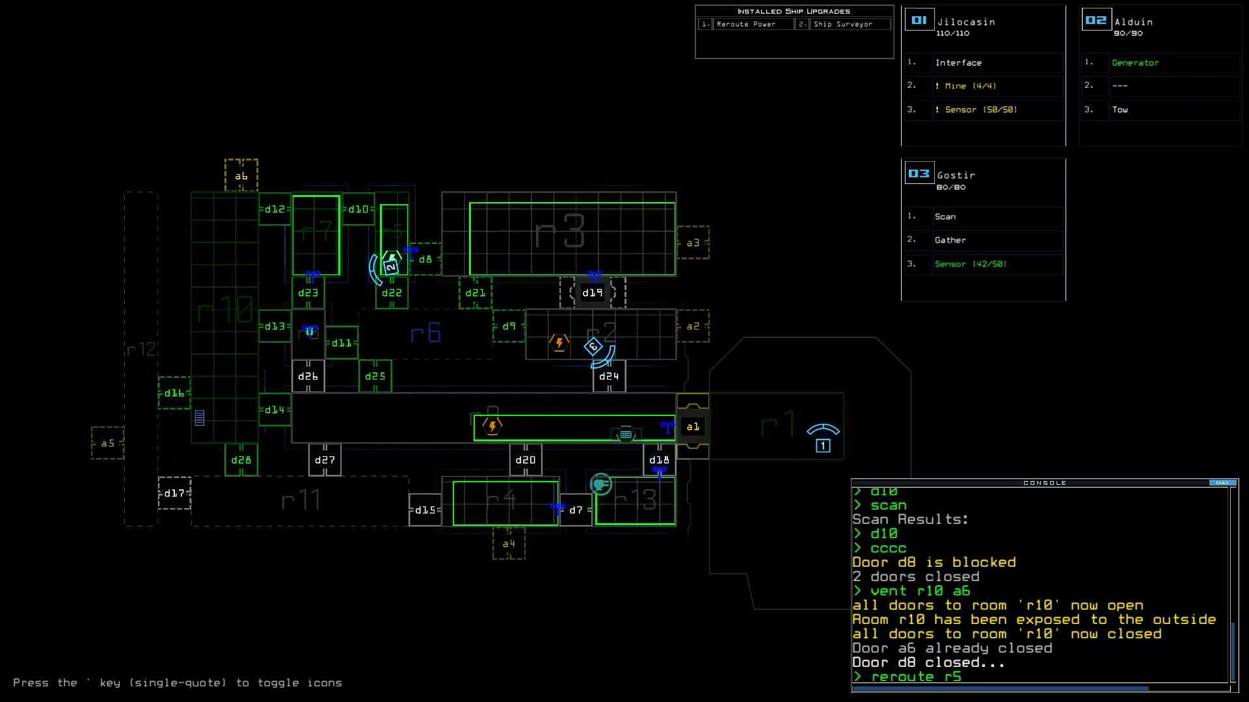
pyautogui.write('r6')
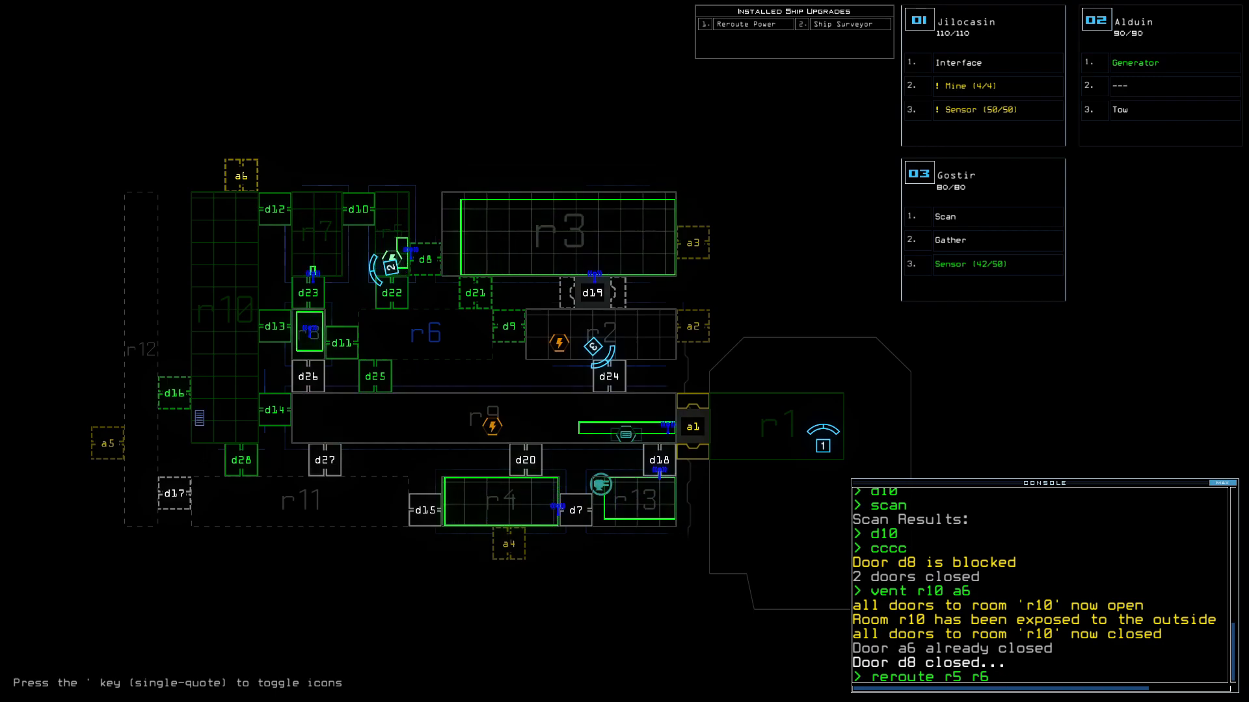
pyautogui.write('r')
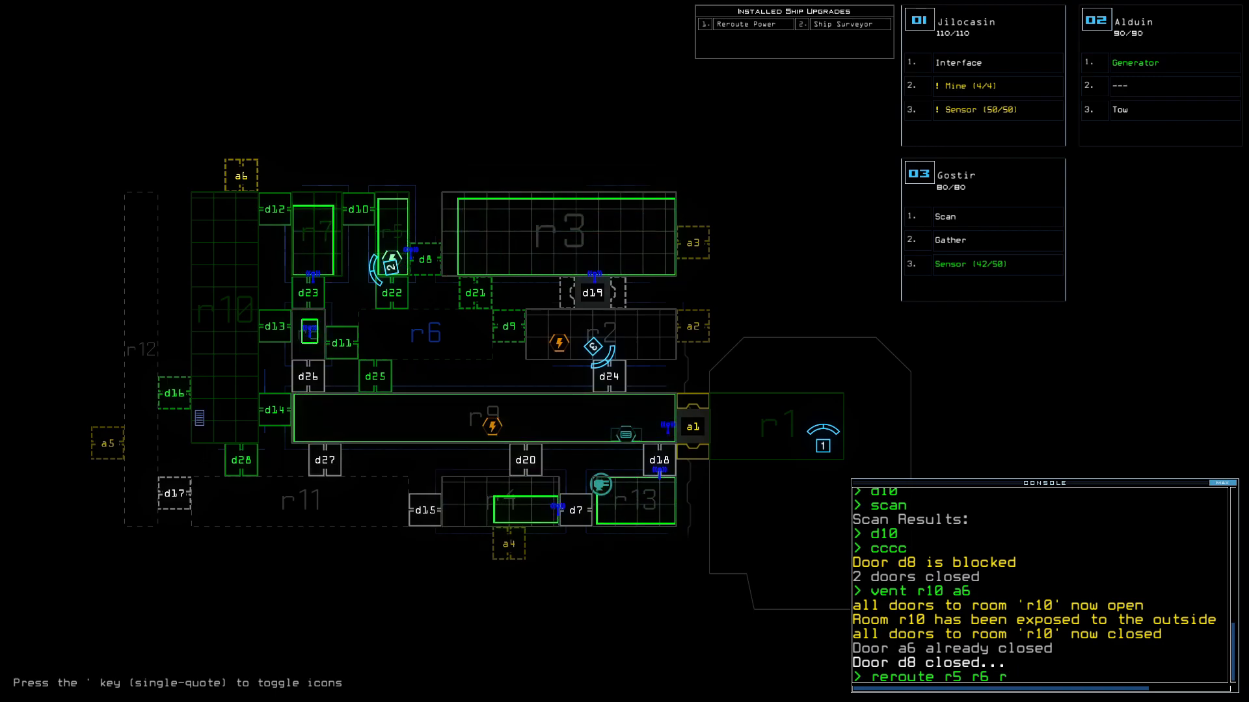
pyautogui.write('9 r10')
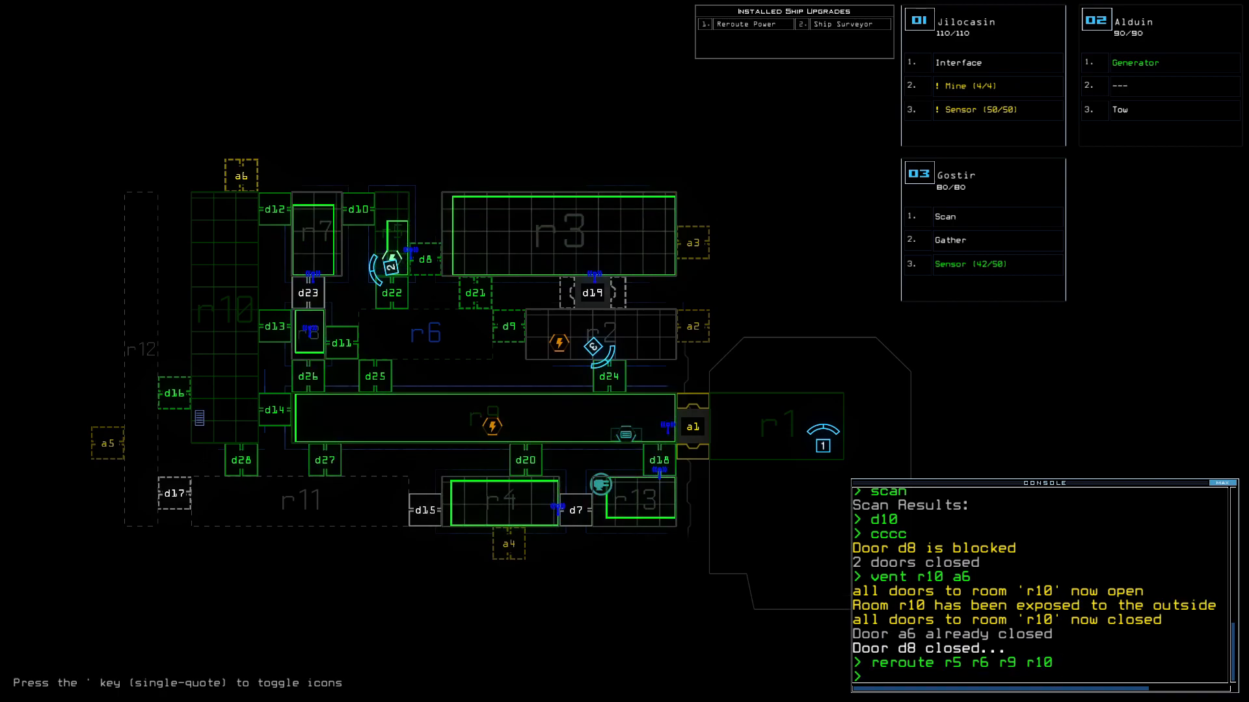
pyautogui.write('d24')
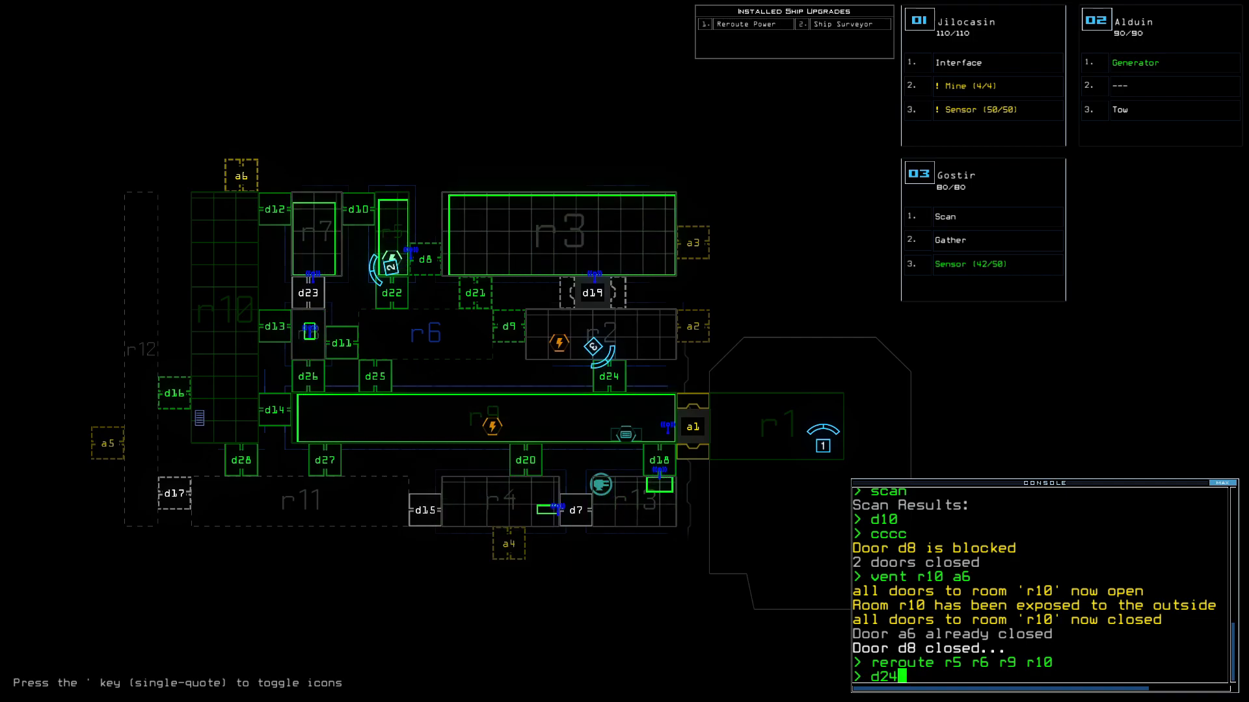
pyautogui.press('Return')
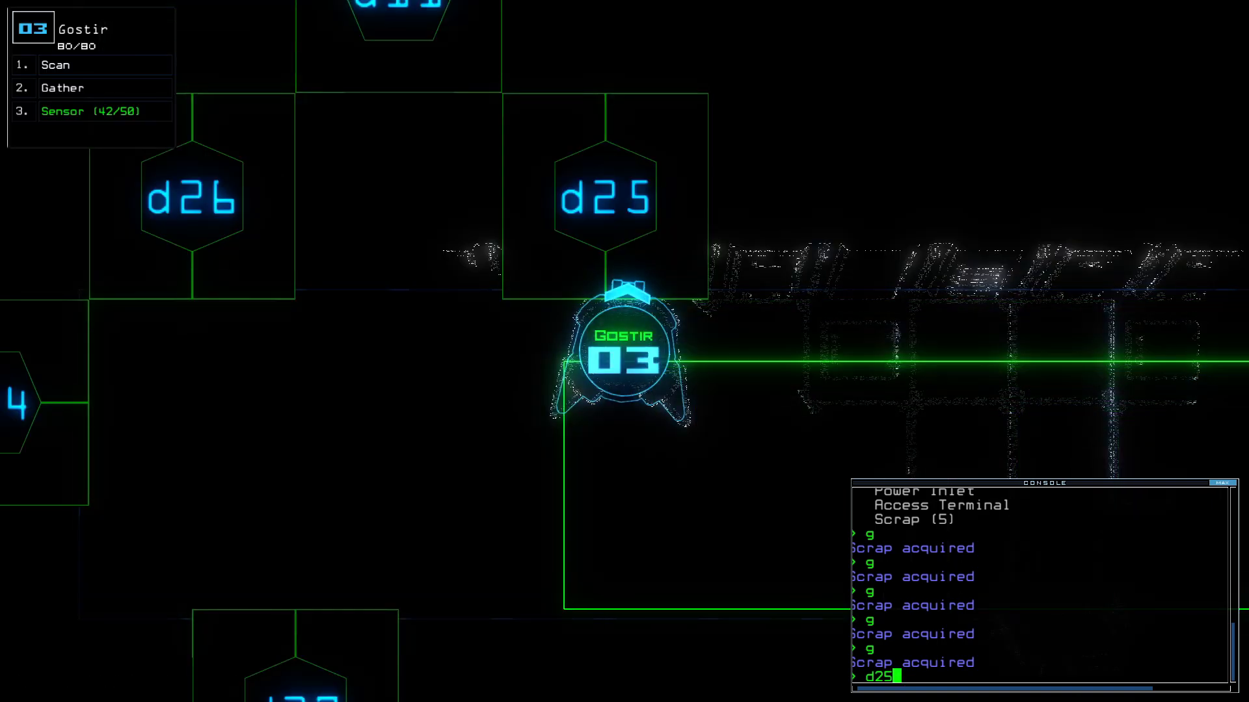
# Open door d25 and start venting room r10 through airlock a6.
pyautogui.press('Return')
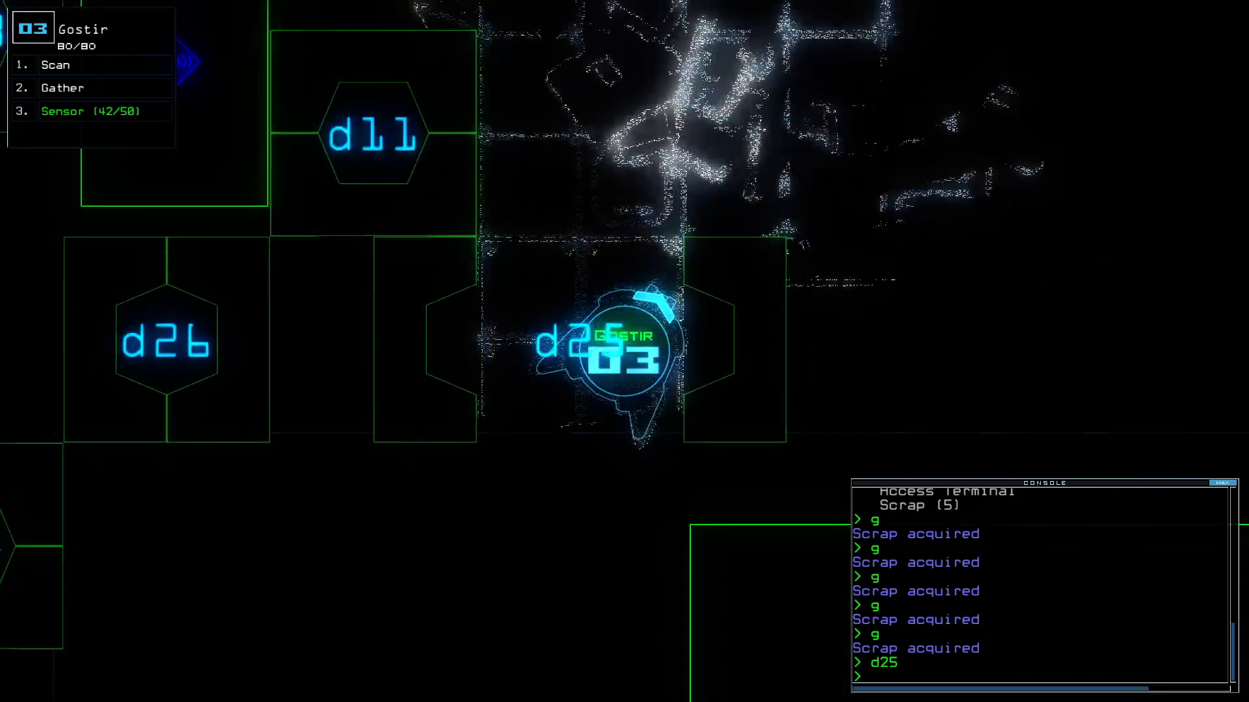
pyautogui.click(56, 65)
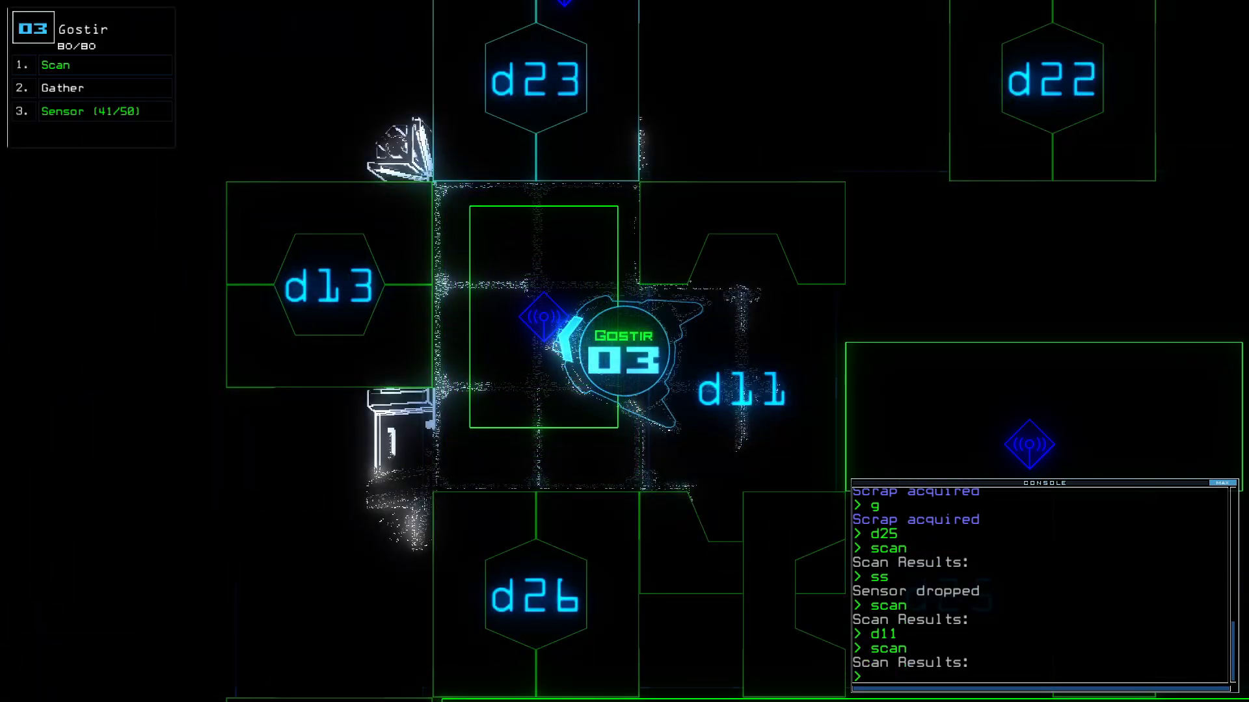
pyautogui.write('vent r10 a')
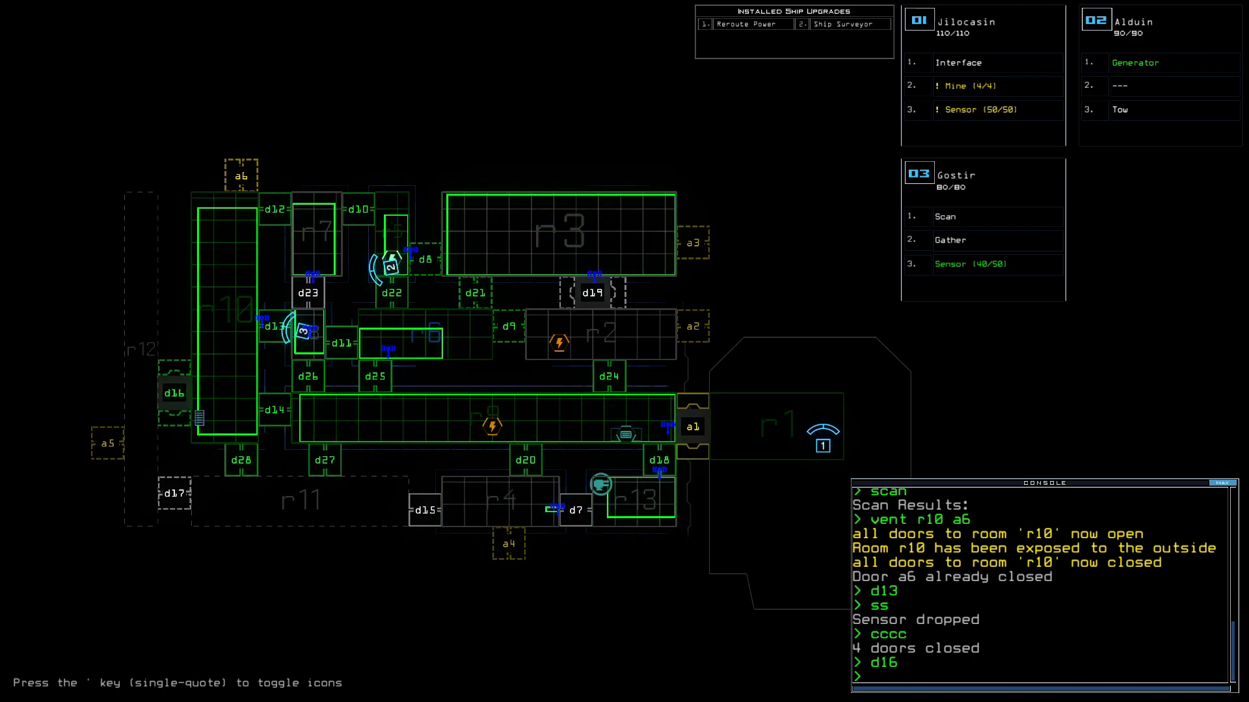
# Open doors d28 and d22 from the console.
pyautogui.write('d28')
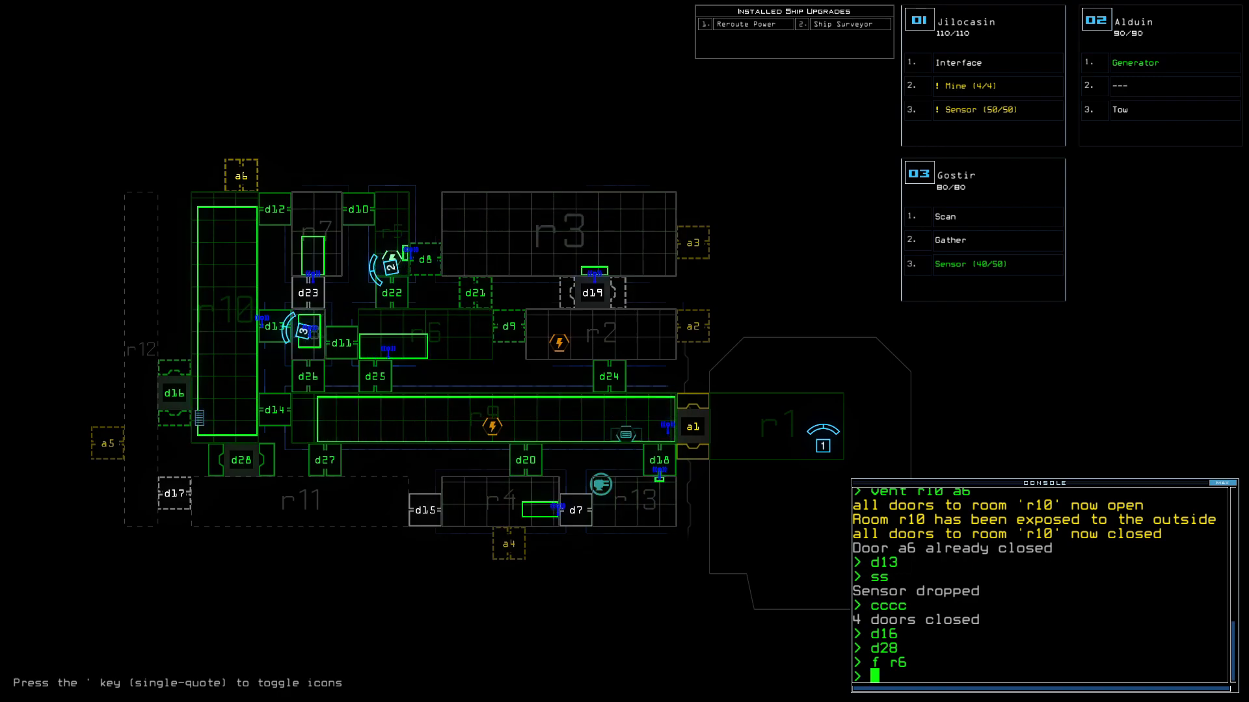
pyautogui.write('d22')
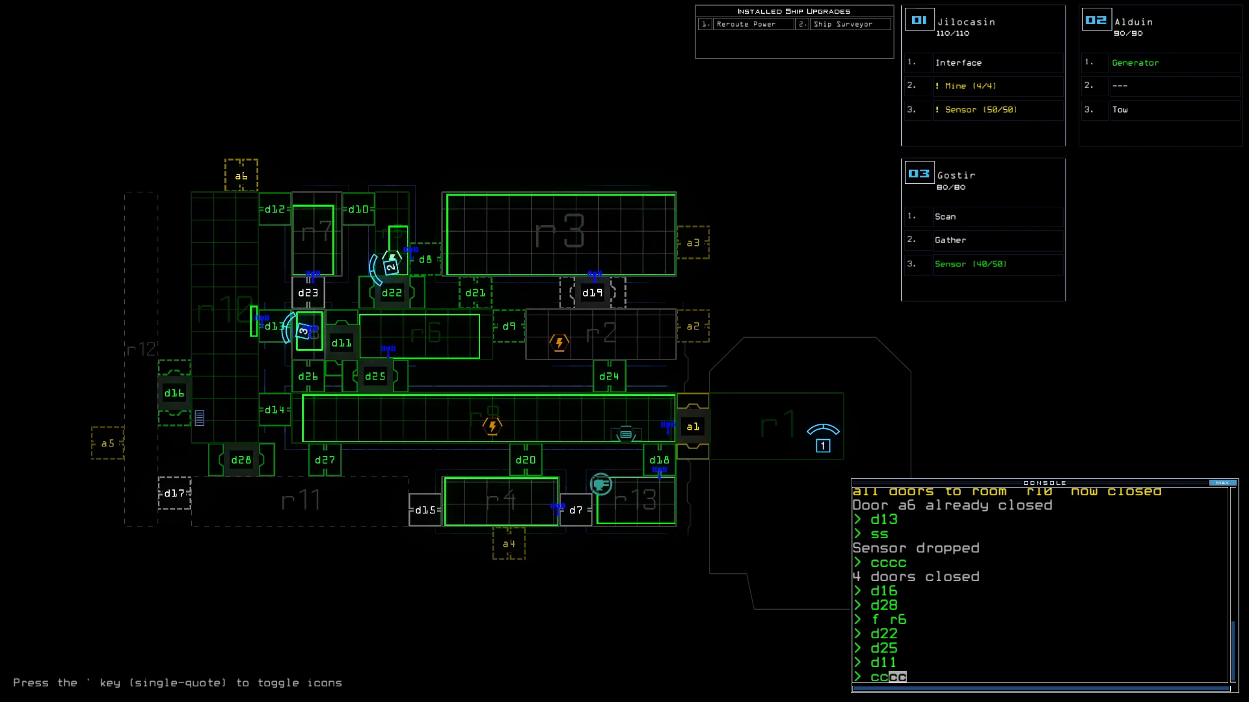
# Seal room r10, scan with Gostir, and begin a reroute command.
pyautogui.write('cr r1')
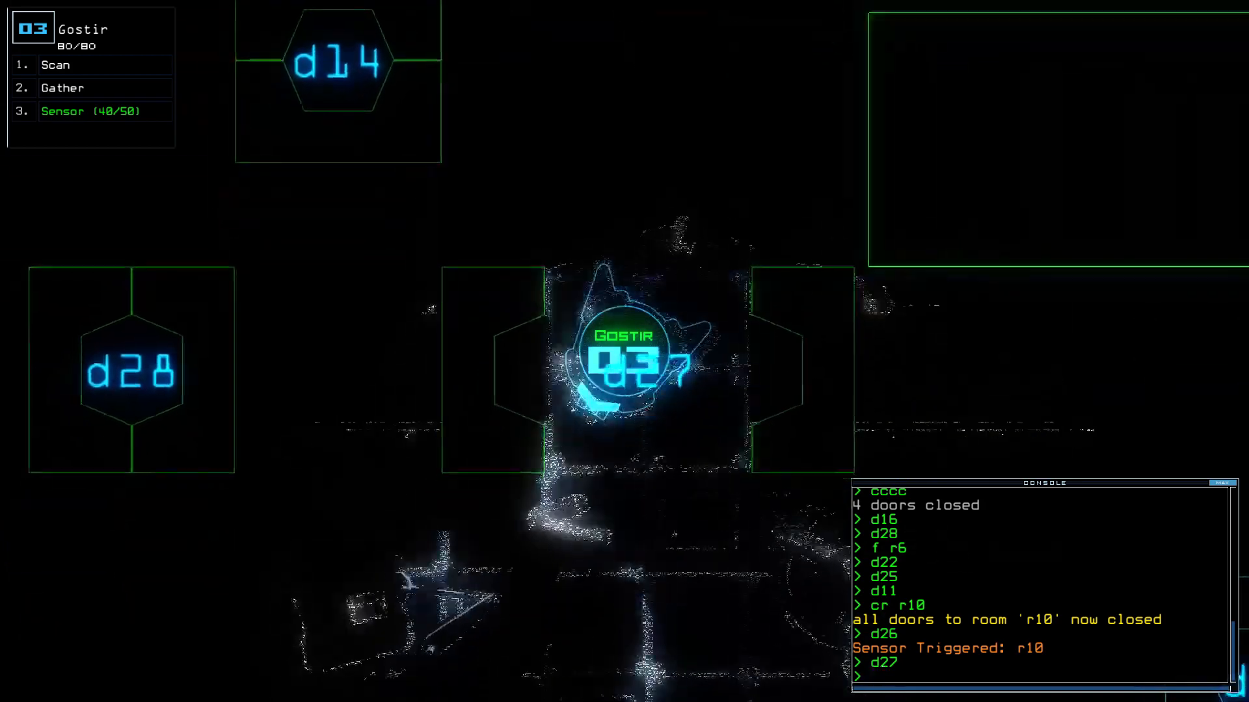
pyautogui.write('sca')
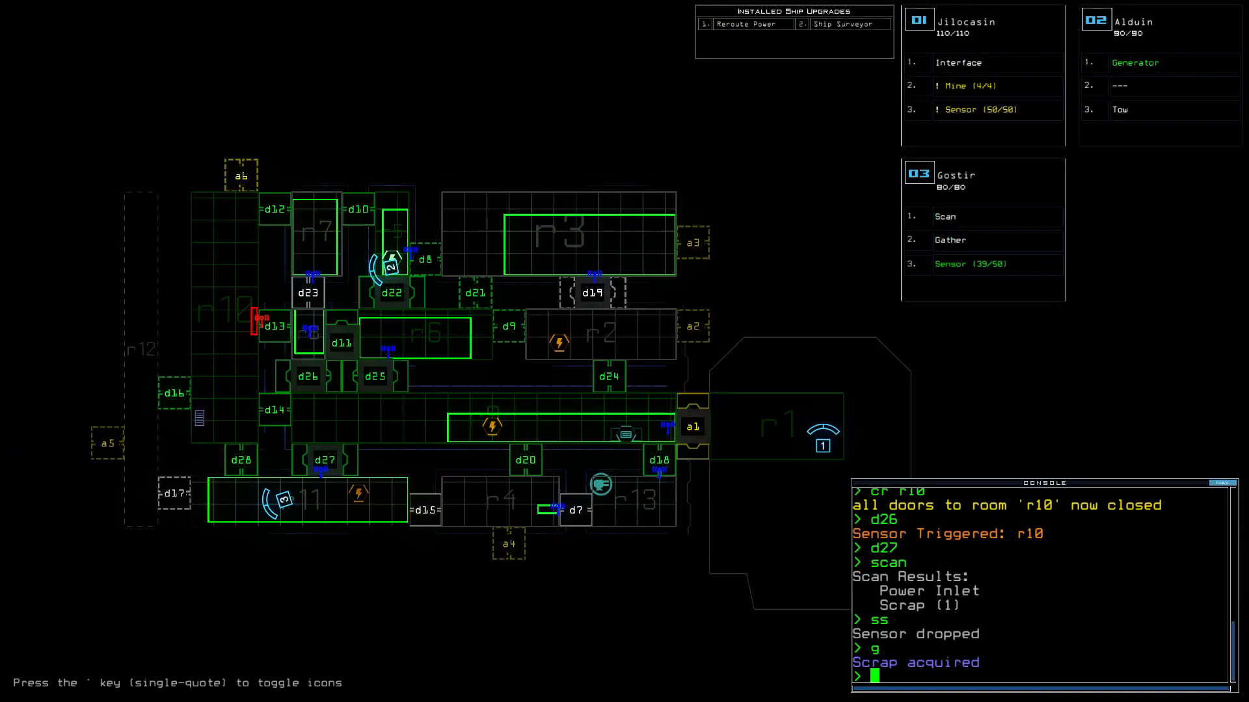
pyautogui.write('reroute r5 r')
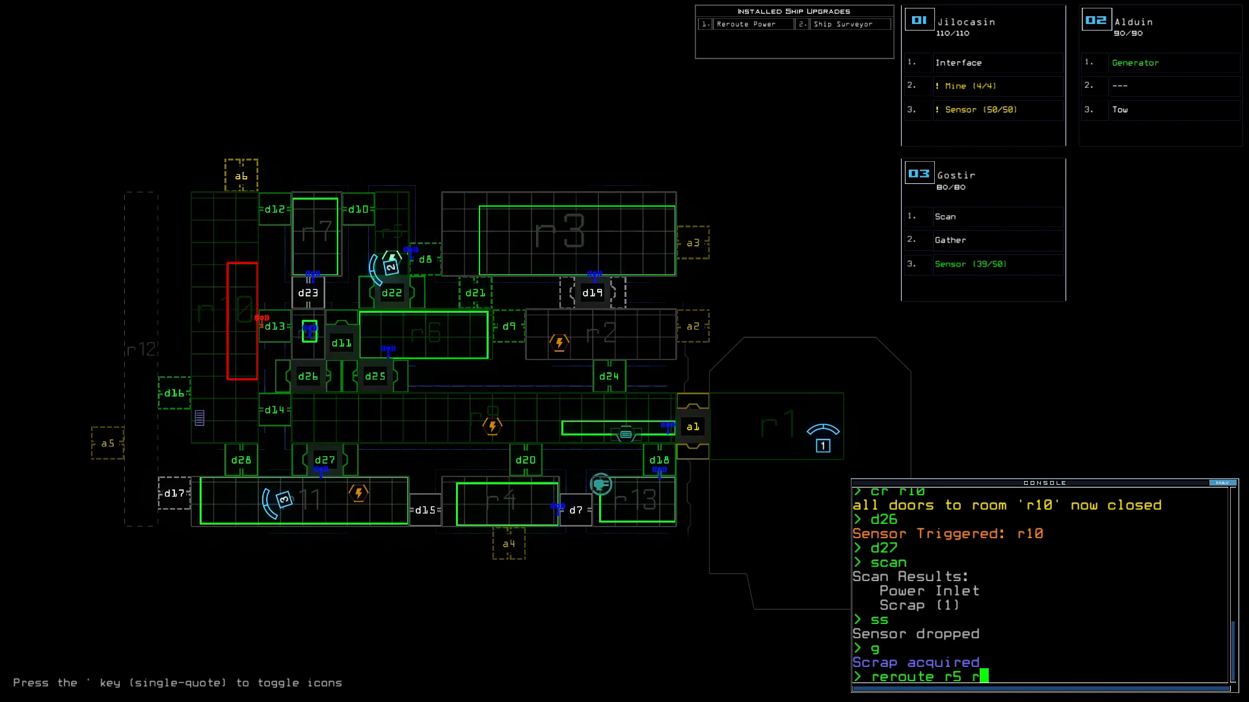
# Try rerouting power to r5, r6, r9, r10 and r12, then discard the rejected command.
pyautogui.write('6 r9 r')
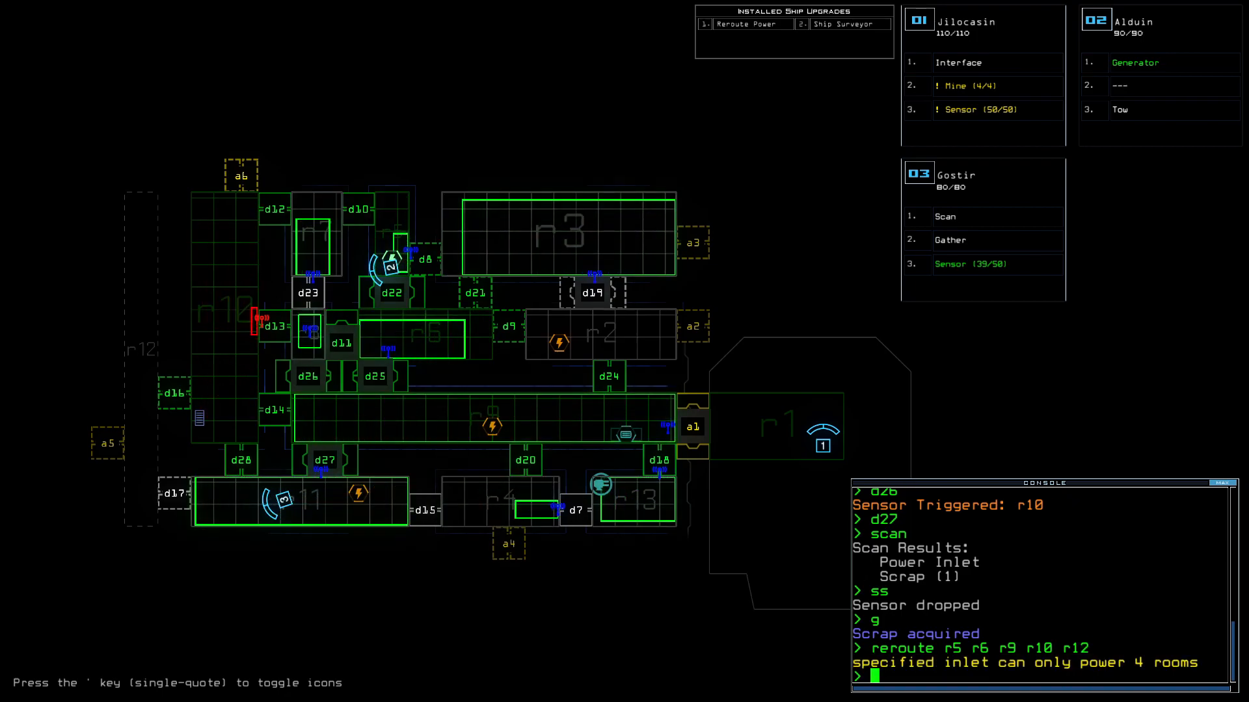
pyautogui.write('reroute r5 r6 r9 r10 r12')
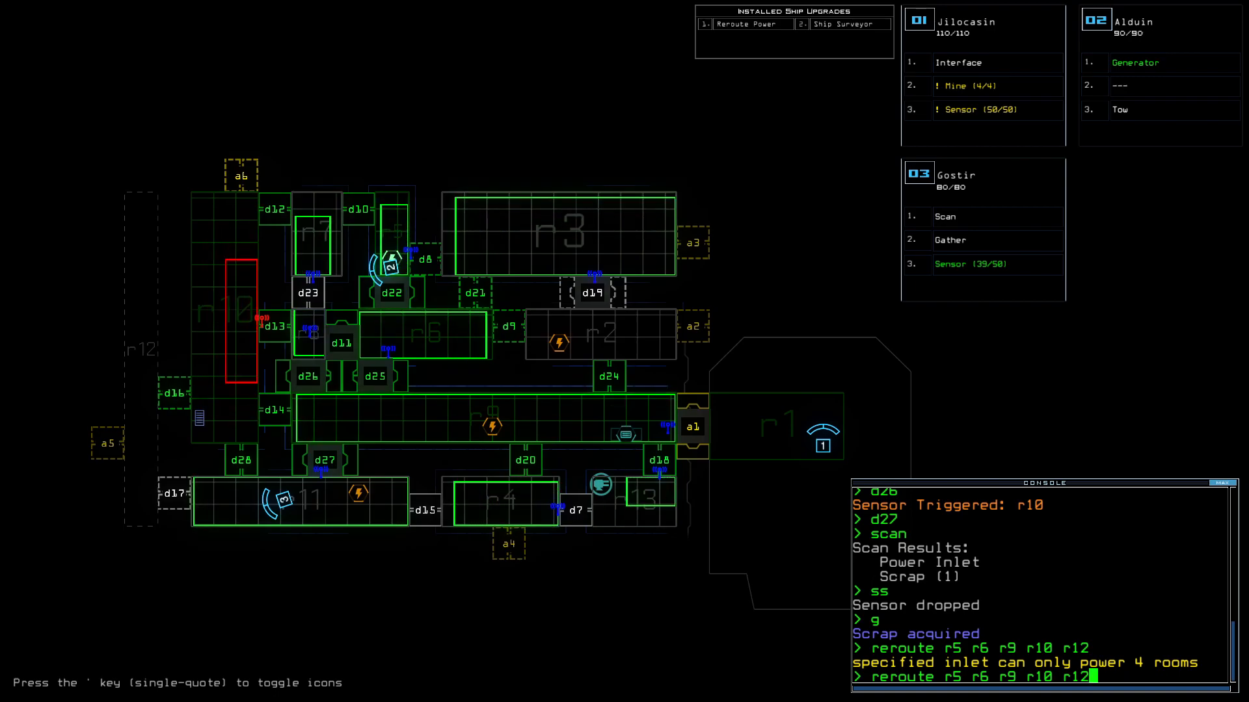
pyautogui.press('Return')
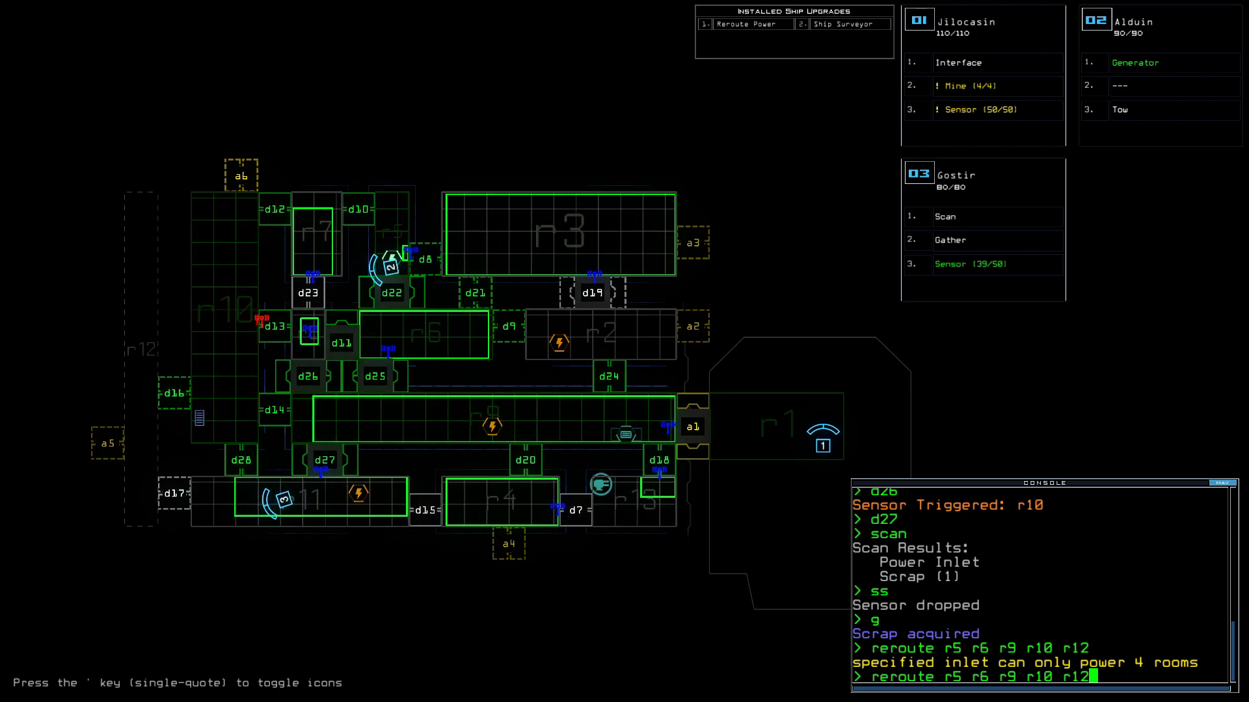
pyautogui.press('backspace')
pyautogui.write('vent n')
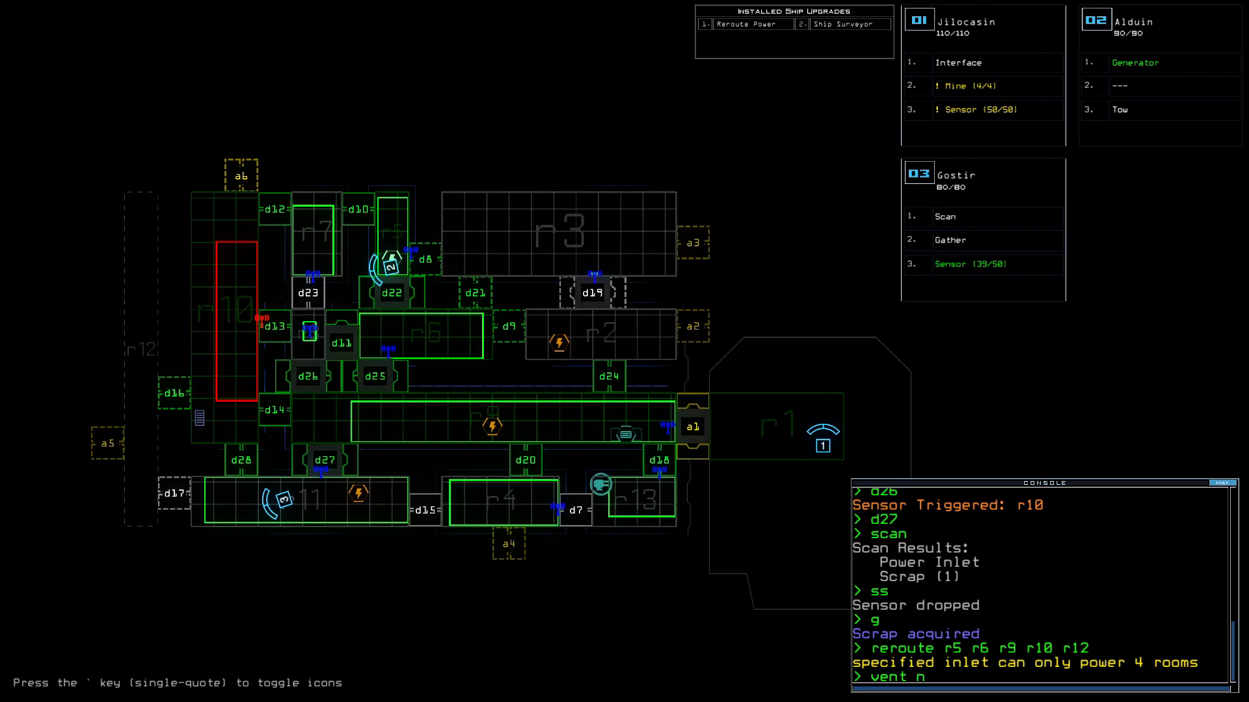
# Vent r10 through a6 and reroute power to rooms r5, r9, r6 and r11.
pyautogui.write('r10 a6')
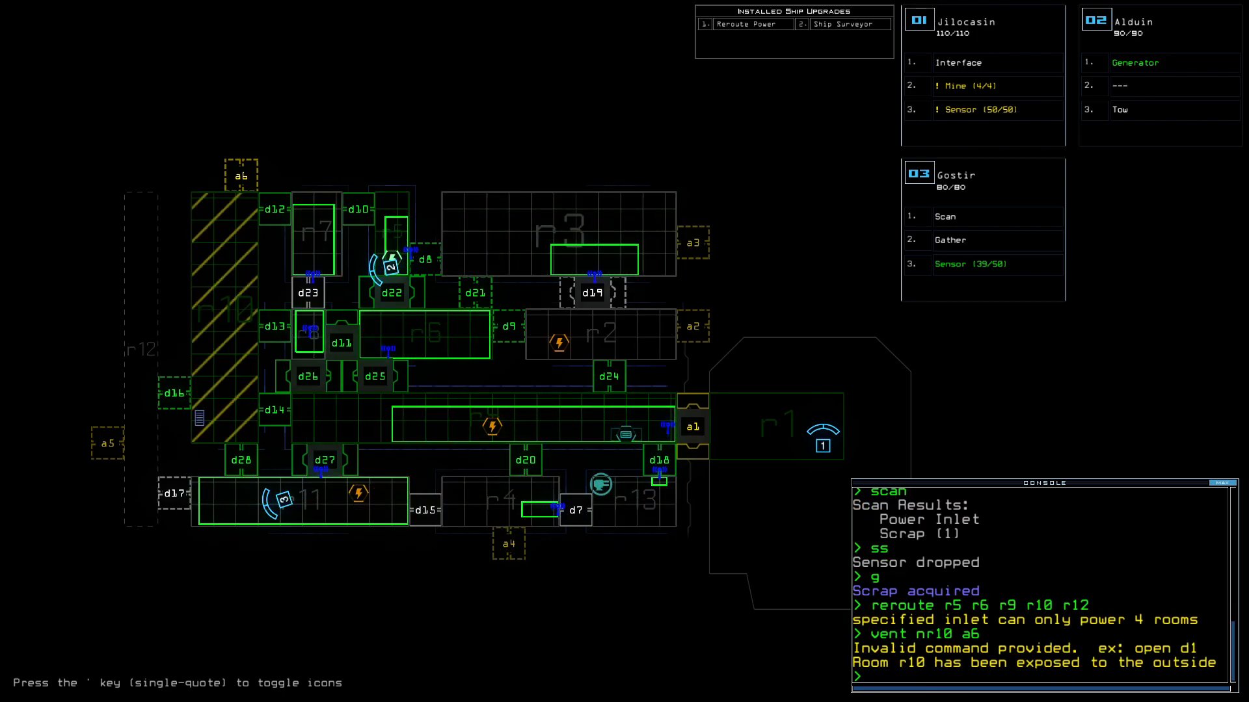
pyautogui.write('reroute r5')
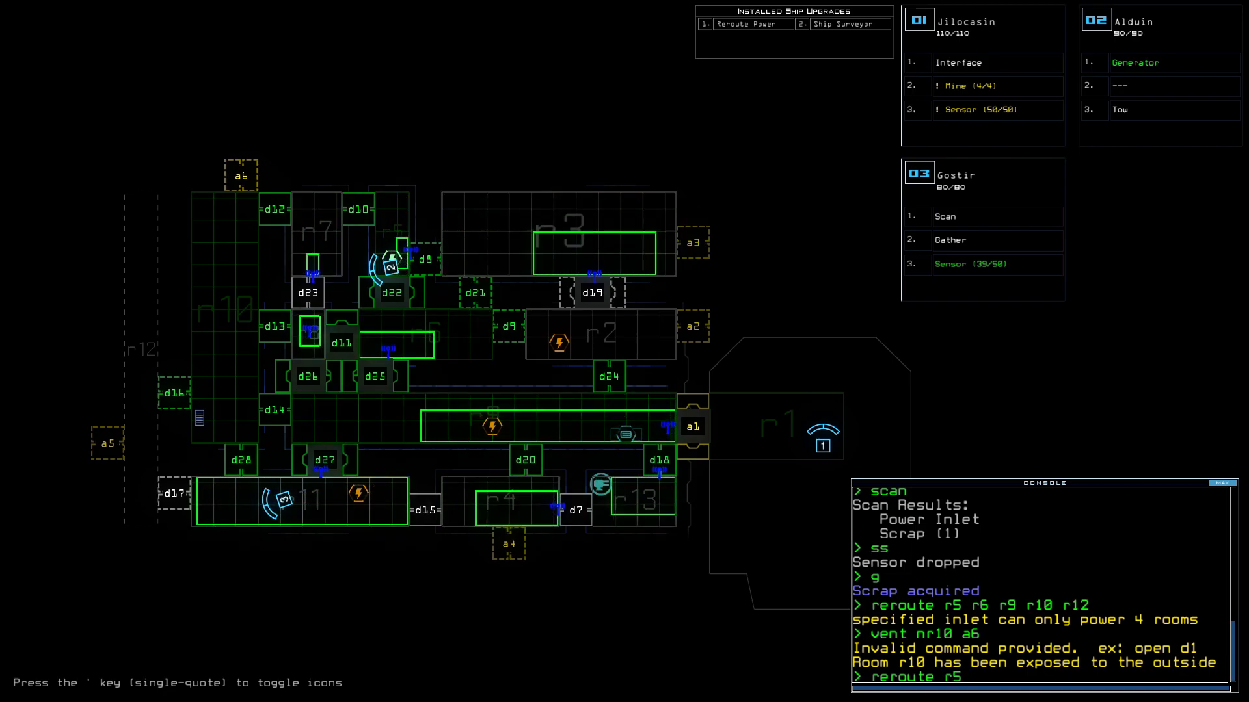
pyautogui.write('r9 r')
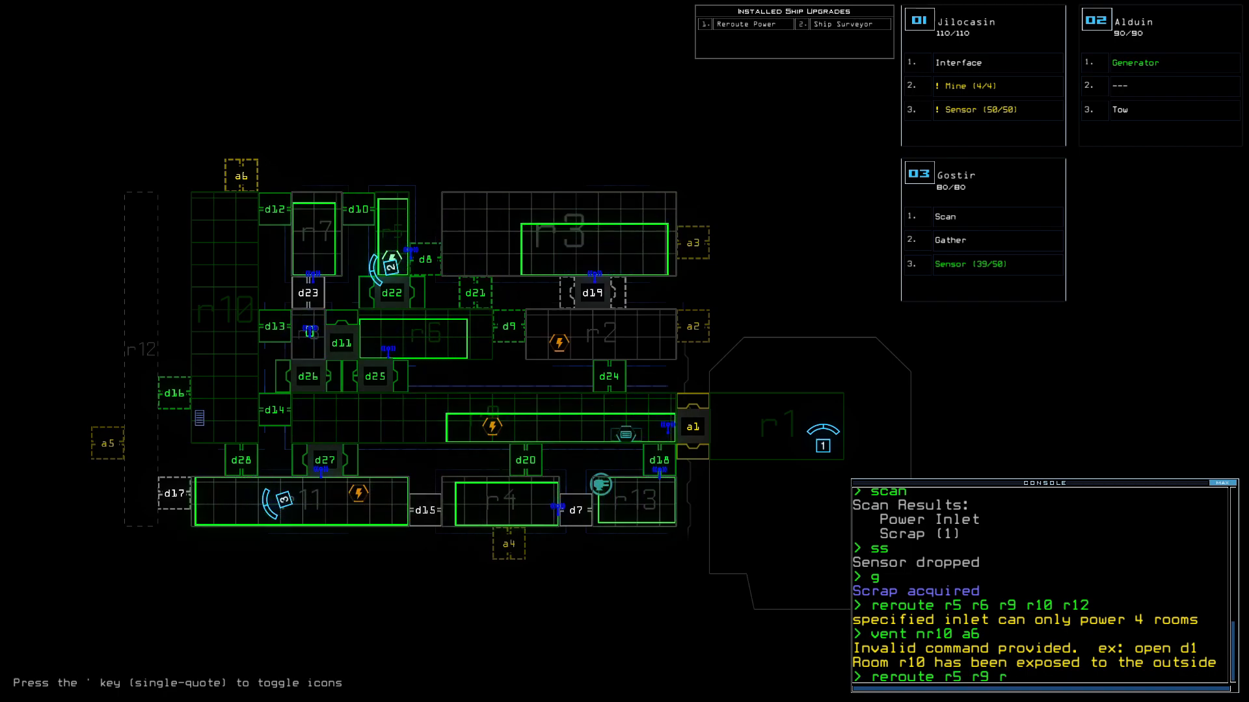
pyautogui.write('r9 r11')
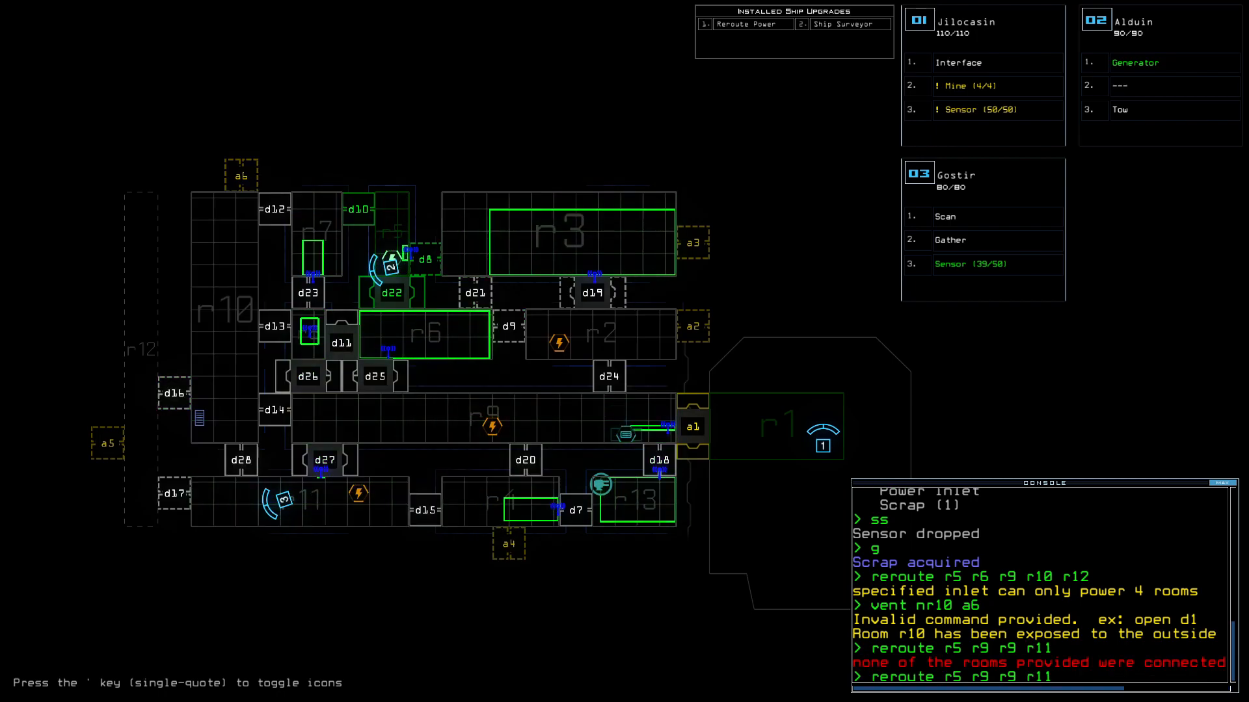
pyautogui.write('6')
pyautogui.press('Return')
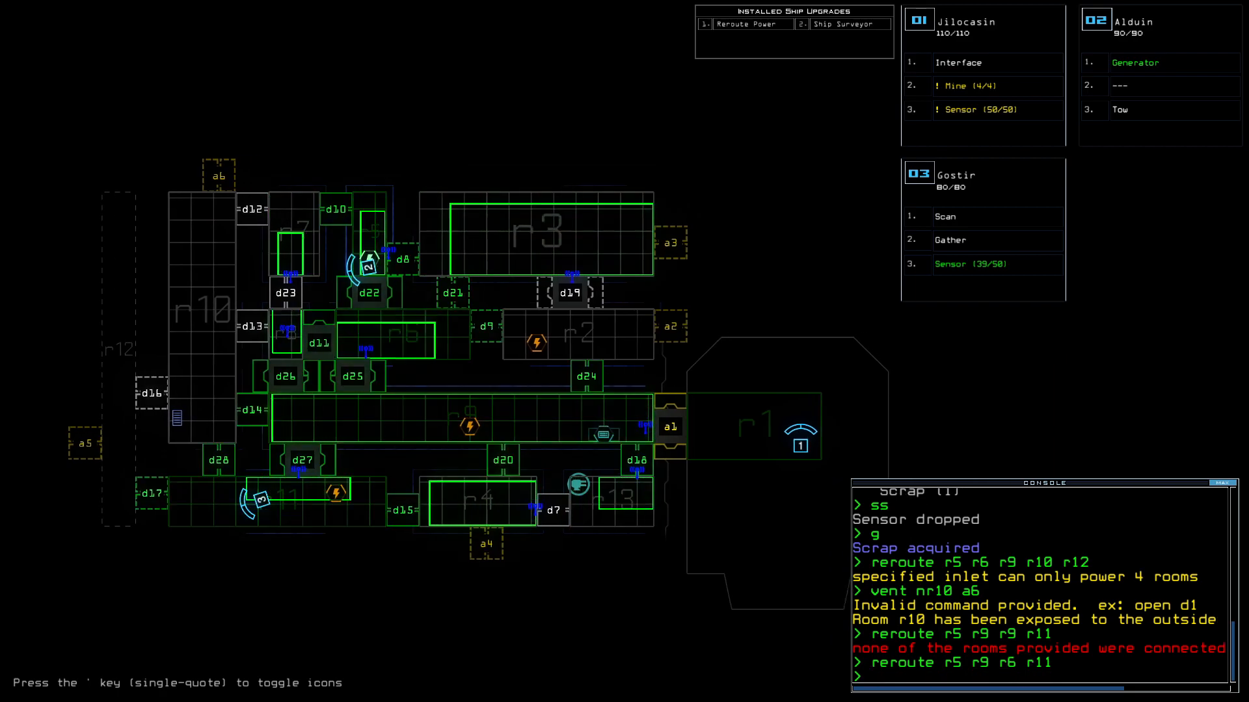
pyautogui.write('d17')
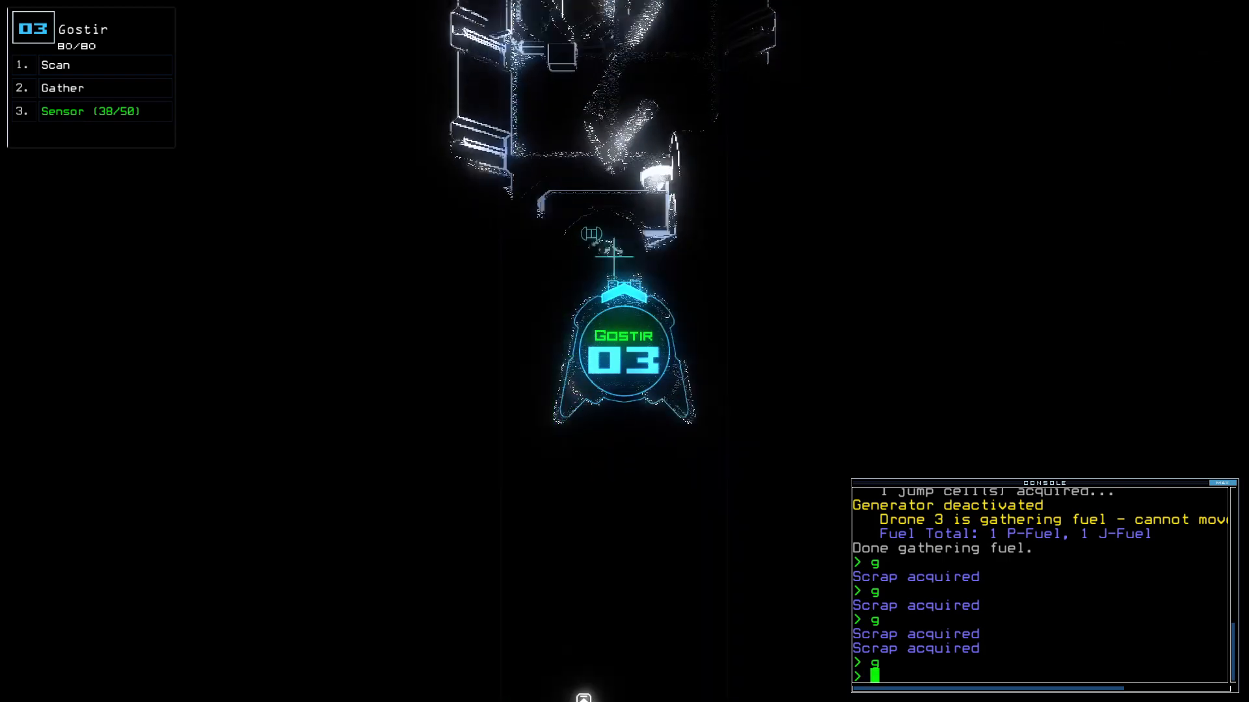
# Re-dock the boarding ship at airlock a5.
pyautogui.write('dd a')
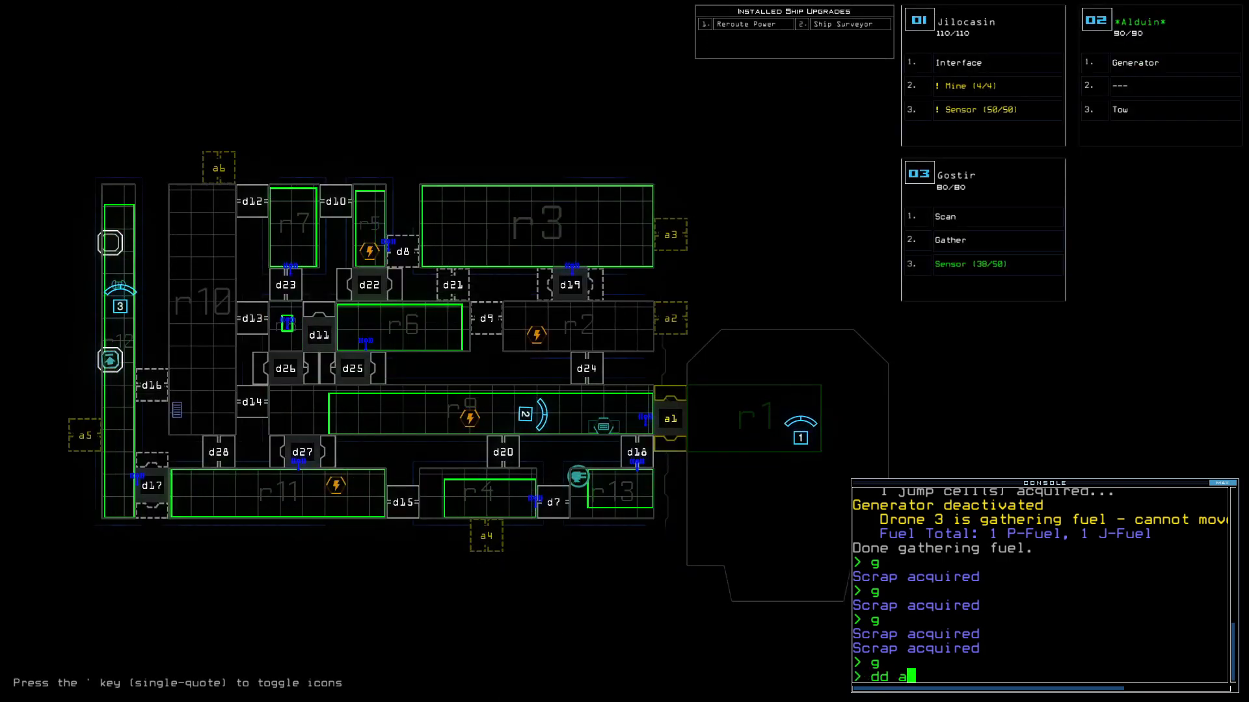
pyautogui.write('5')
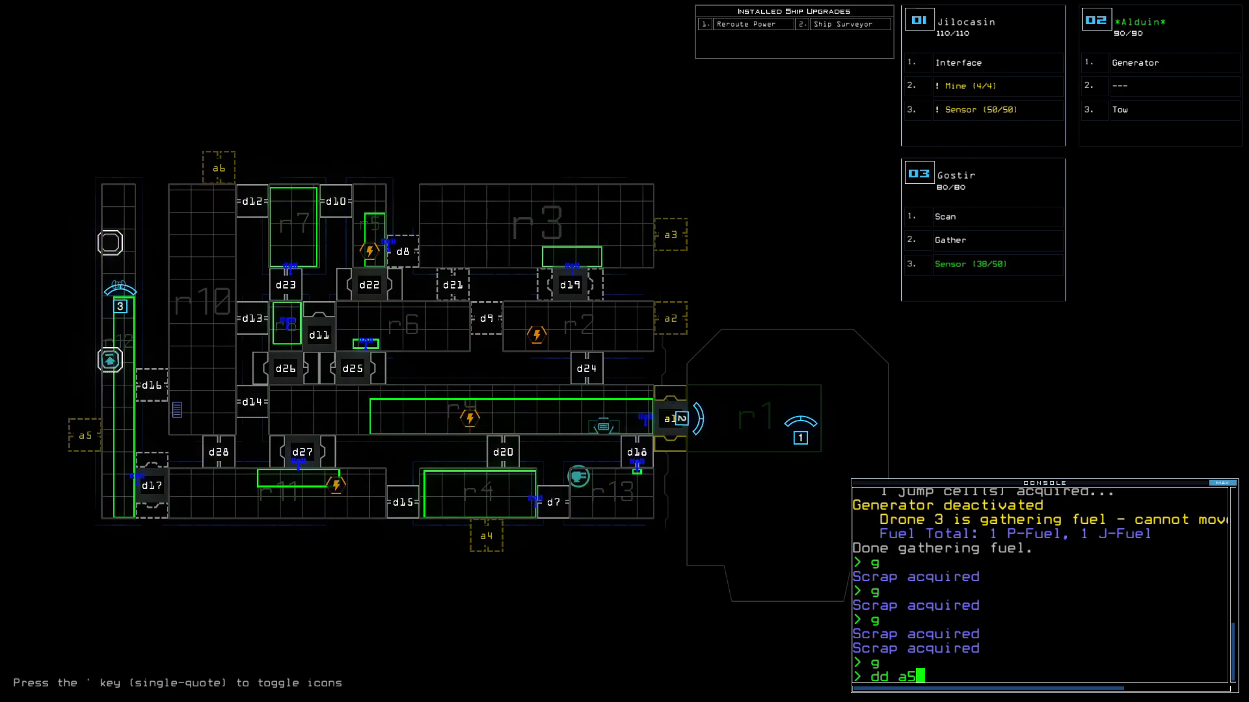
pyautogui.press('Return')
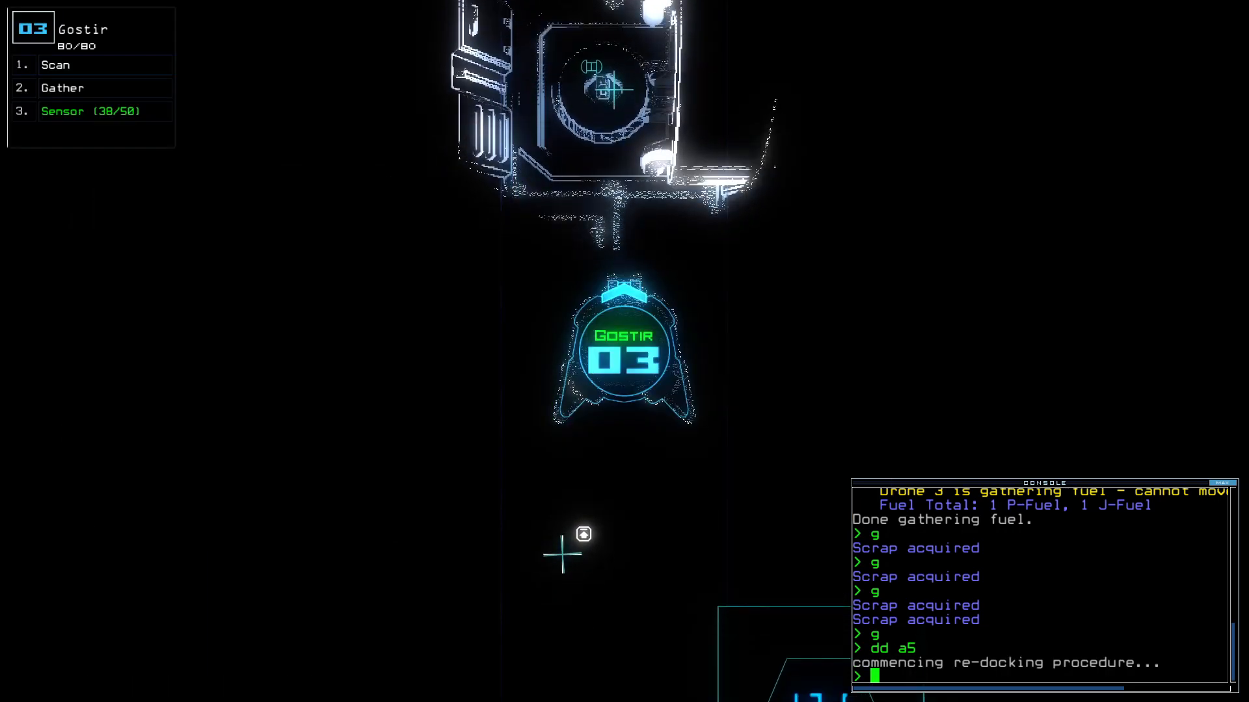
# Open all doors to room r1, swap upgrades, and tow the Remote Power upgrade.
pyautogui.write('time')
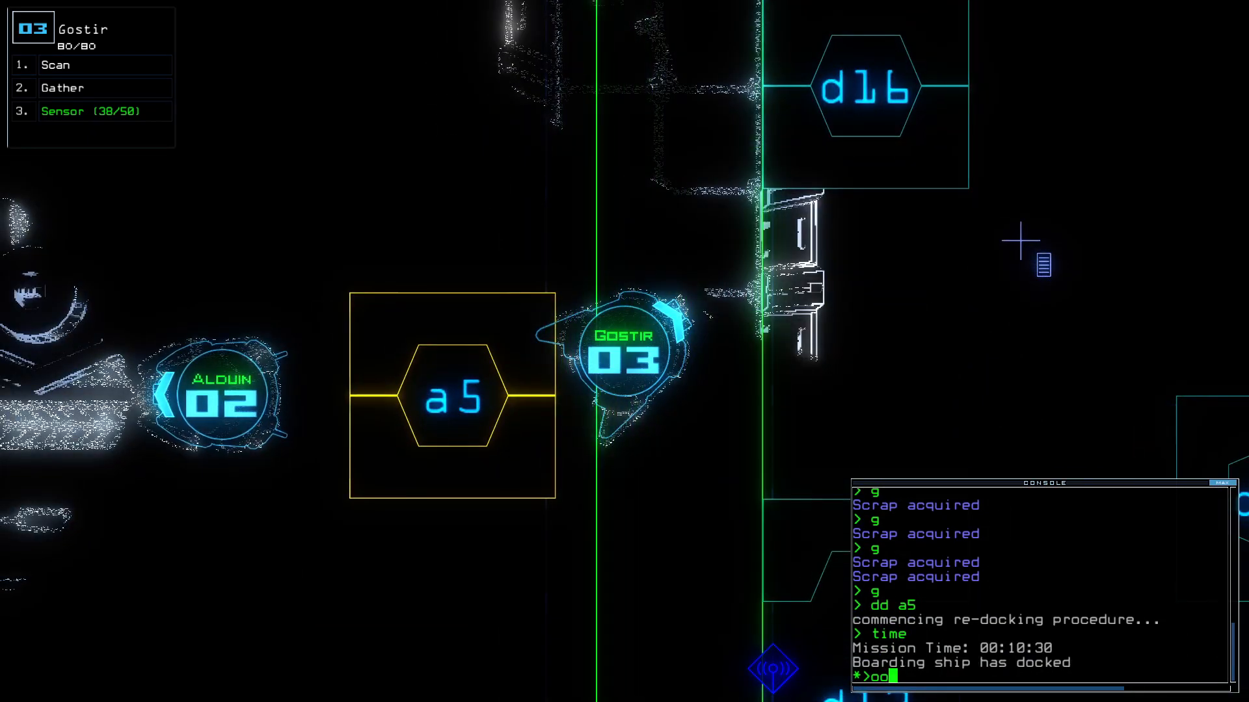
pyautogui.press('Return')
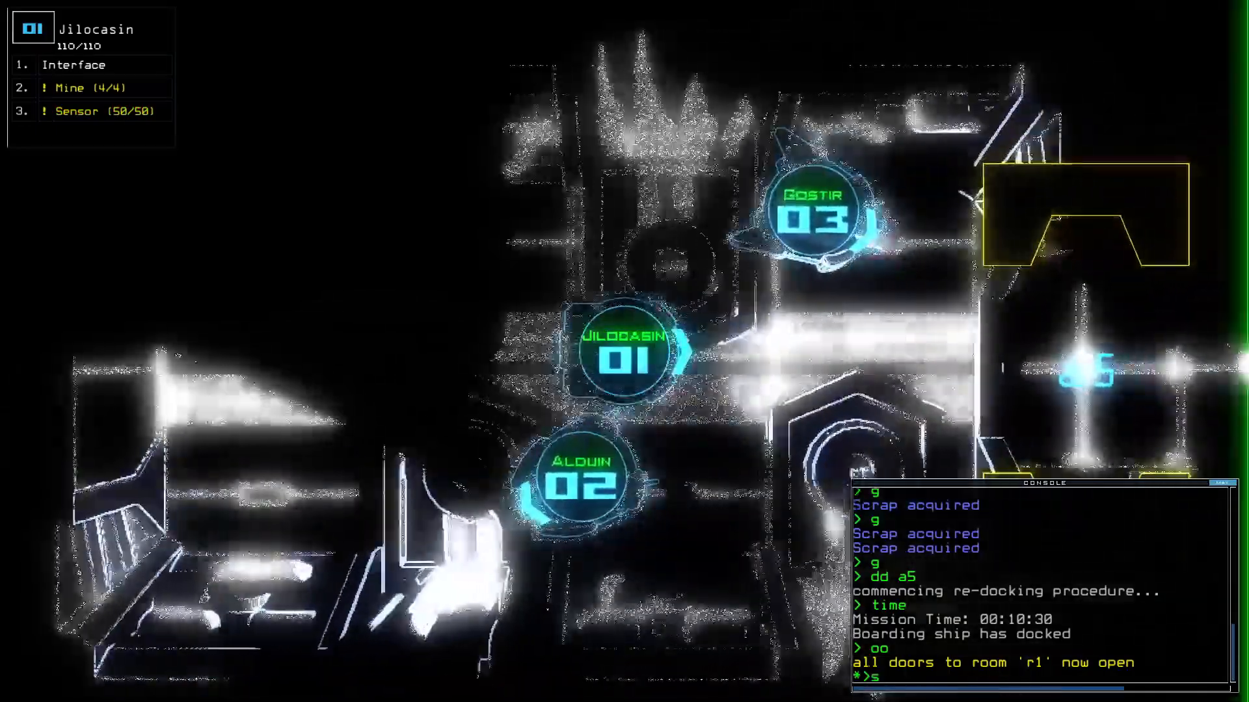
pyautogui.write('swap')
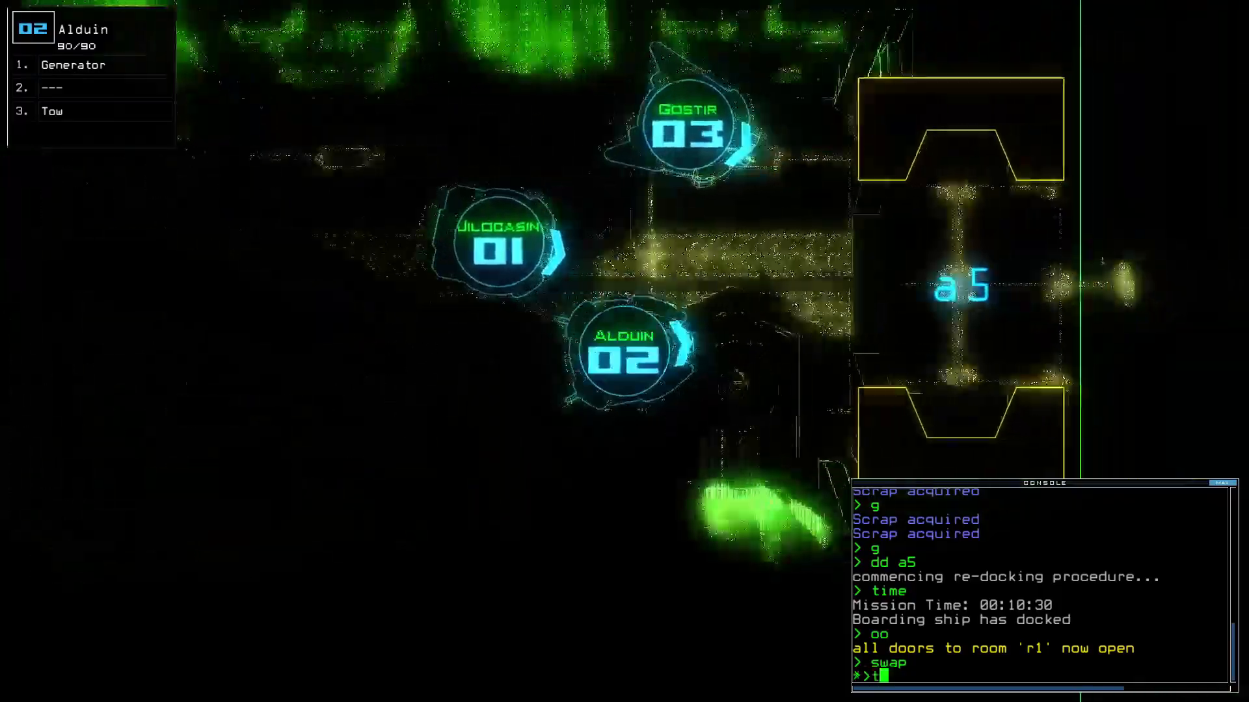
pyautogui.write('o')
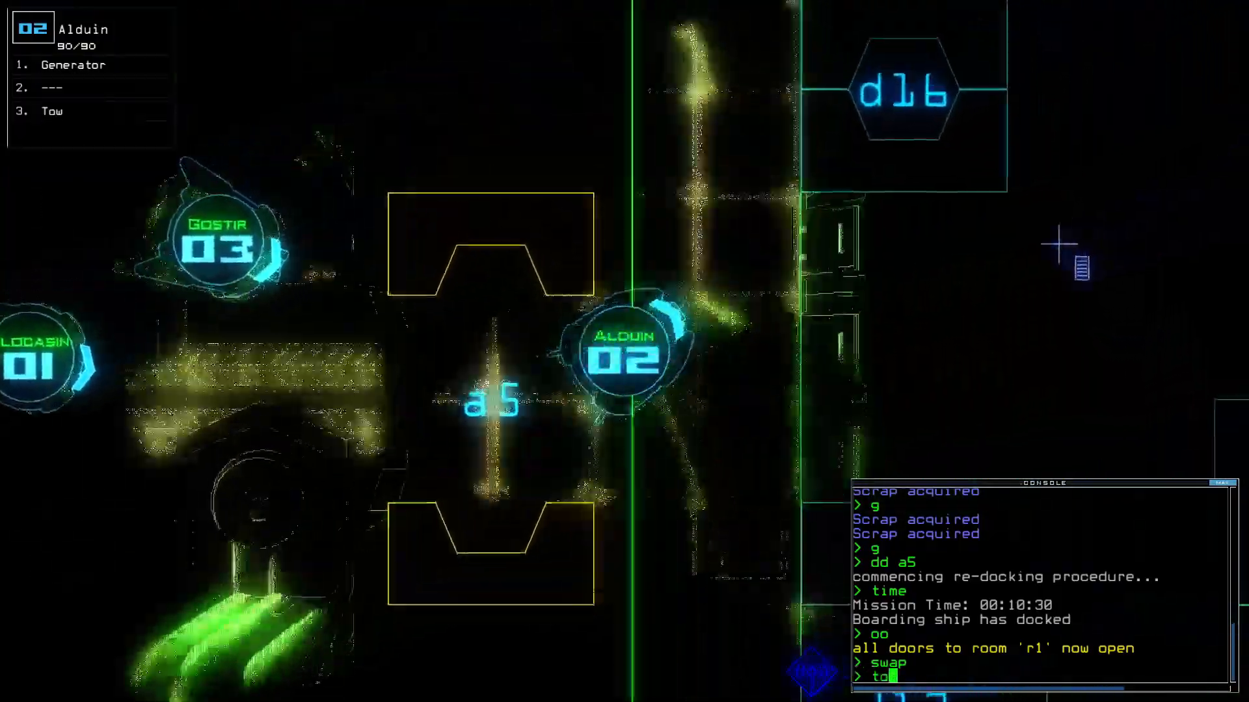
pyautogui.press('Return')
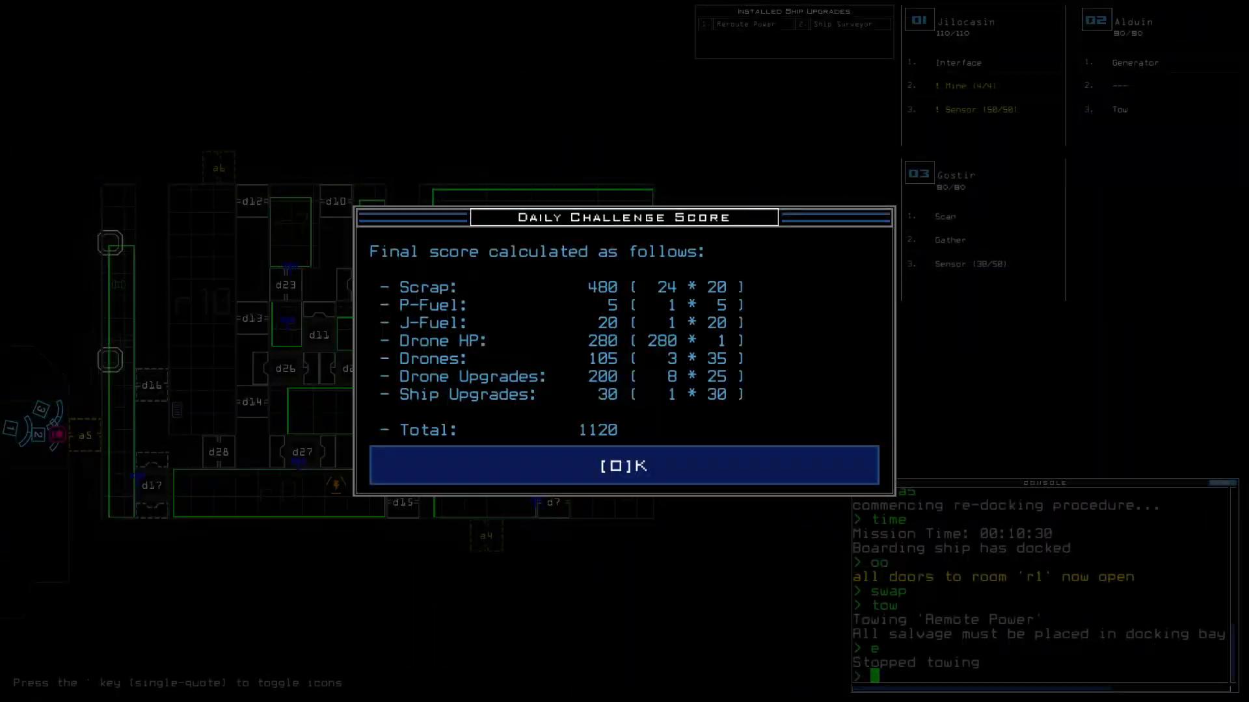
# Accept the 1120 Daily Challenge score and go back from the daily leaderboard.
pyautogui.click(624, 466)
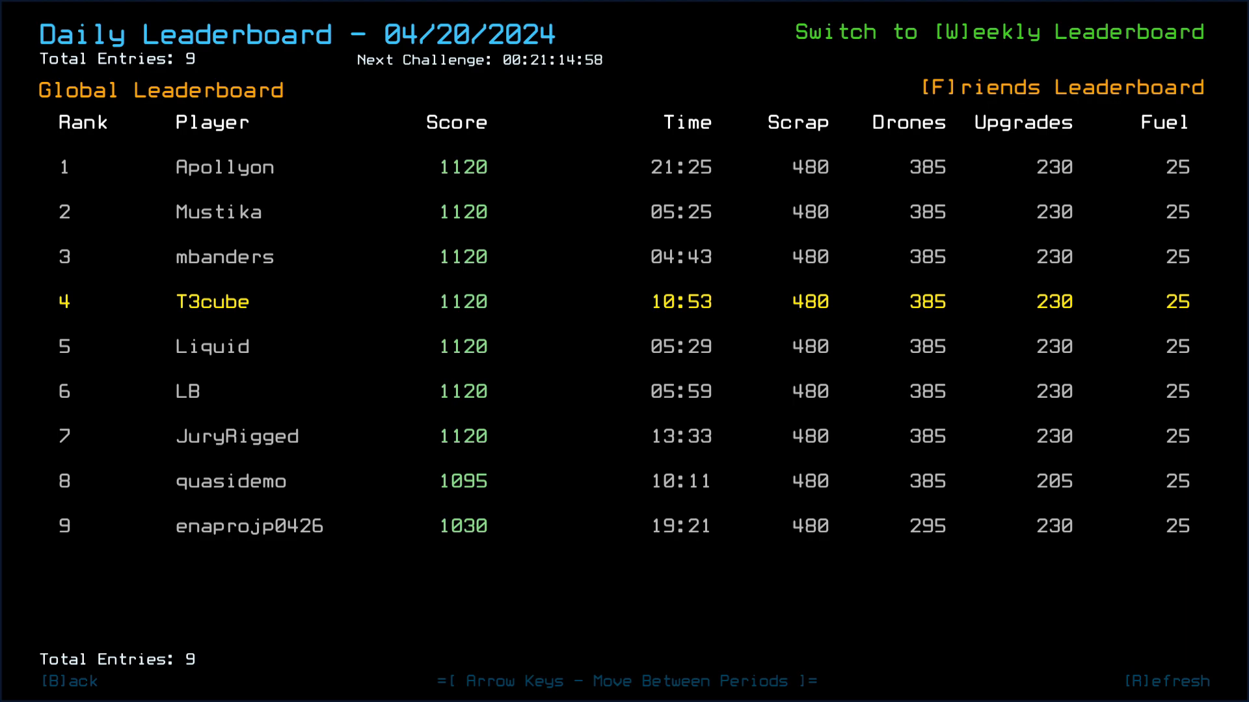
pyautogui.press('b')
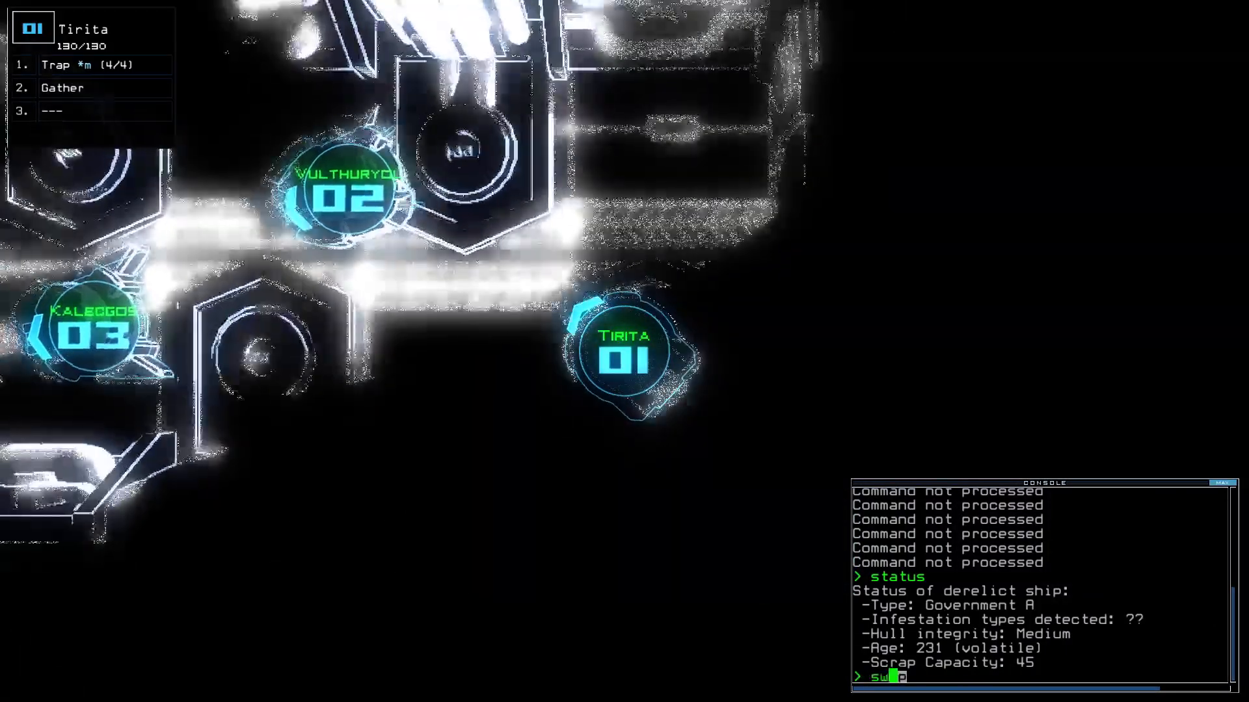
# Swap the Pry upgrade onto Tirita, activate drone 2's generator, and send drone 3 to drone 1.
pyautogui.press('Return')
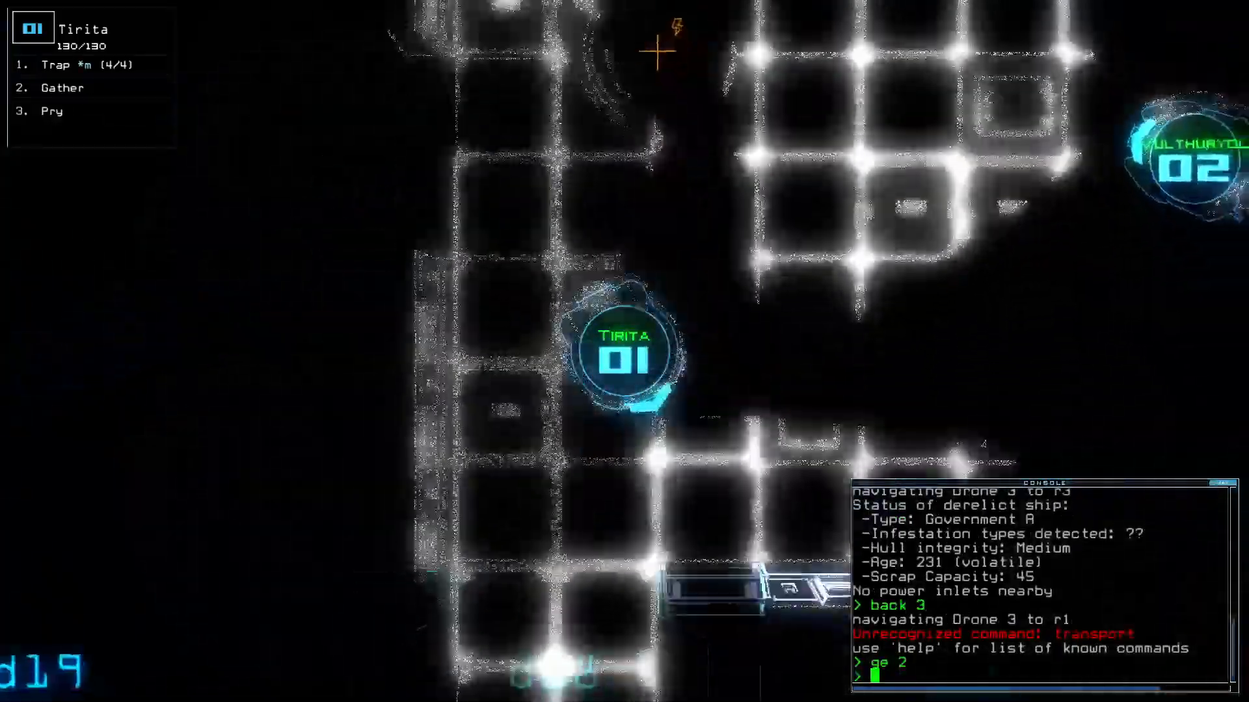
pyautogui.press('Return')
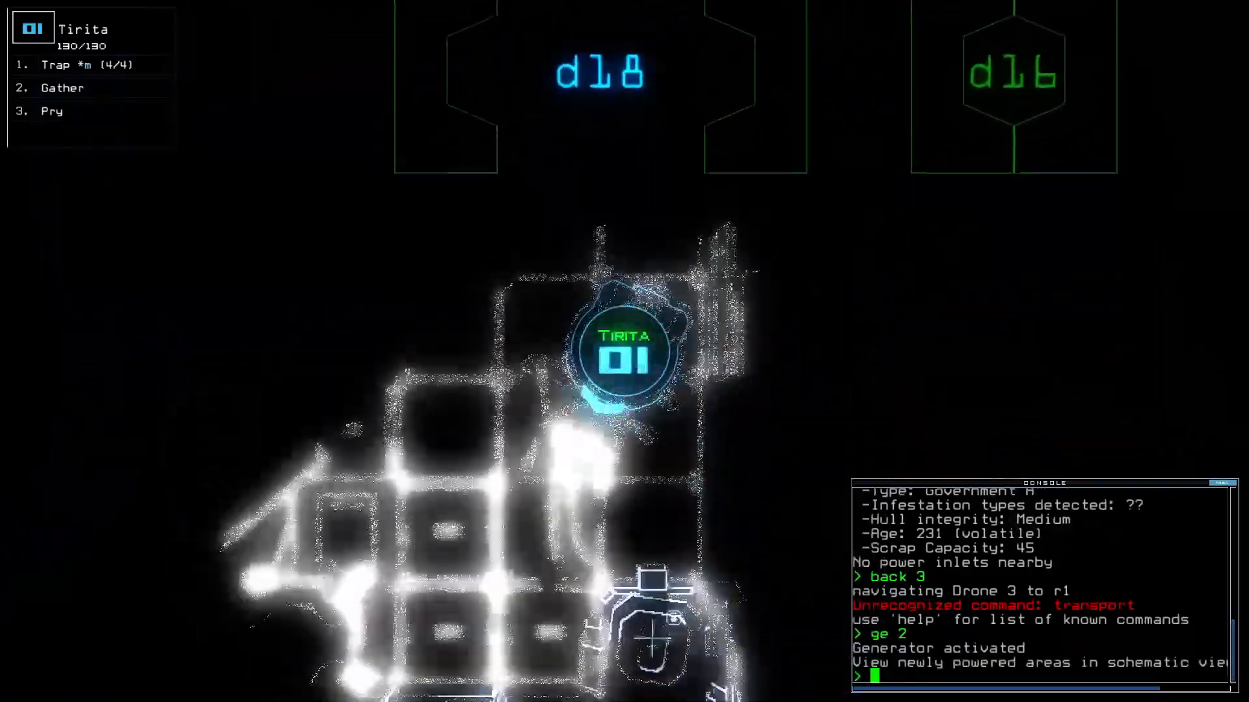
pyautogui.write('caa 1')
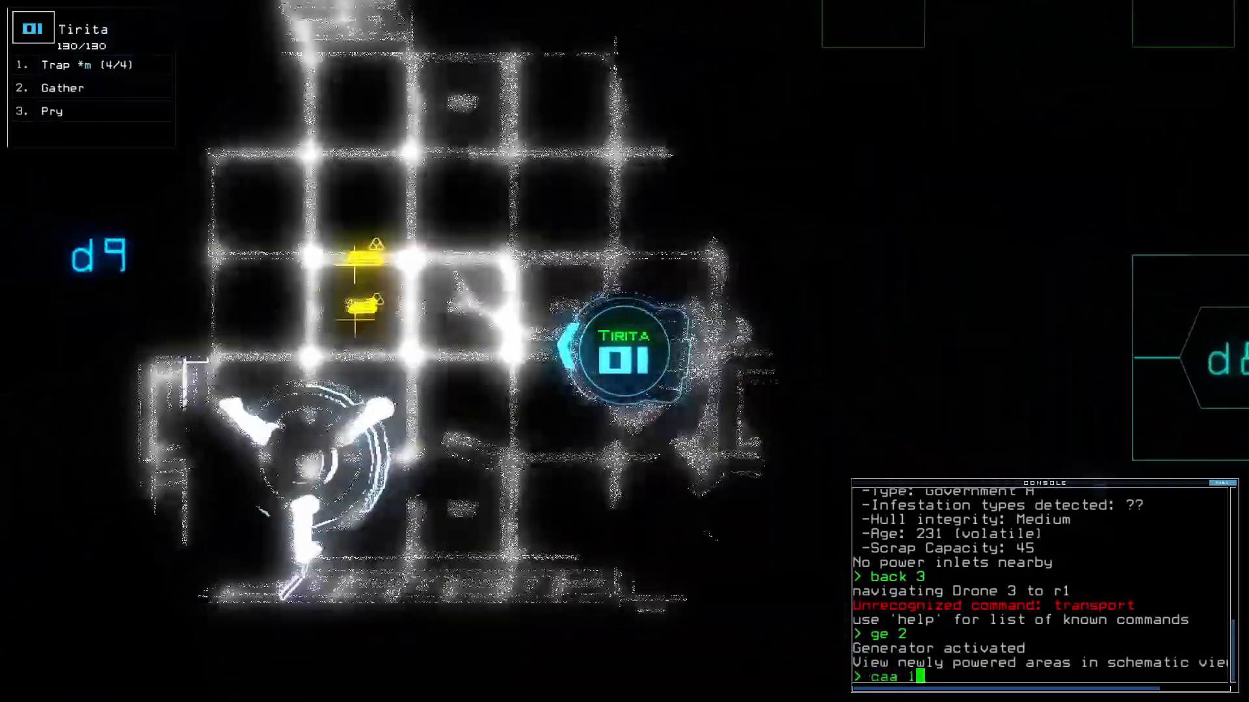
pyautogui.press('Return')
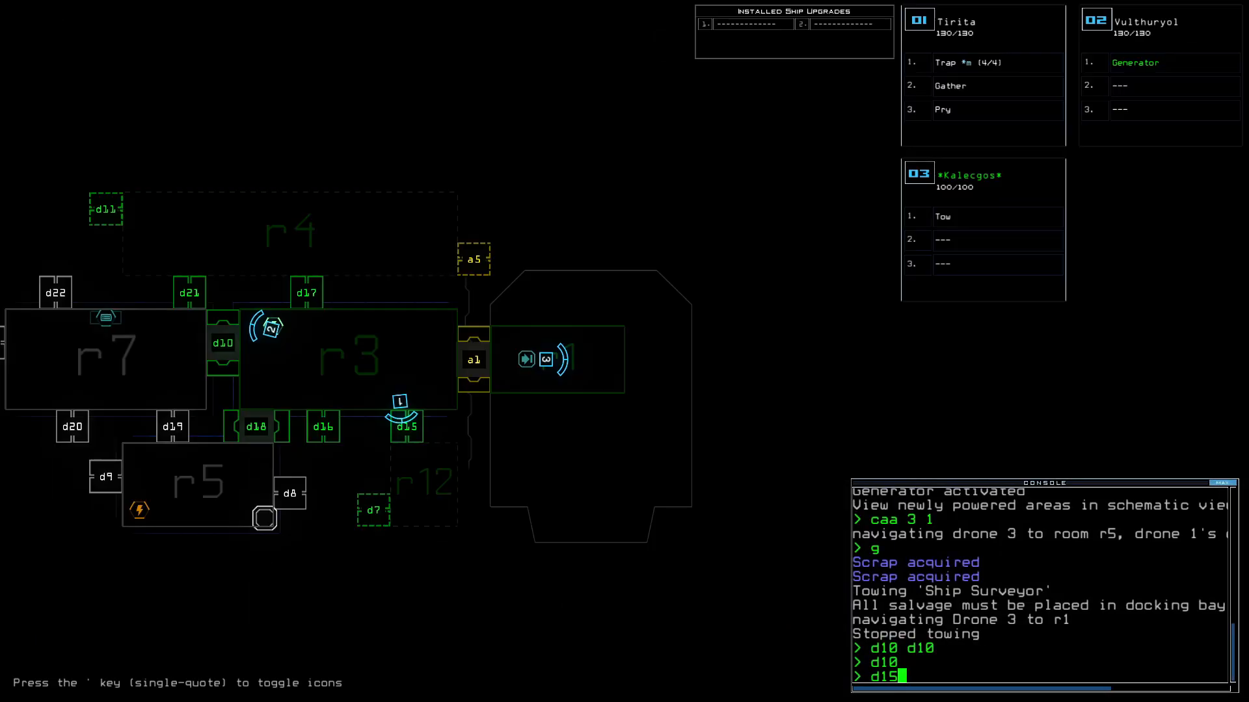
# Toggle door d15 from the console.
pyautogui.press('Return')
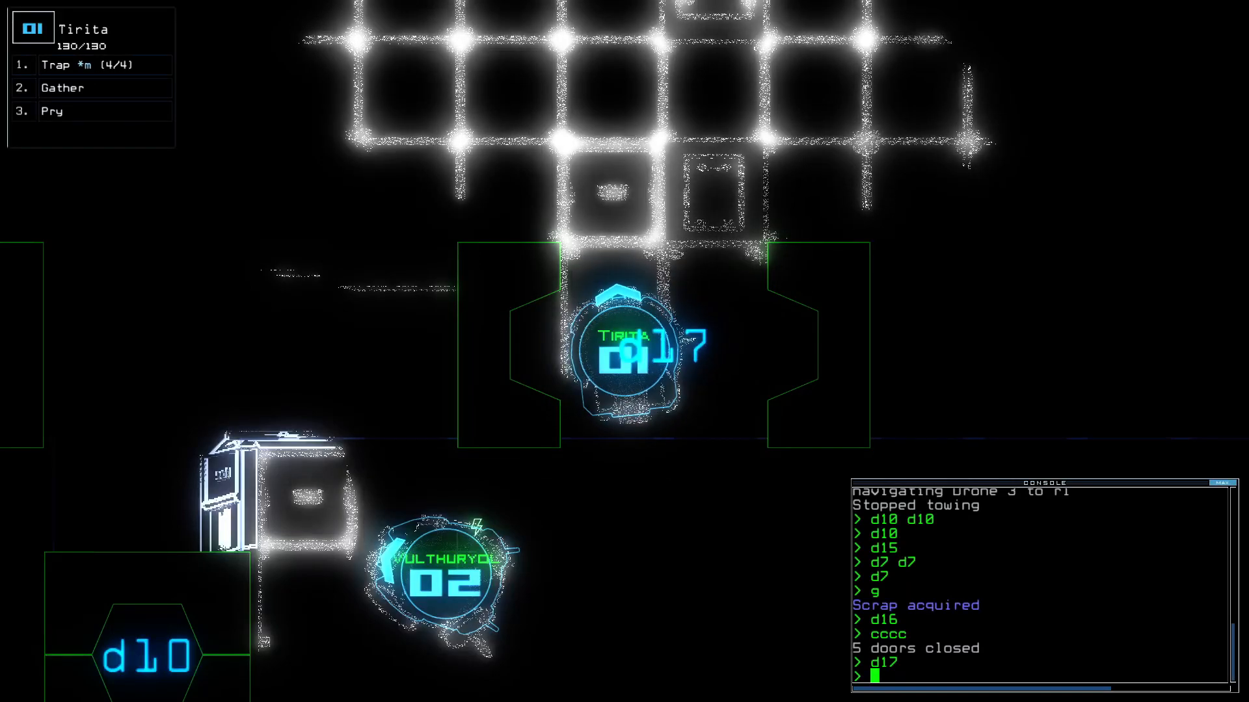
# Check the elapsed mission time, run 'caa', and start navigating drone 2.
pyautogui.write('tim')
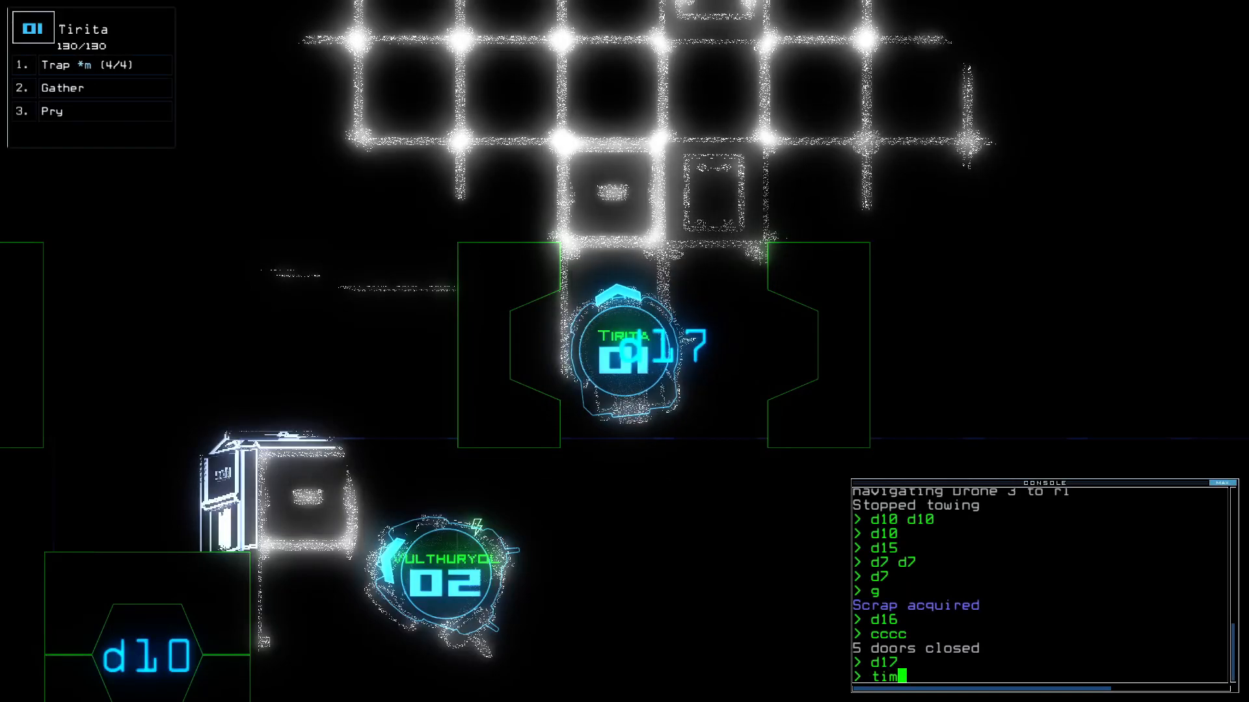
pyautogui.press('Return')
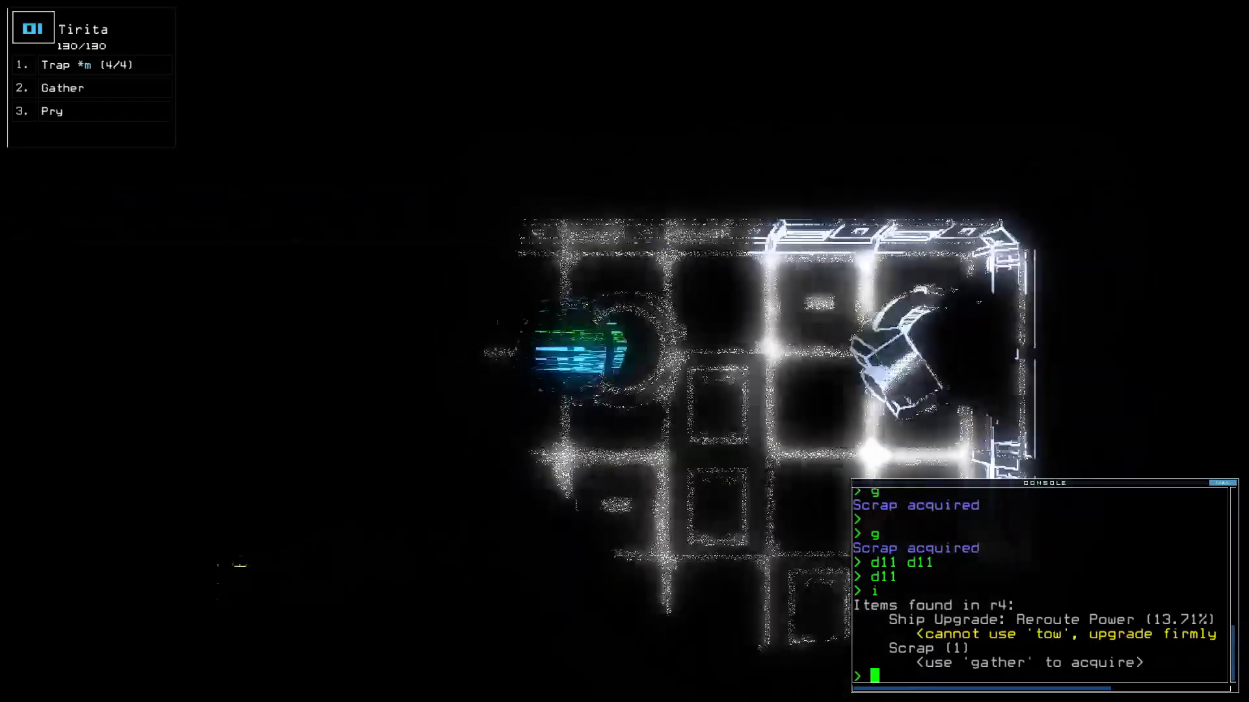
pyautogui.write('caa')
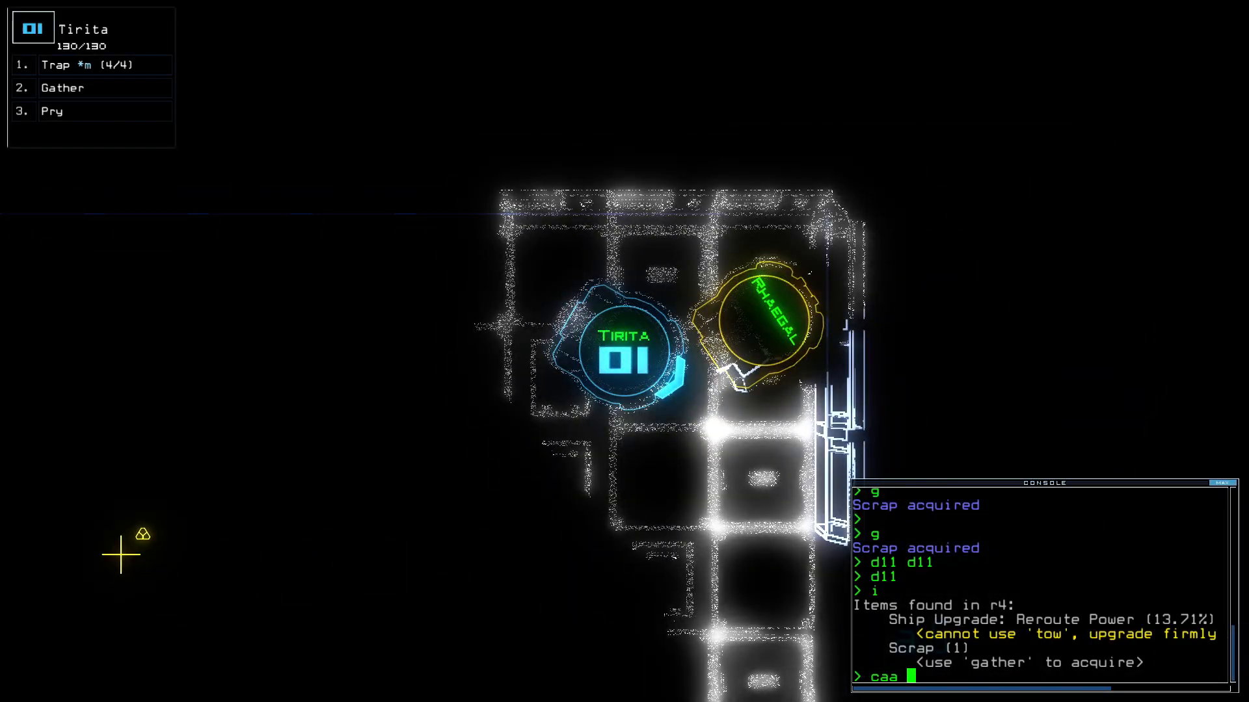
pyautogui.press('Return')
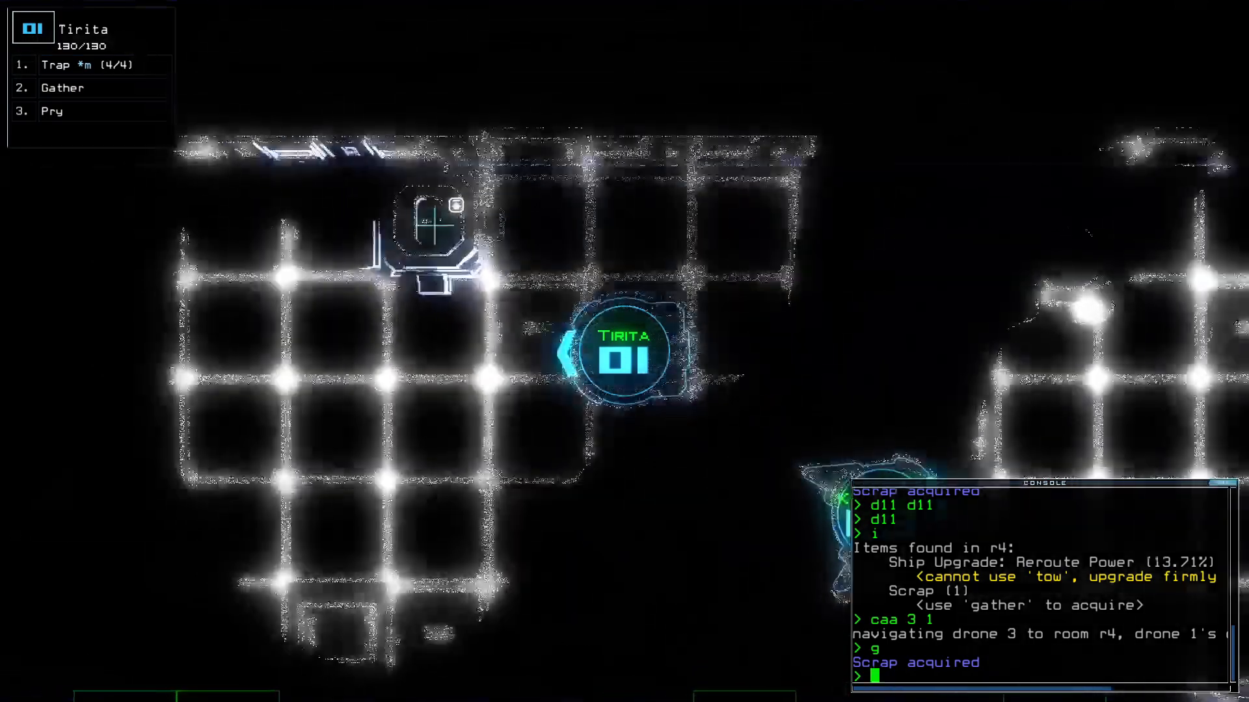
pyautogui.write('navigate 2')
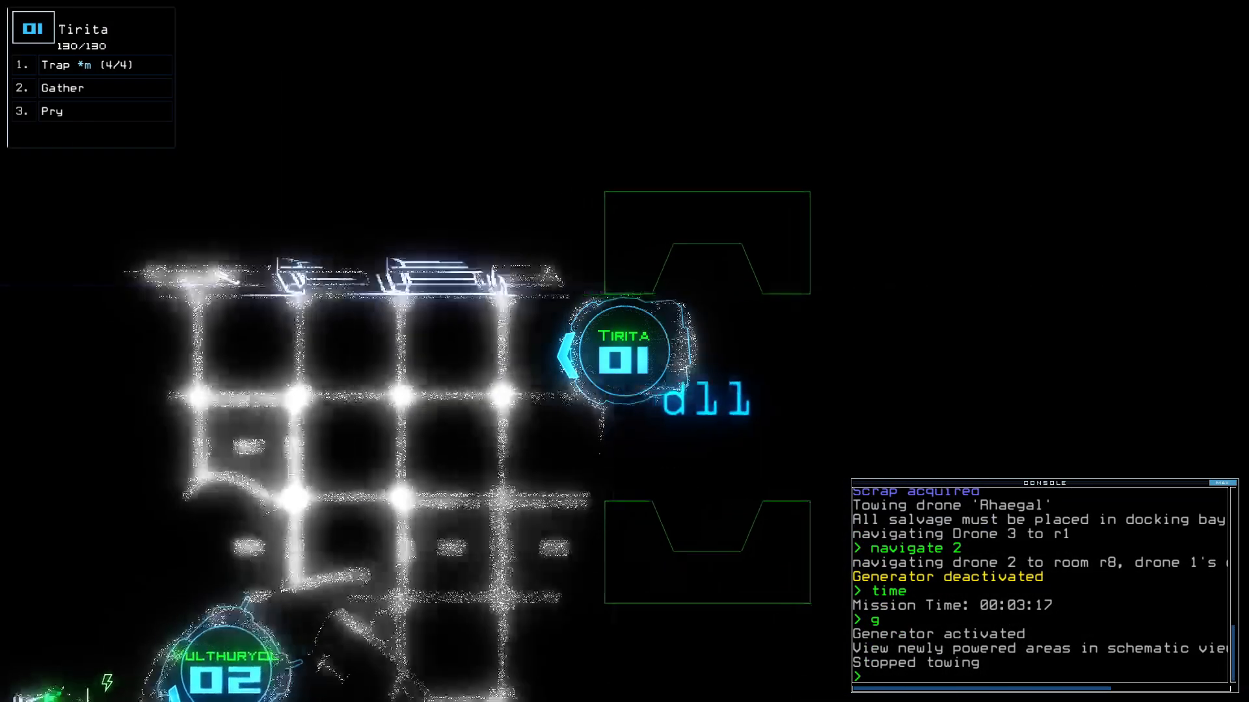
# Toggle door d12 to open the way toward room r9.
pyautogui.write('d12 d')
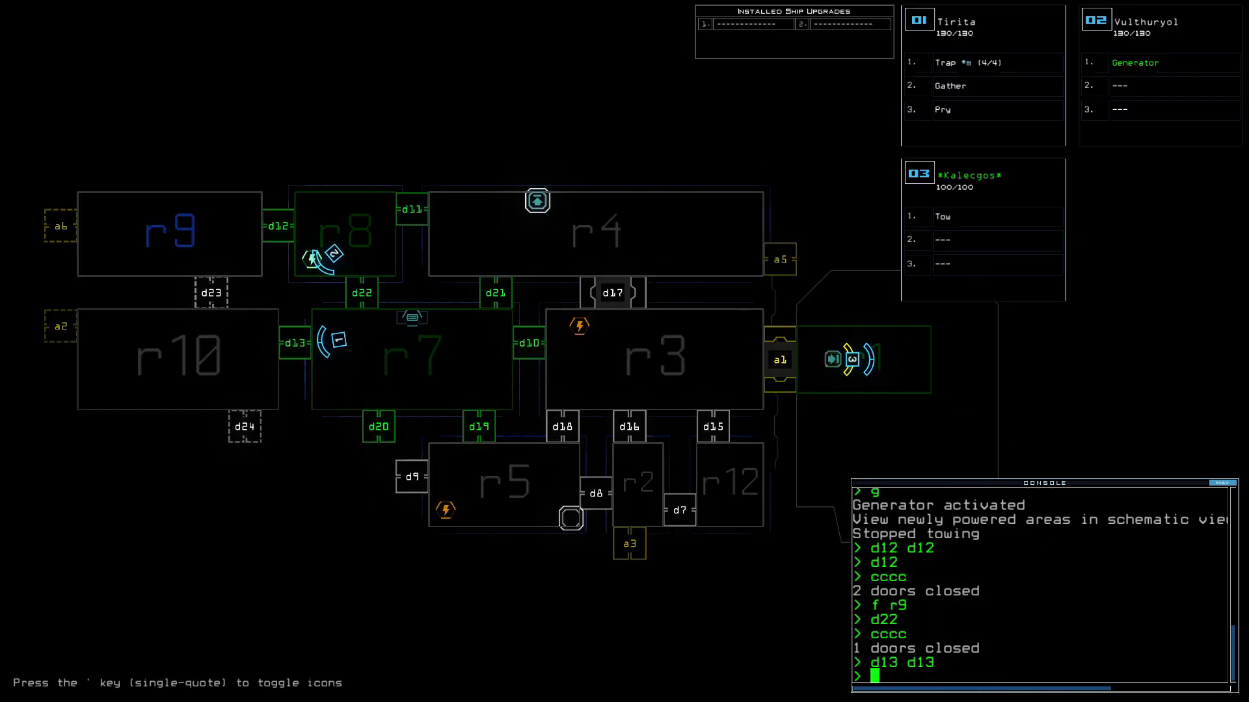
# Scout rooms r10 and r6 with the 'f' command.
pyautogui.write('f r1')
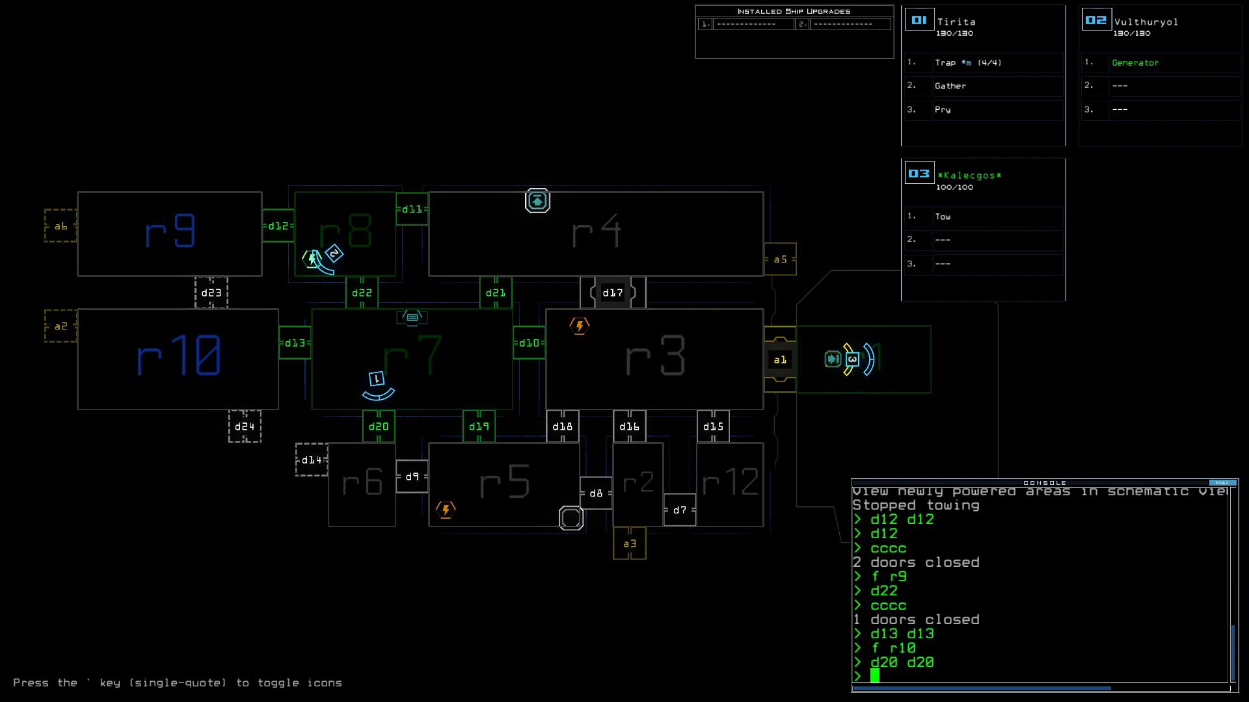
pyautogui.write('f r10 r')
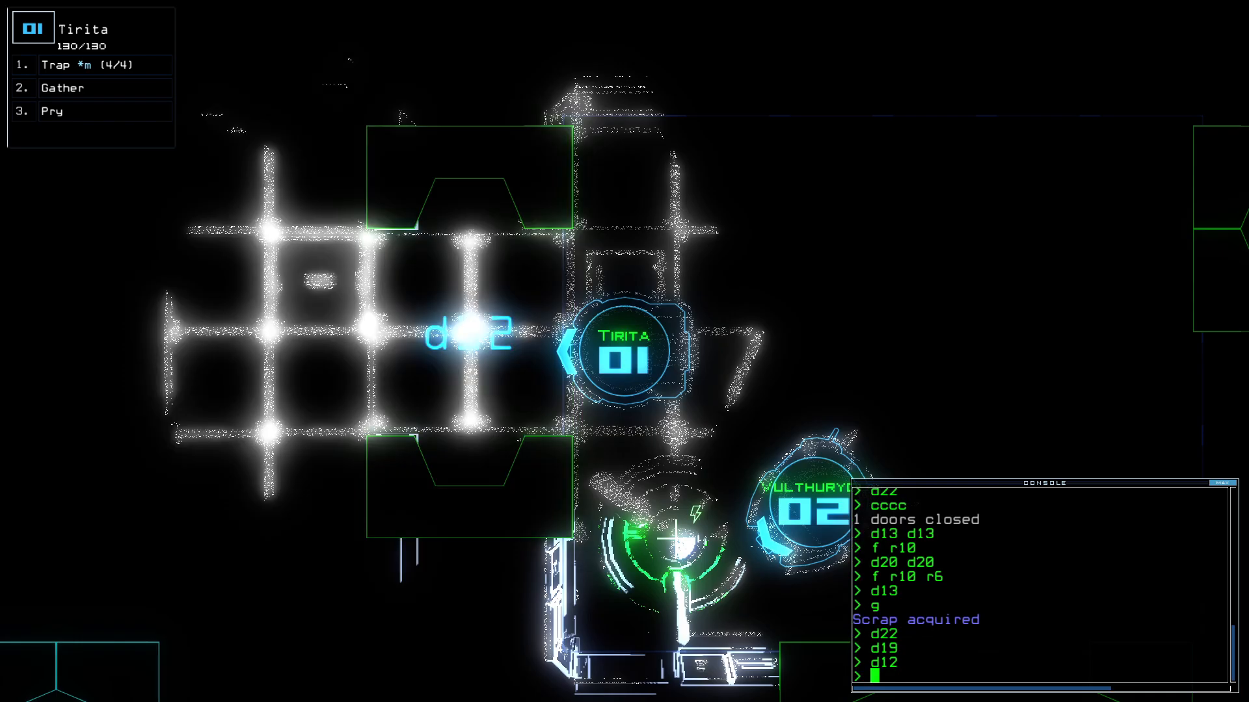
# Drop a trap from the lead drone, then enter door d22.
pyautogui.write('trap')
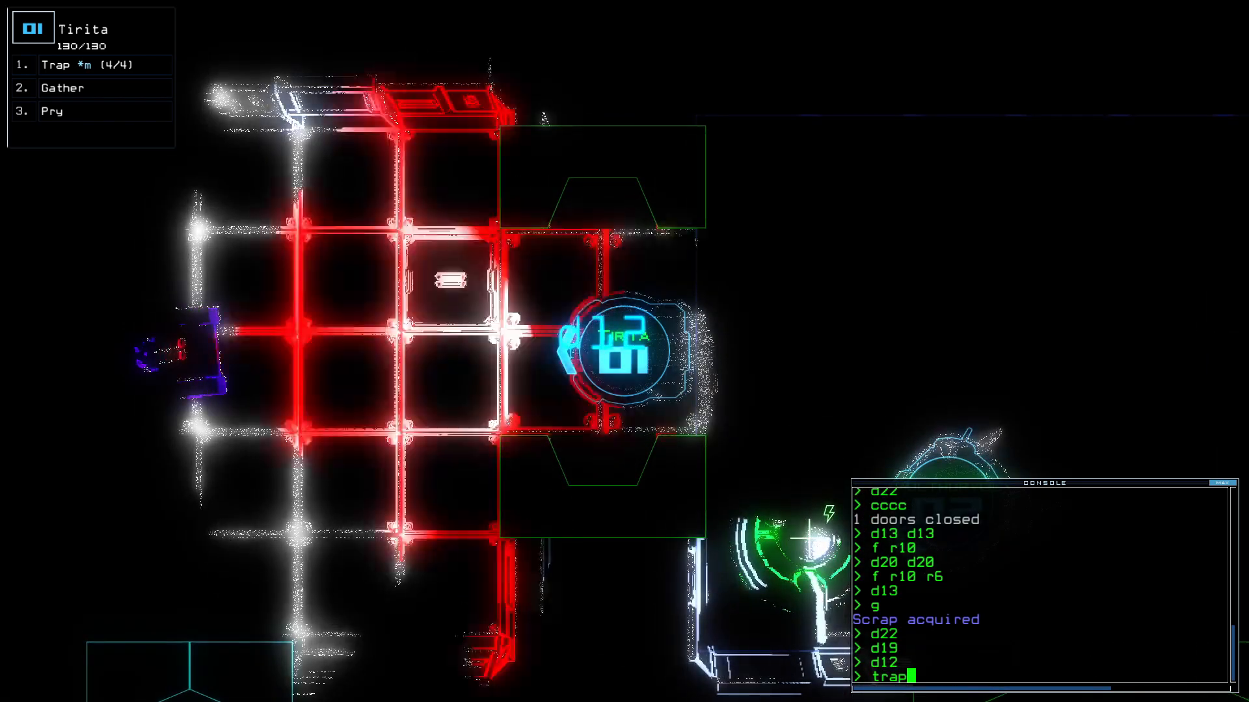
pyautogui.write('fix')
pyautogui.press('Return')
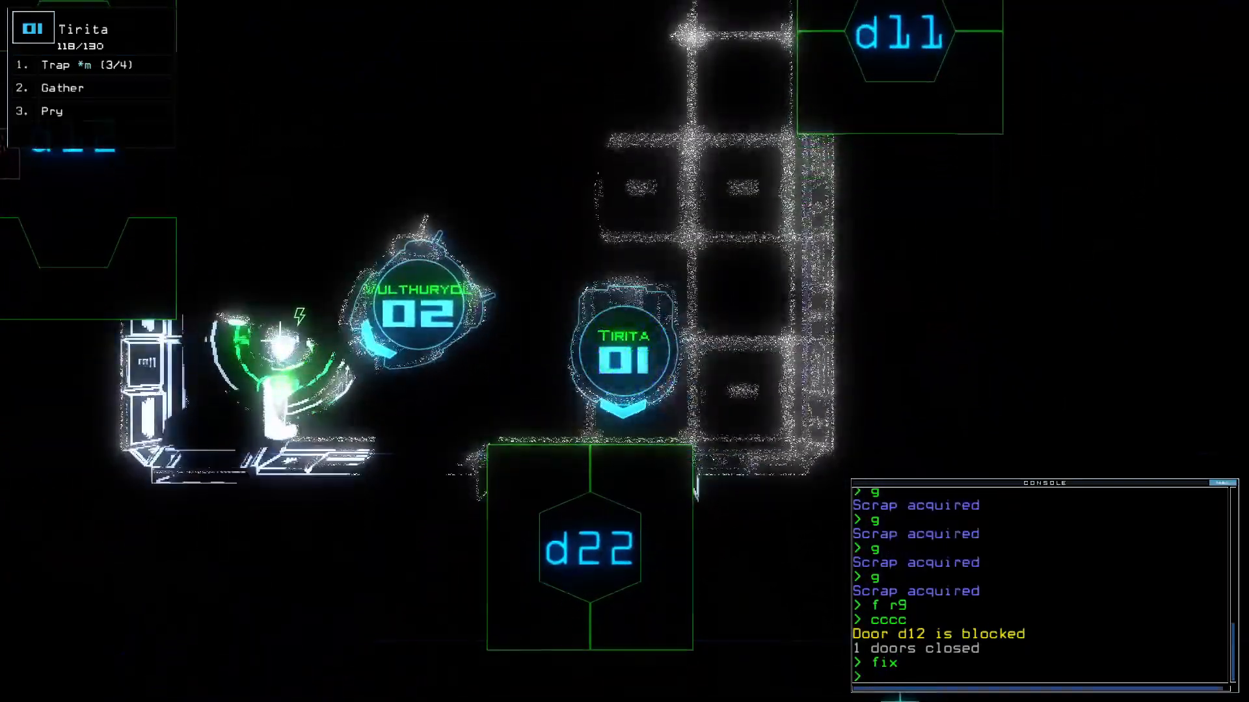
pyautogui.write('d22')
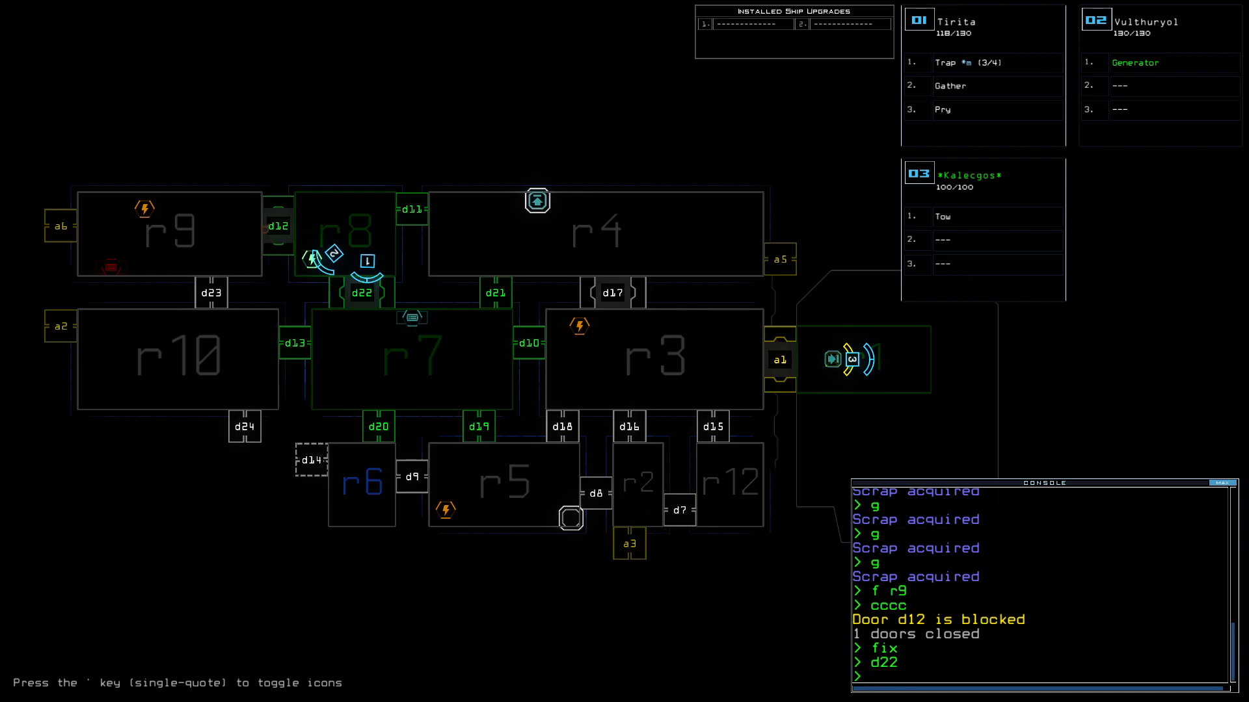
# Toggle door d19 and drop another trap in room r7.
pyautogui.write('d19')
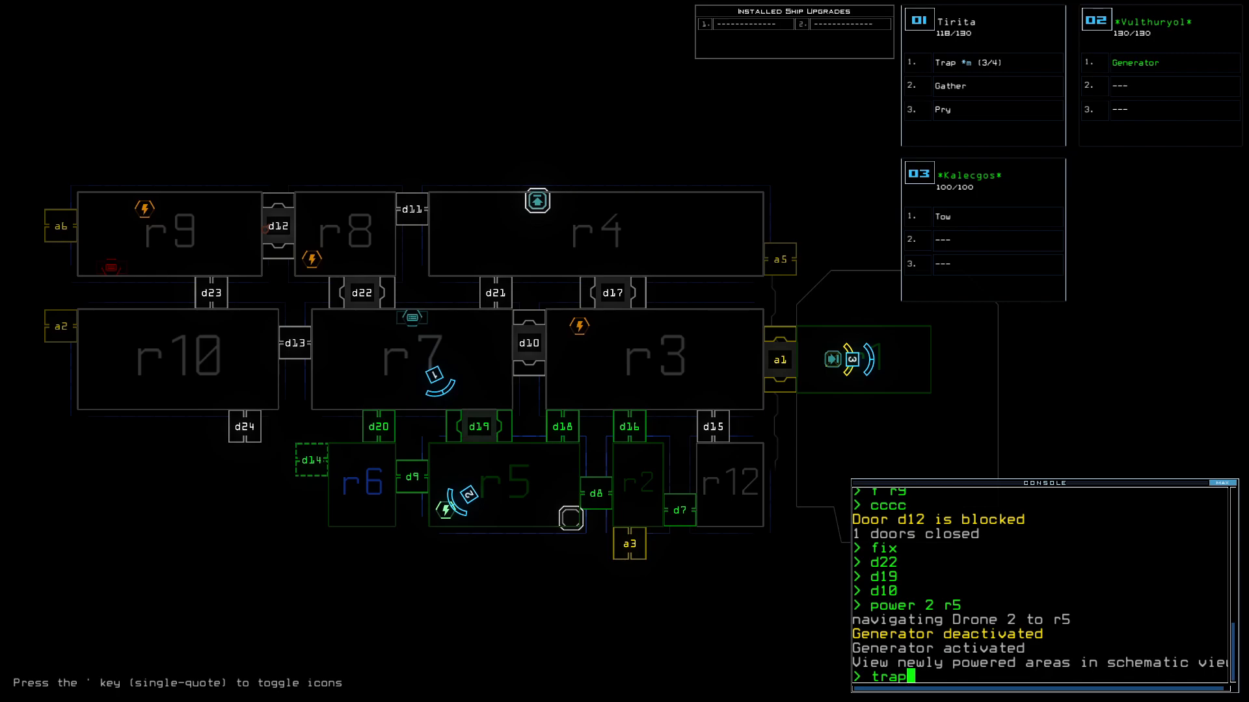
pyautogui.press('Return')
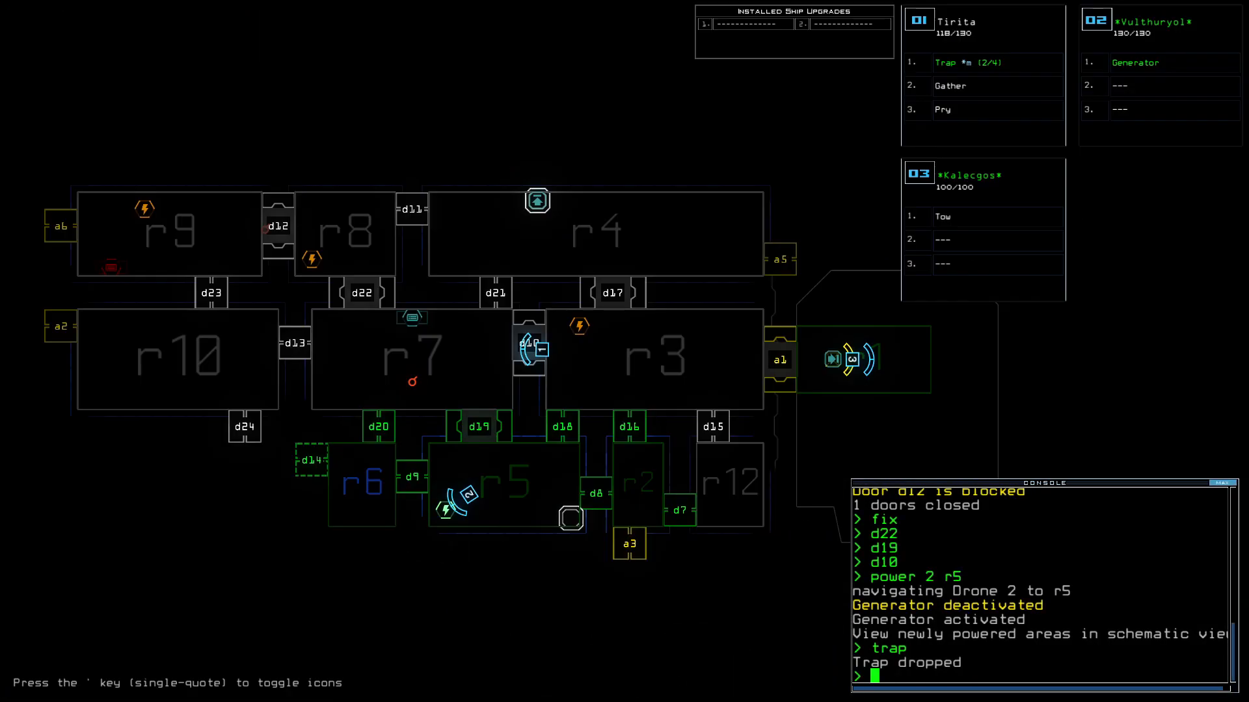
# Close doors with 'cccc', detonate the traps with 'trap boom', and close doors again.
pyautogui.write('cccc')
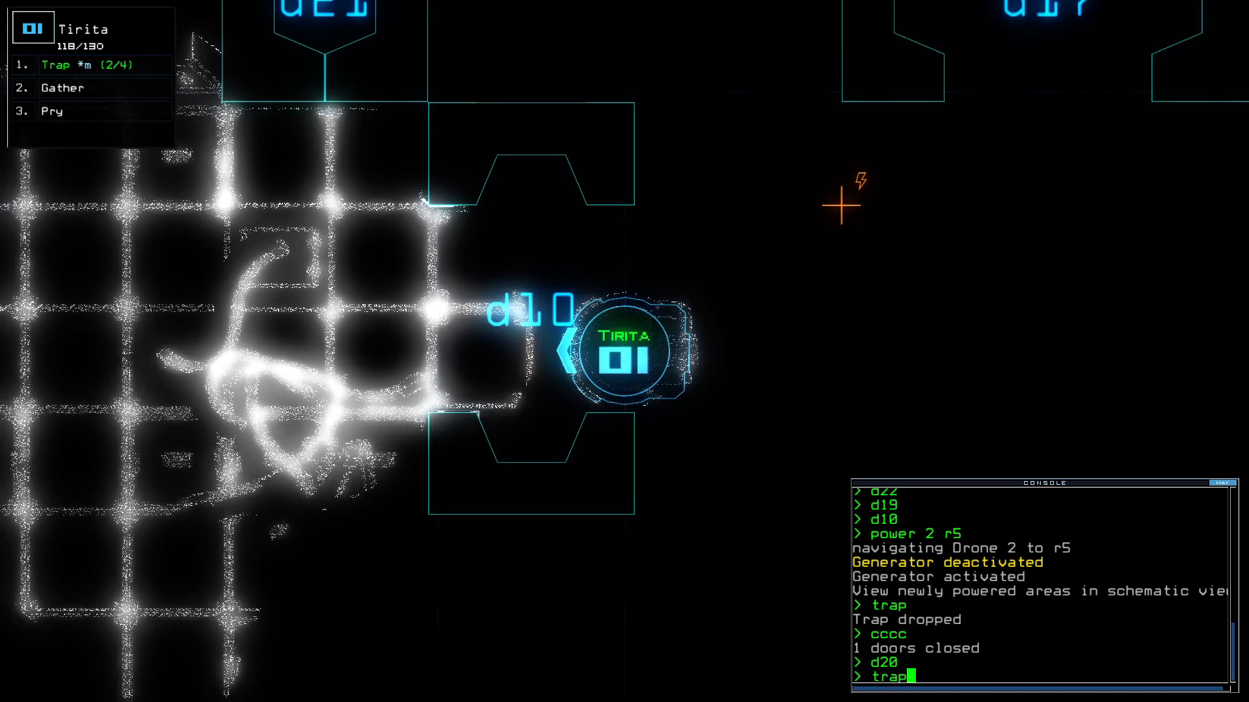
pyautogui.write('boom')
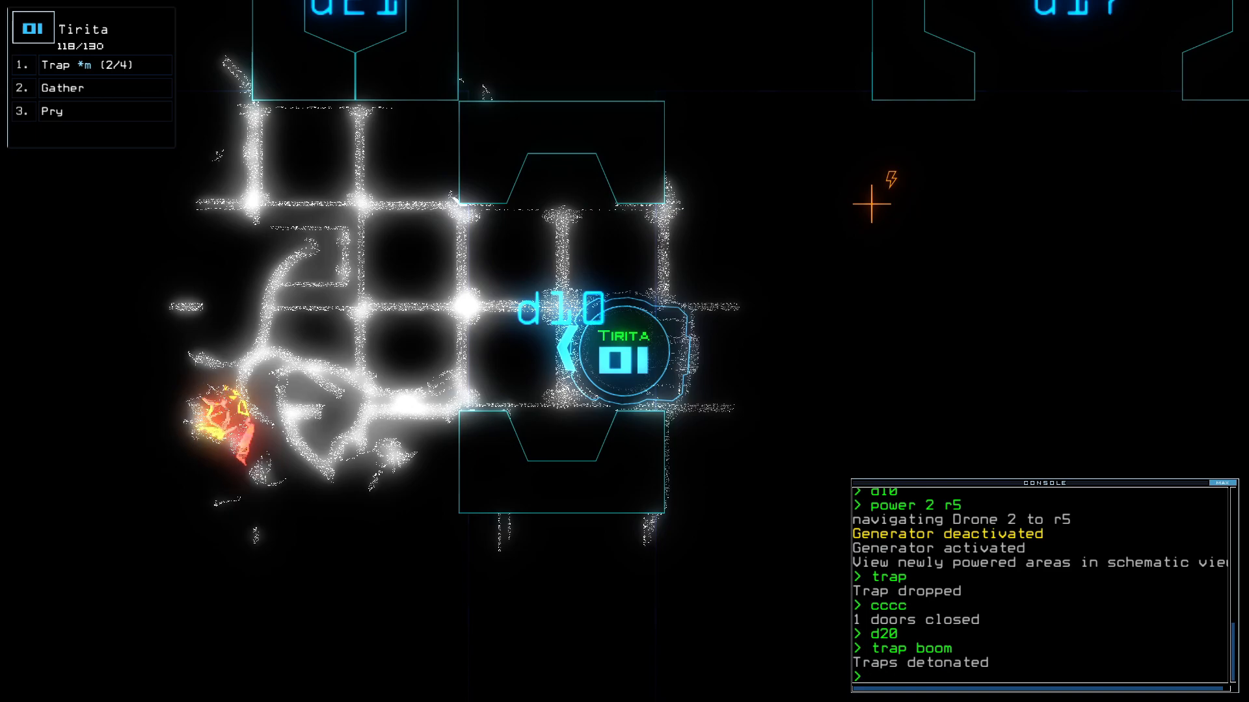
pyautogui.write('c')
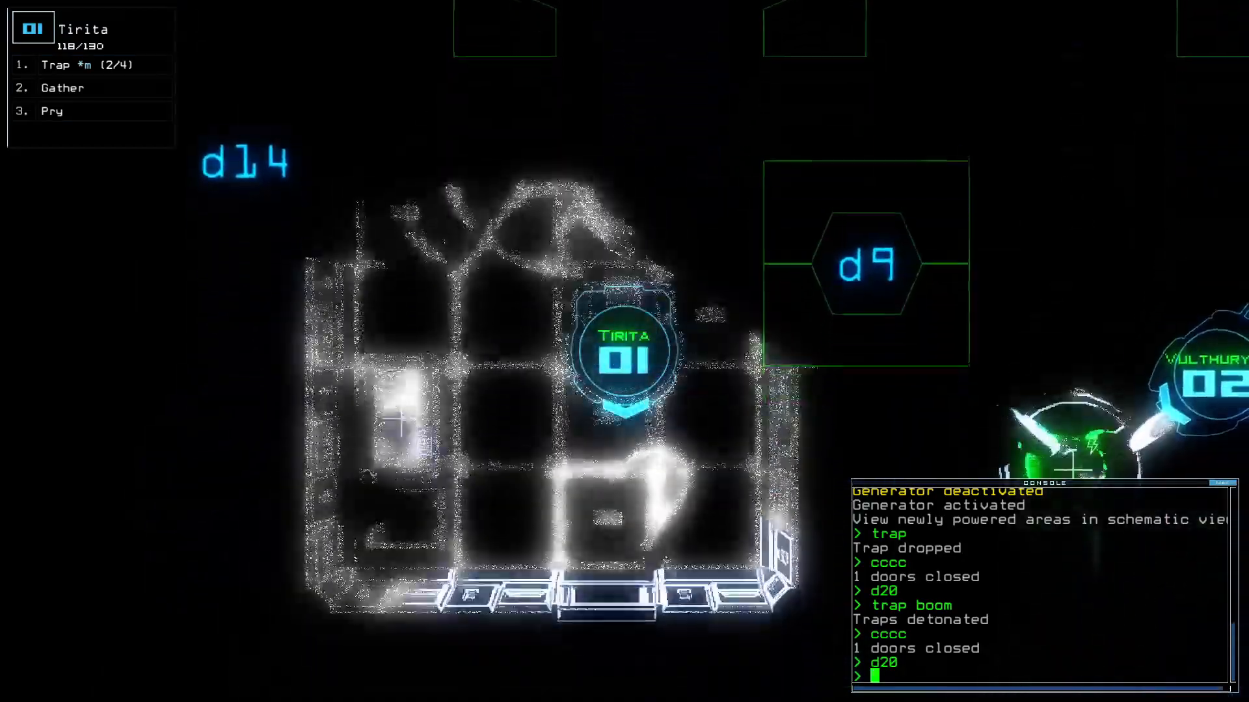
# Toggle doors d14 and d9, then send the drones along their navigation route.
pyautogui.write('d14 d')
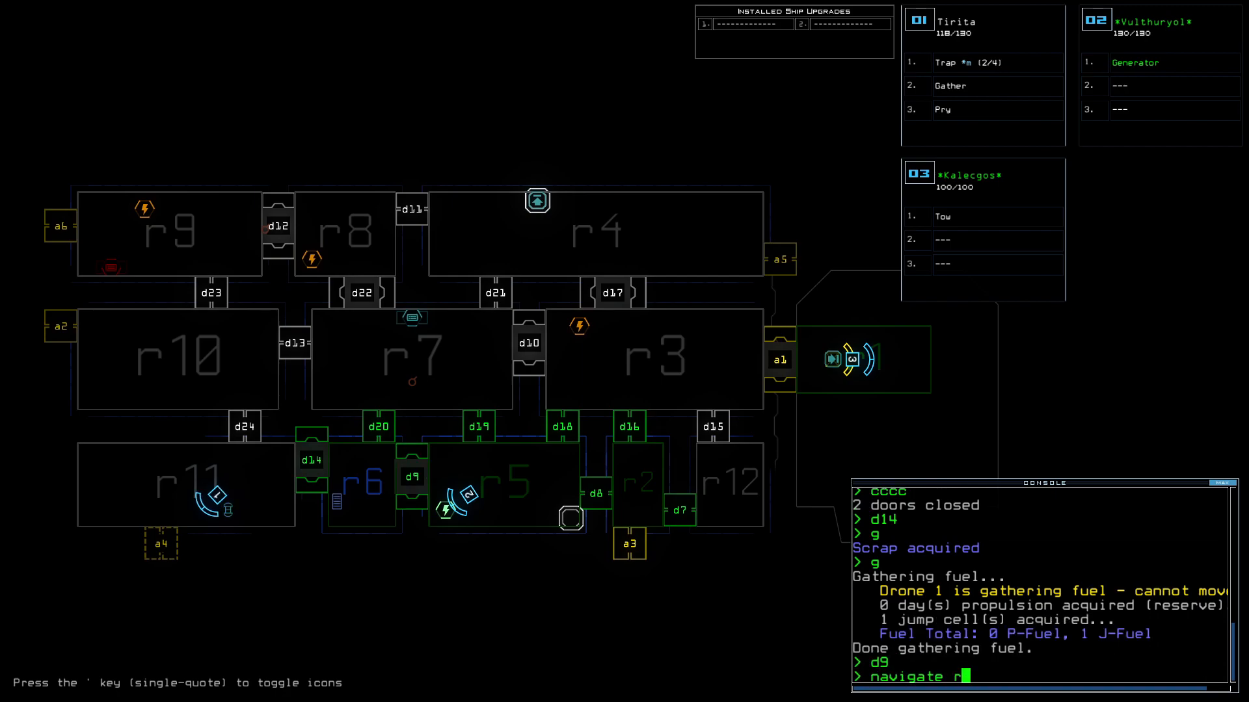
pyautogui.press('Return')
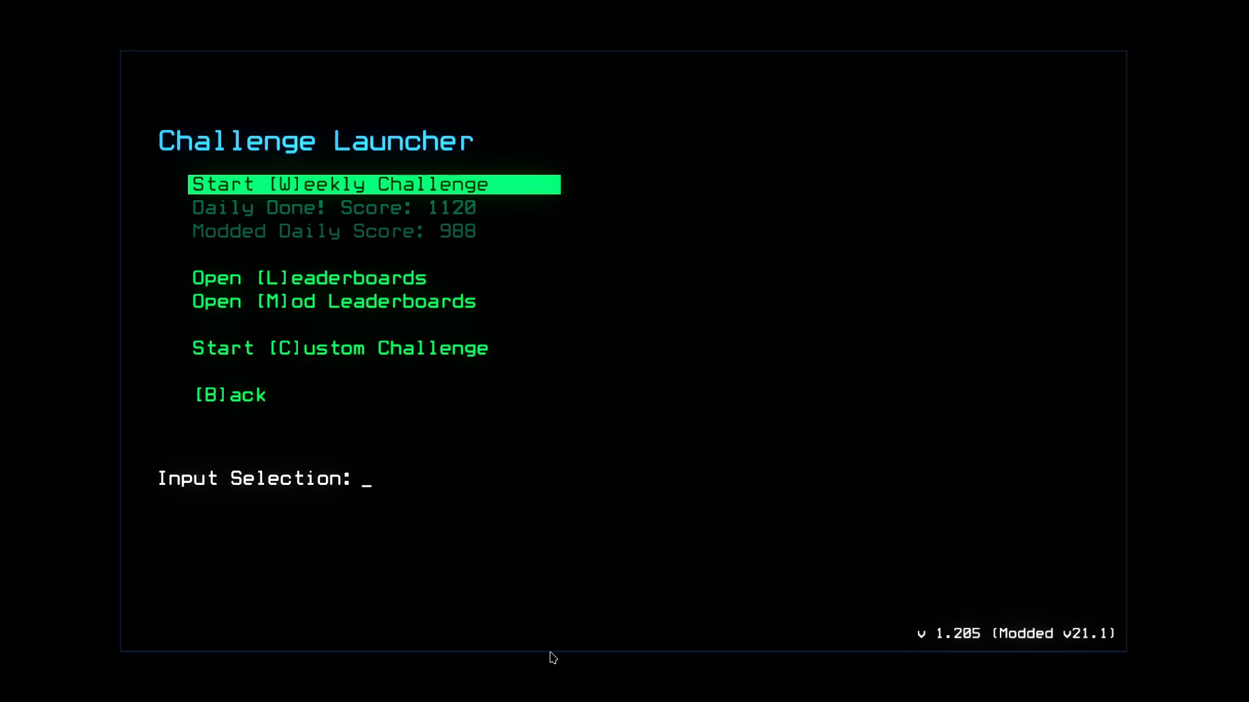
pyautogui.moveTo(457, 363)
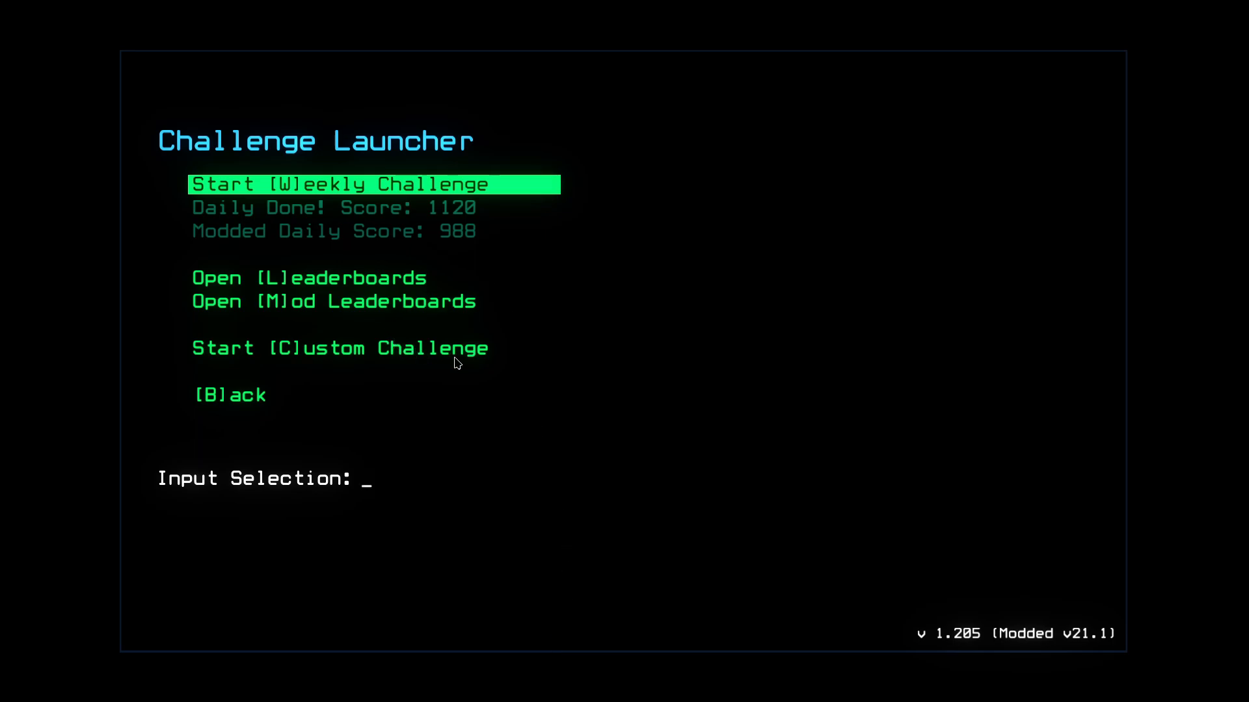
pyautogui.moveTo(324, 54)
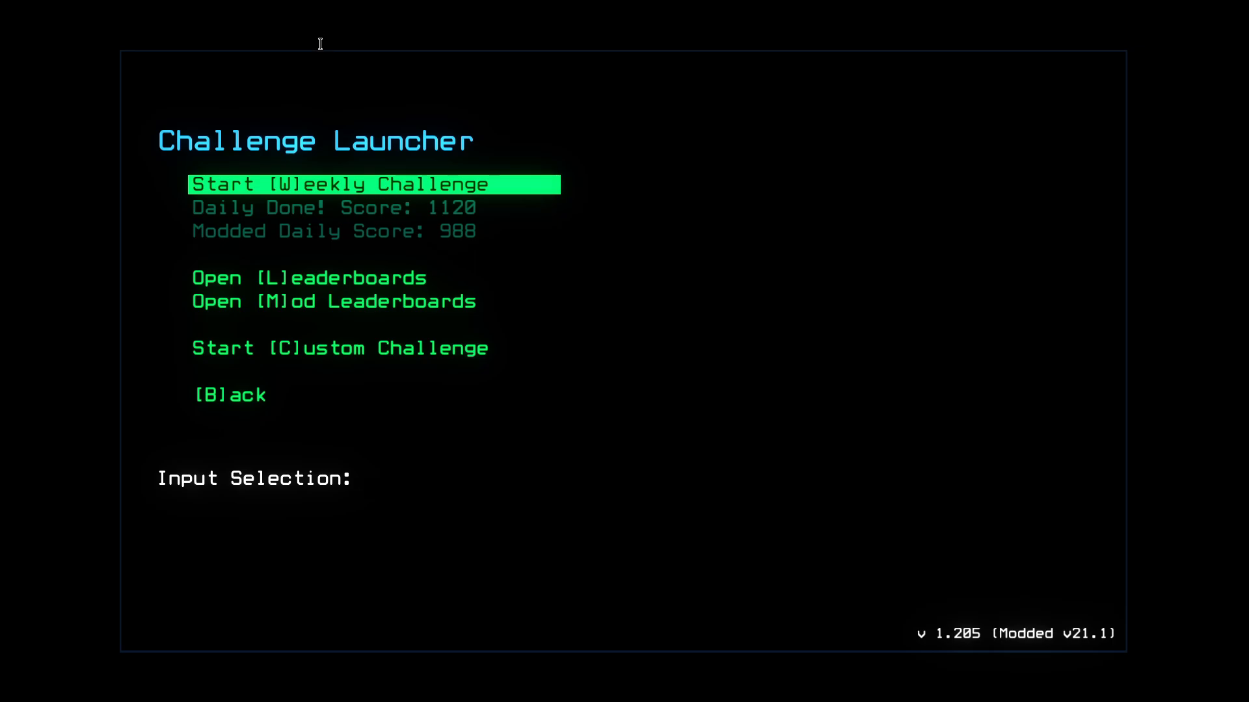
pyautogui.moveTo(585, 338)
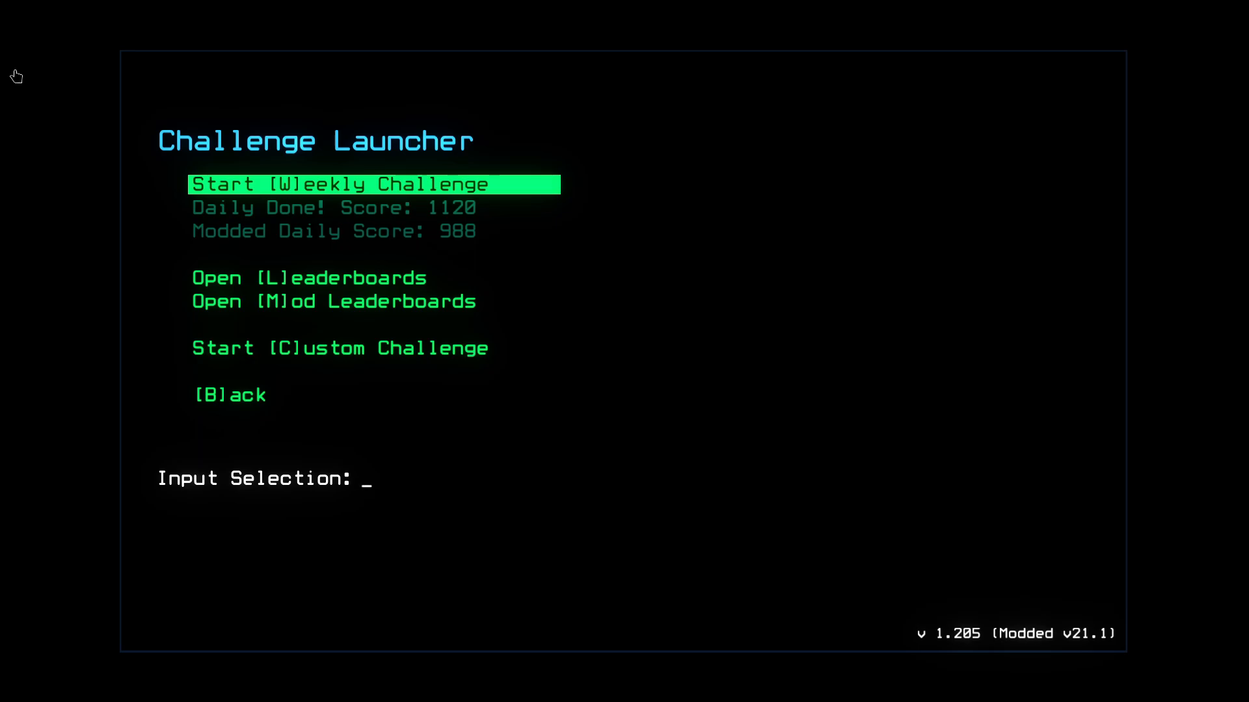
pyautogui.moveTo(246, 554)
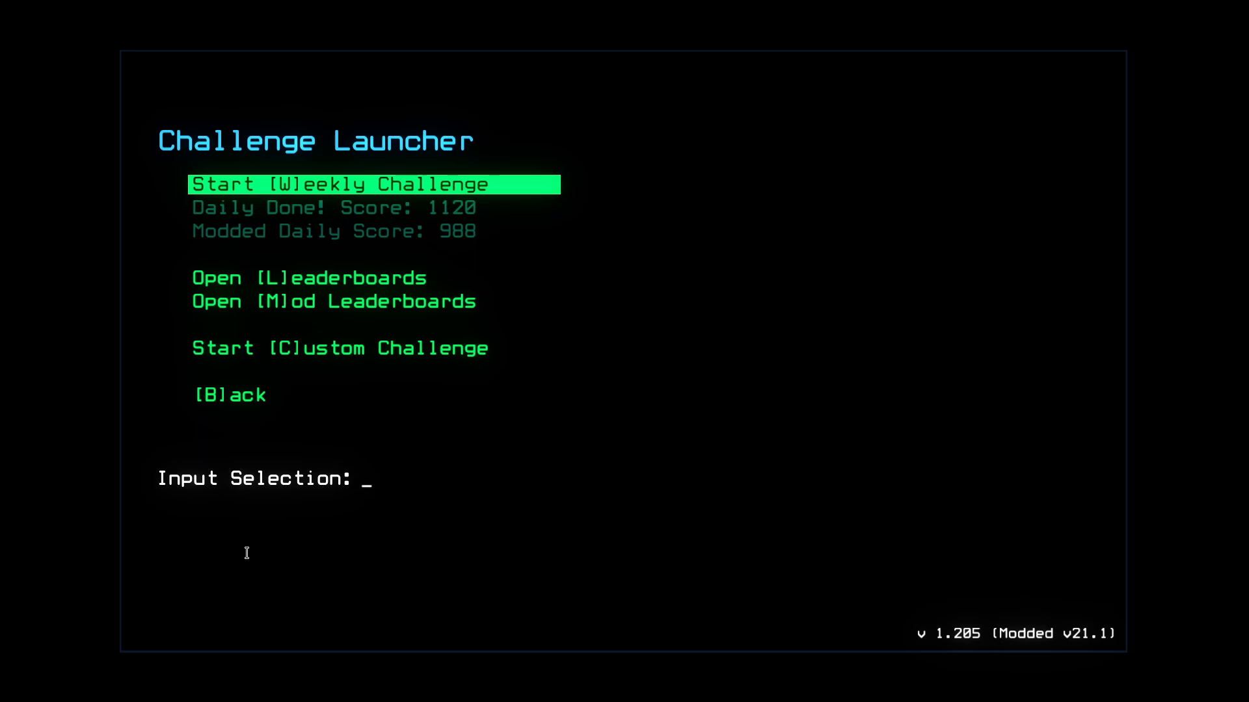
pyautogui.moveTo(345, 628)
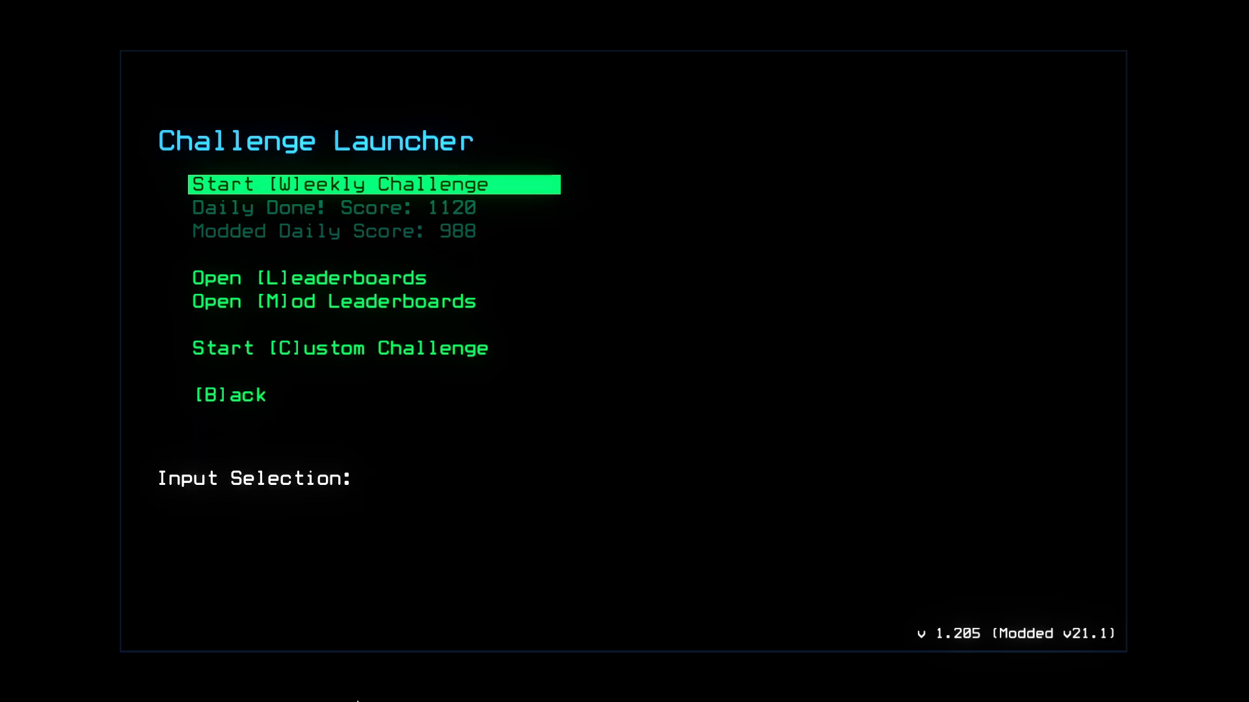
pyautogui.moveTo(354, 635)
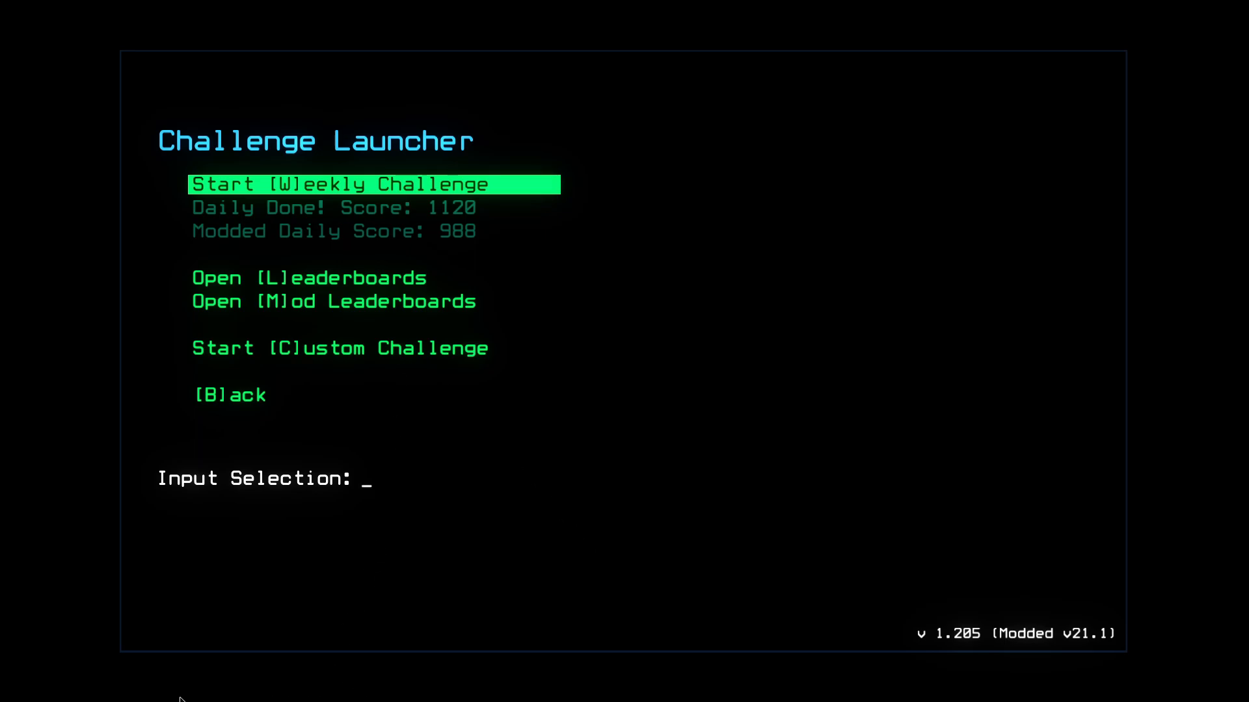
pyautogui.moveTo(746, 392)
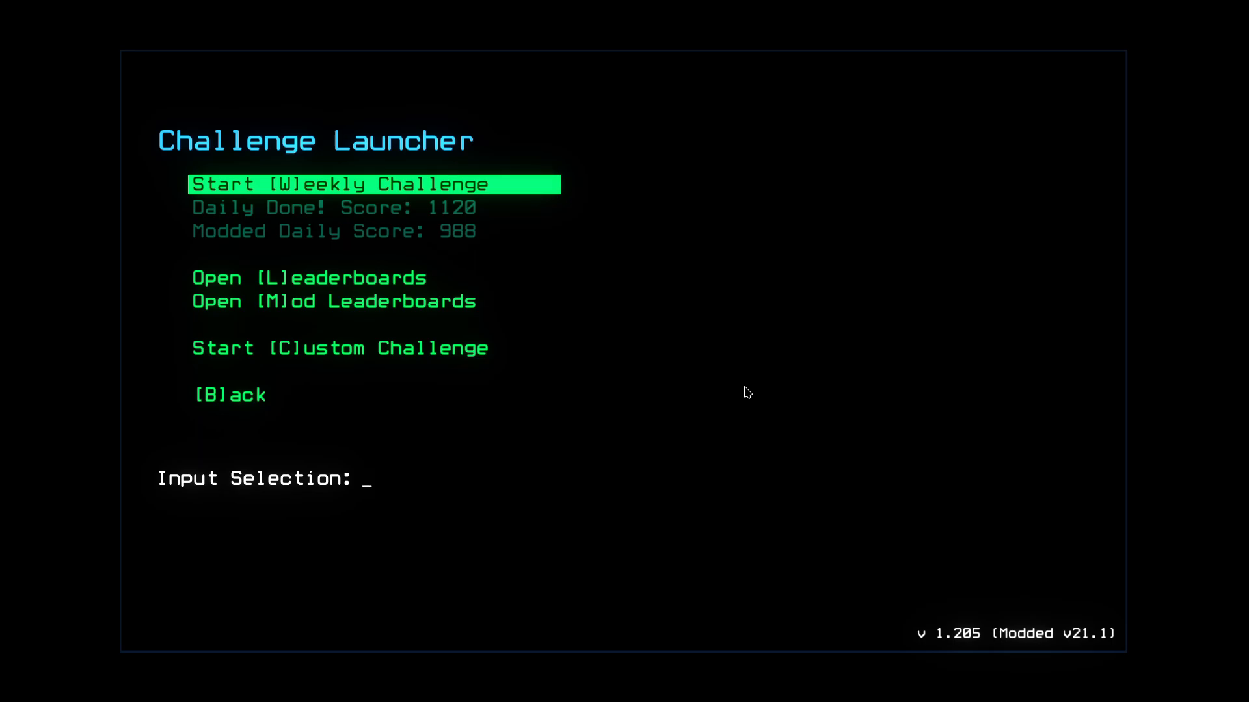